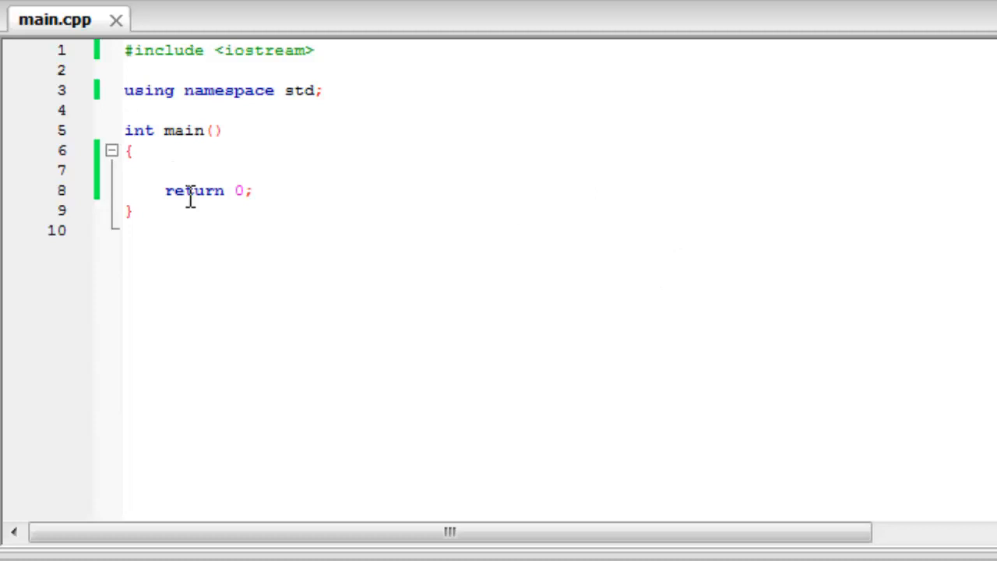
Add #include "windows.h" beneath the iostream include, fixing the stray Z.
{"action": "left_click", "coordinate": [314, 50]}
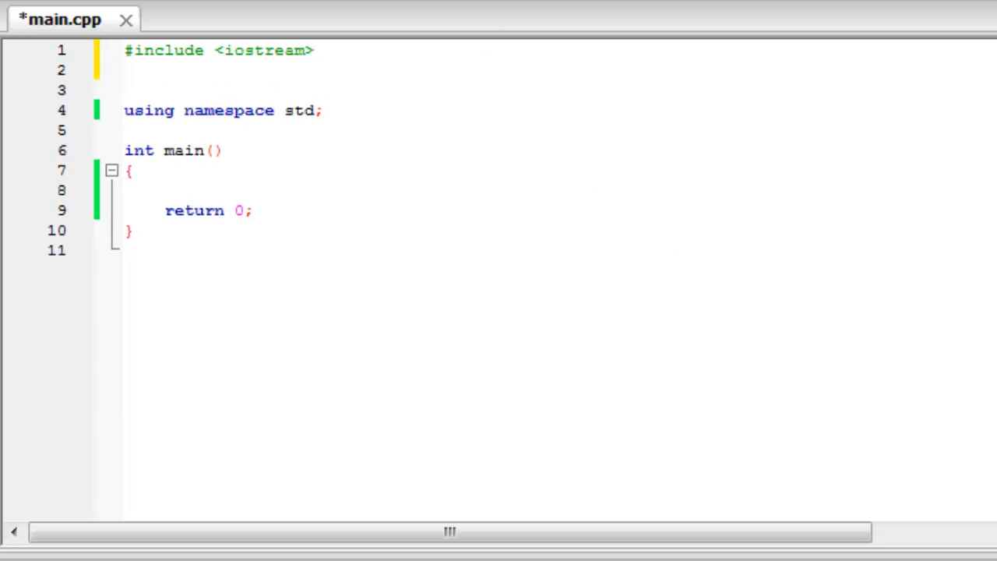
{"action": "type", "text": "#"}
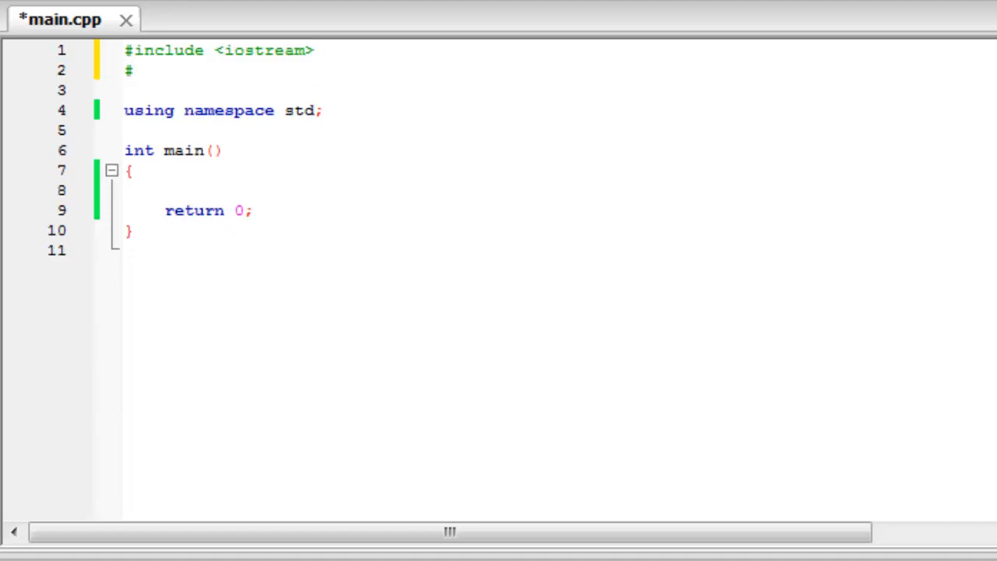
{"action": "type", "text": "include Z\""}
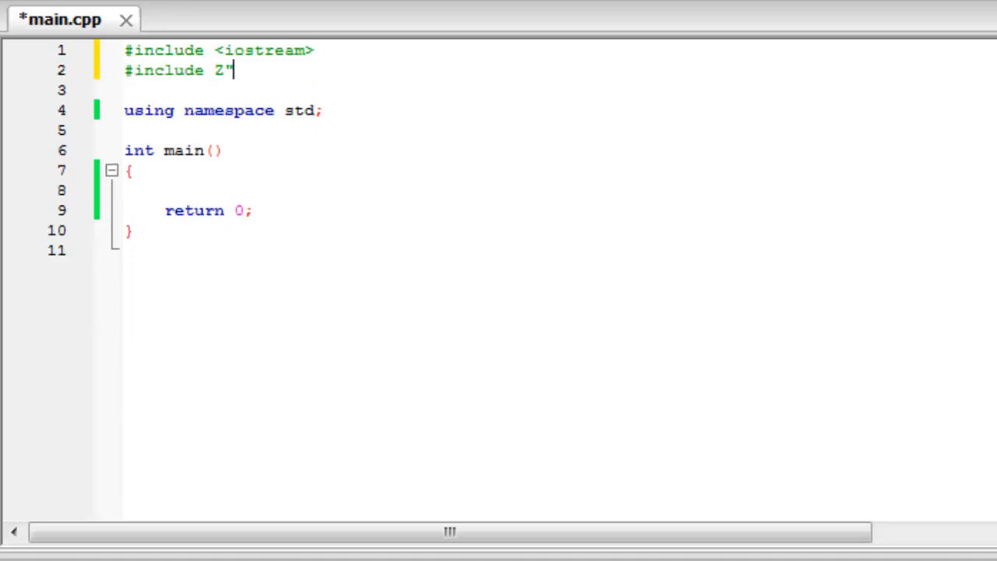
{"action": "key", "text": "Backspace"}
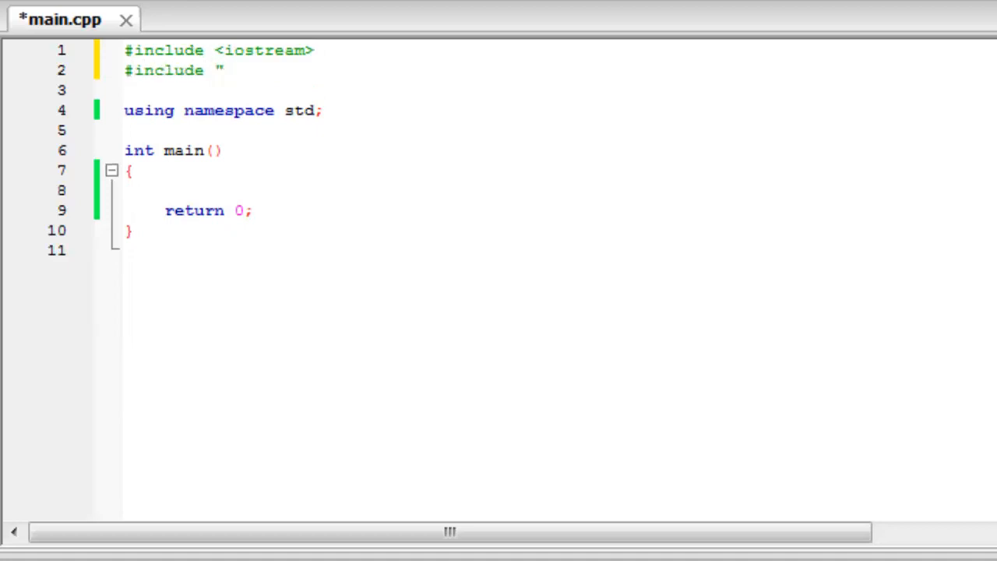
{"action": "type", "text": "windows.h"}
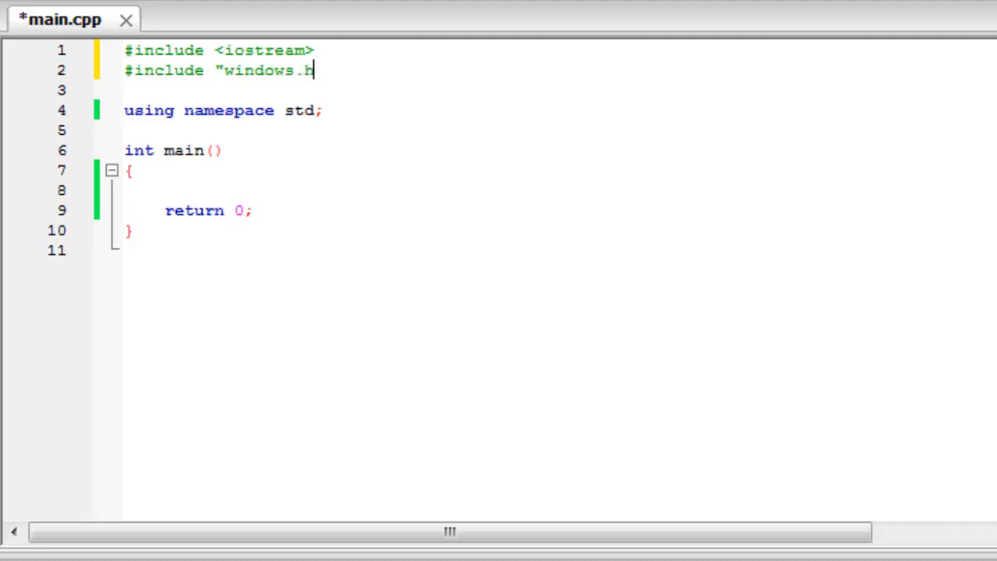
{"action": "type", "text": "\""}
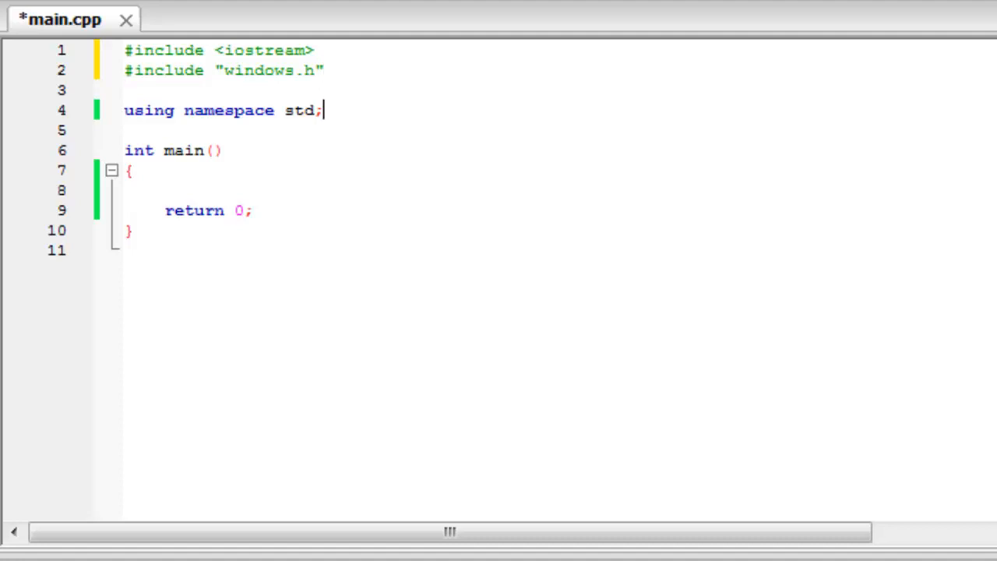
Declare bool game_running = true; above main and move into main's body.
{"action": "key", "text": "Enter"}
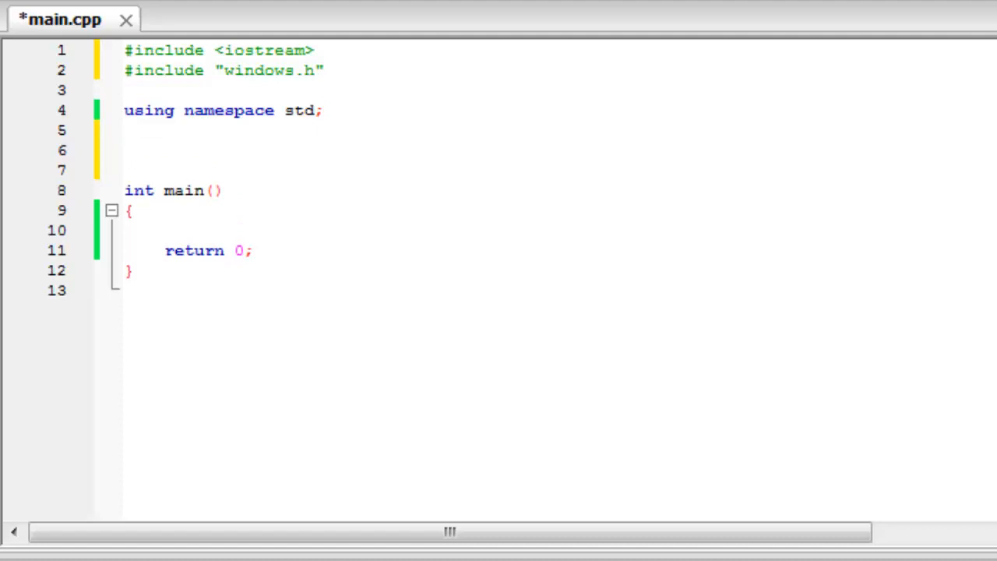
{"action": "type", "text": "bool"}
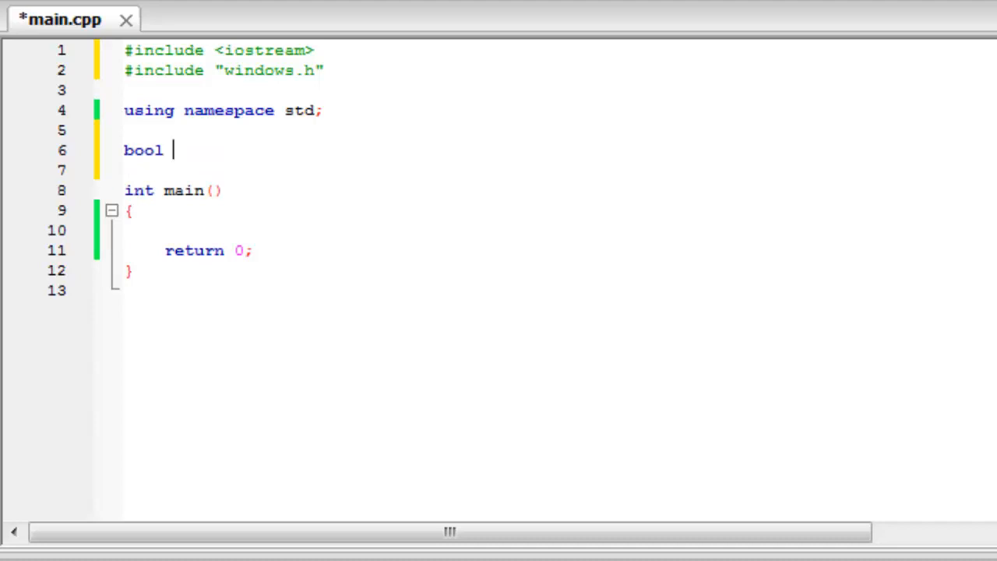
{"action": "type", "text": "game_"}
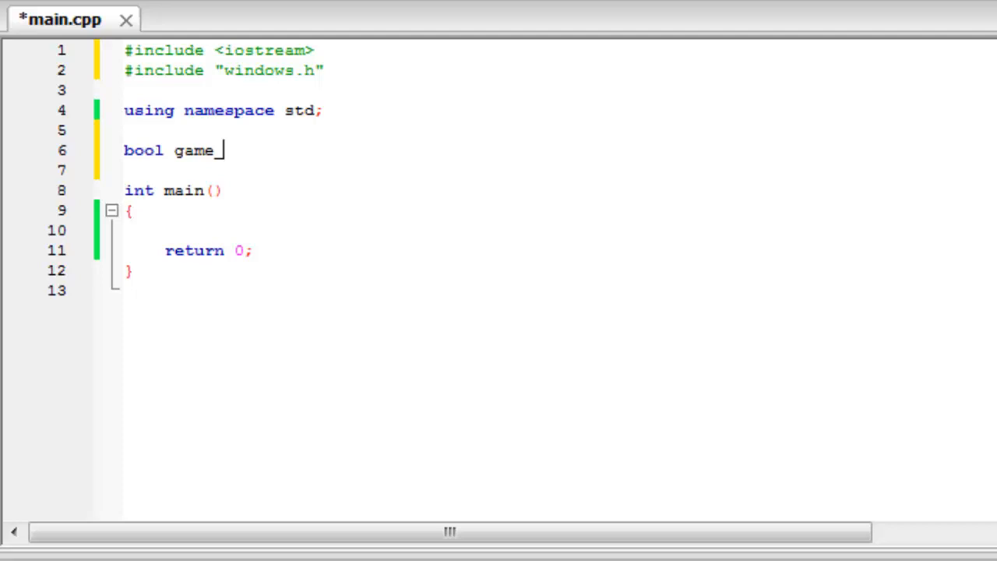
{"action": "type", "text": "running ="}
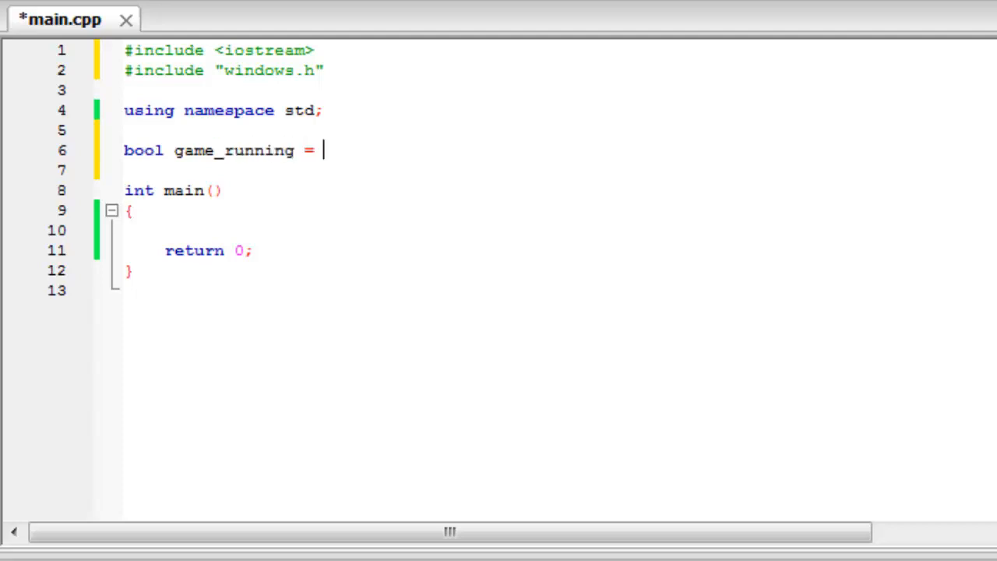
{"action": "type", "text": "true;"}
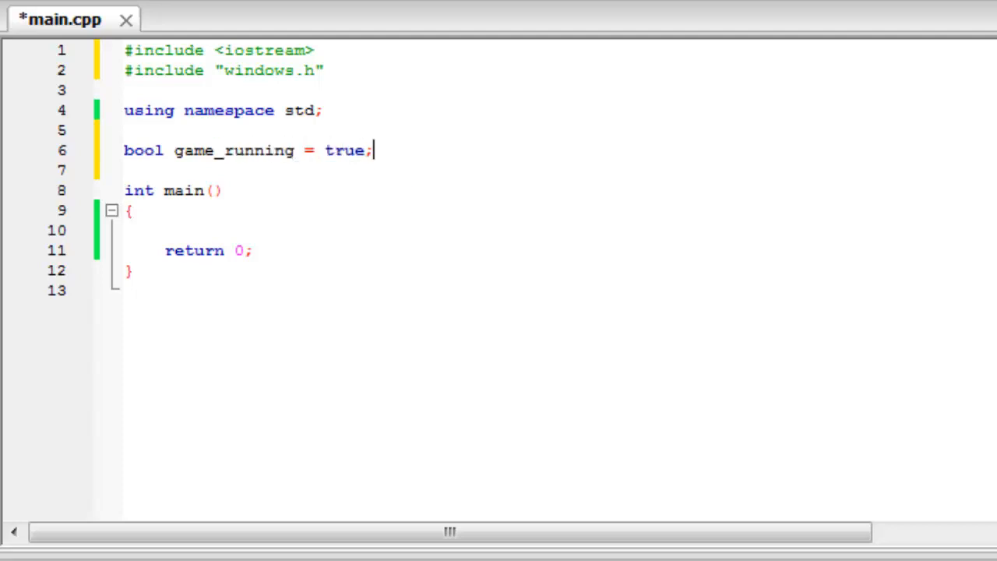
{"action": "left_click", "coordinate": [128, 211]}
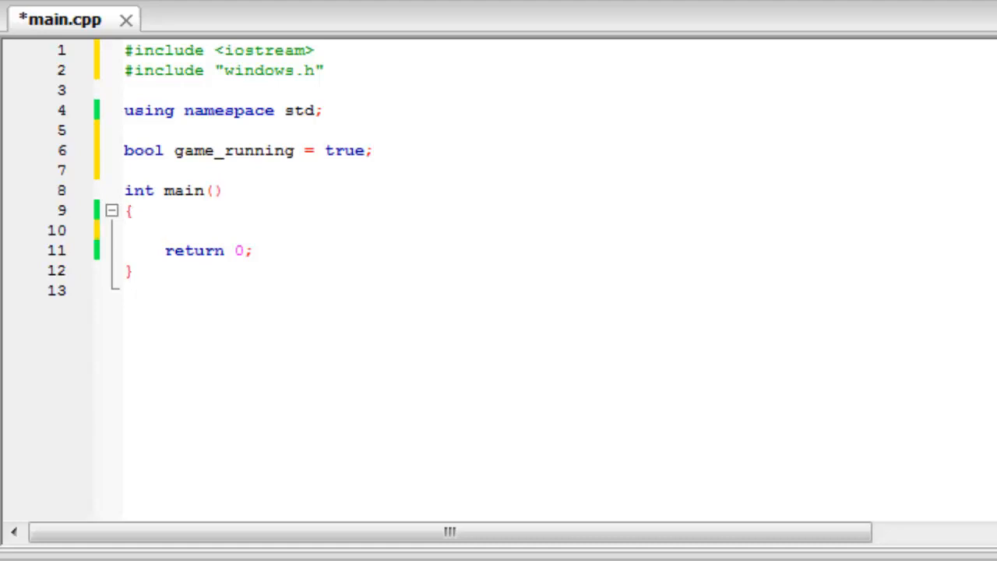
Write while (game_running == true) inside main with an empty loop body.
{"action": "type", "text": "while ()"}
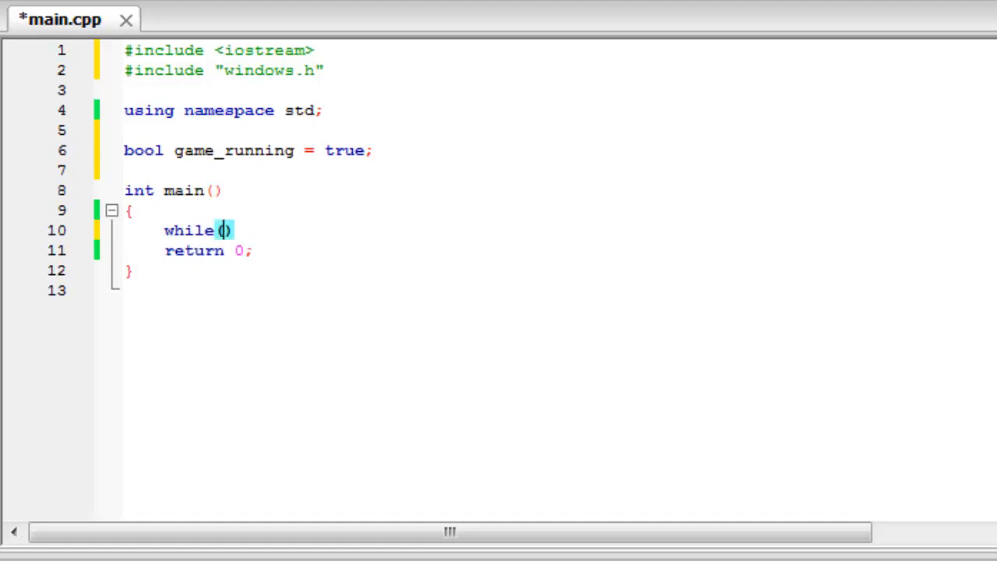
{"action": "type", "text": "game_running =="}
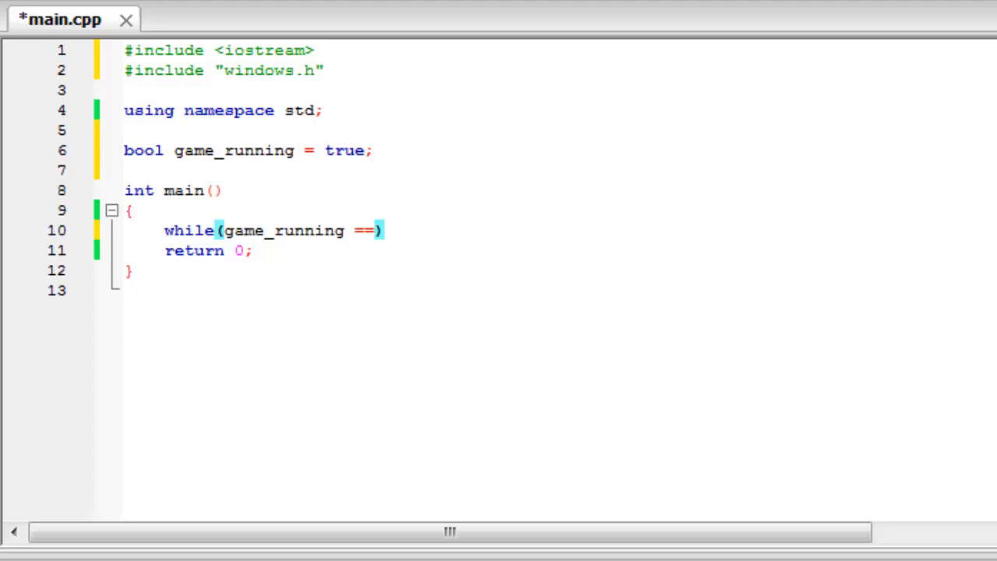
{"action": "type", "text": "true"}
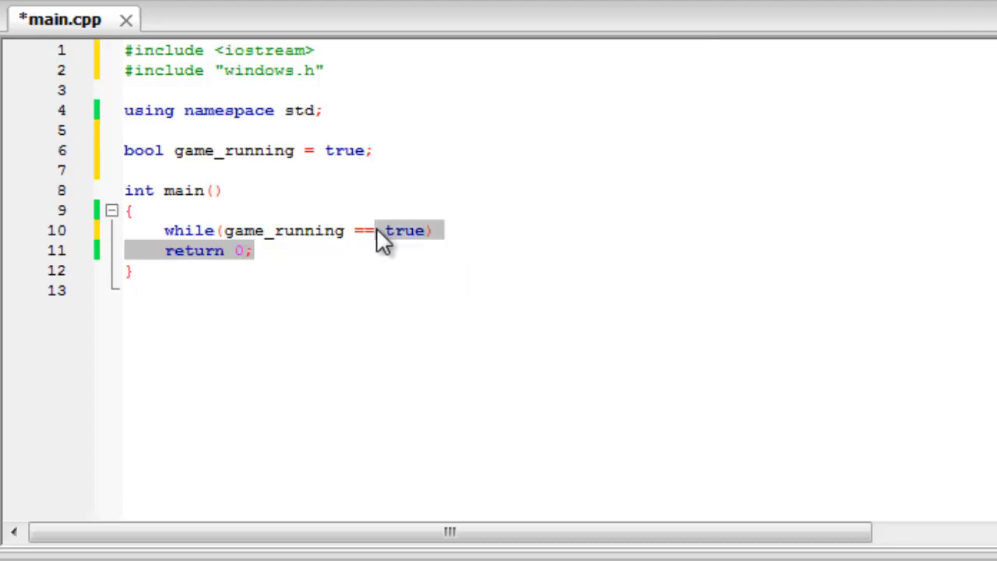
{"action": "left_click", "coordinate": [355, 230]}
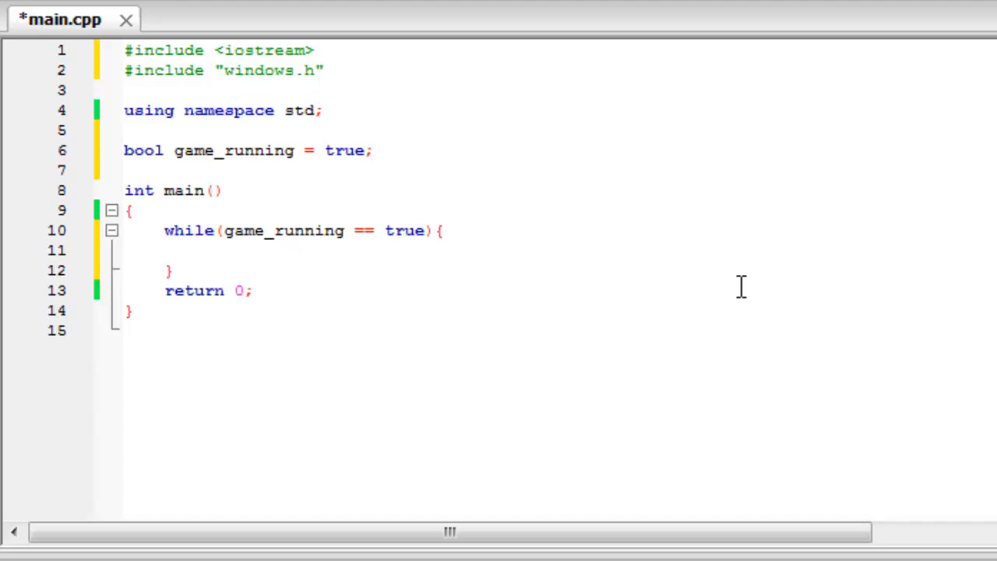
Call system("cls"); inside the while loop, then return above game_running.
{"action": "type", "text": "sy"}
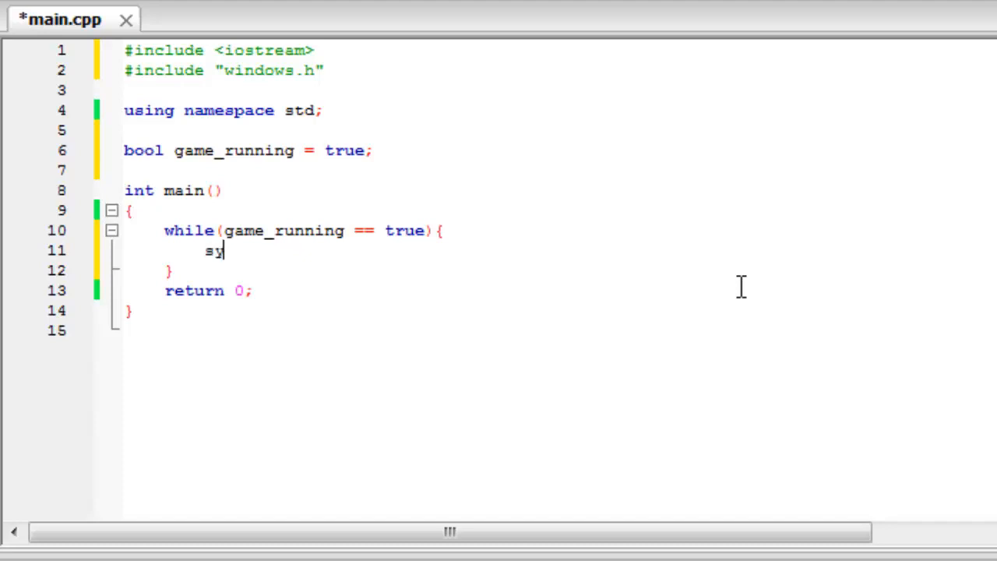
{"action": "type", "text": "ystem()"}
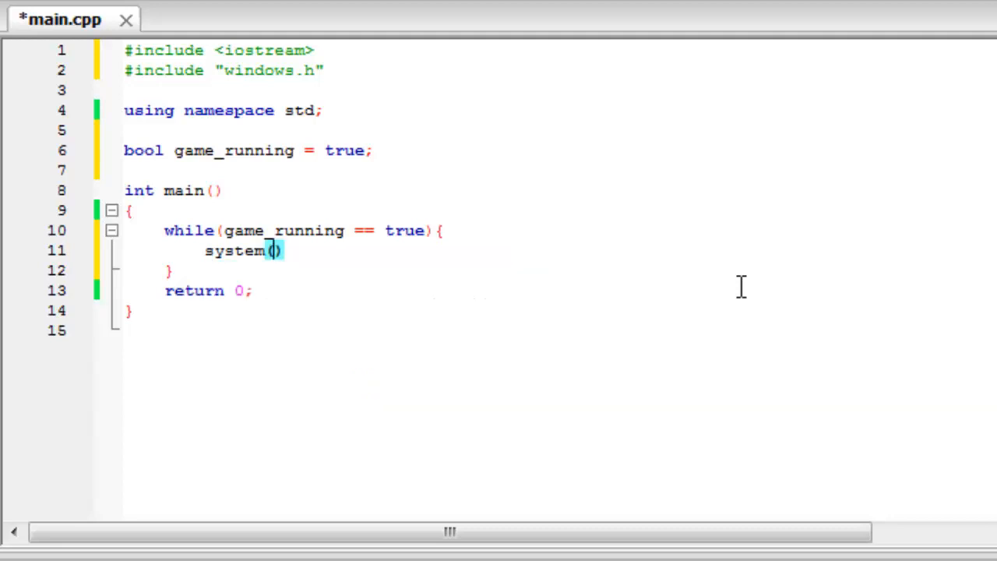
{"action": "type", "text": "\"\""}
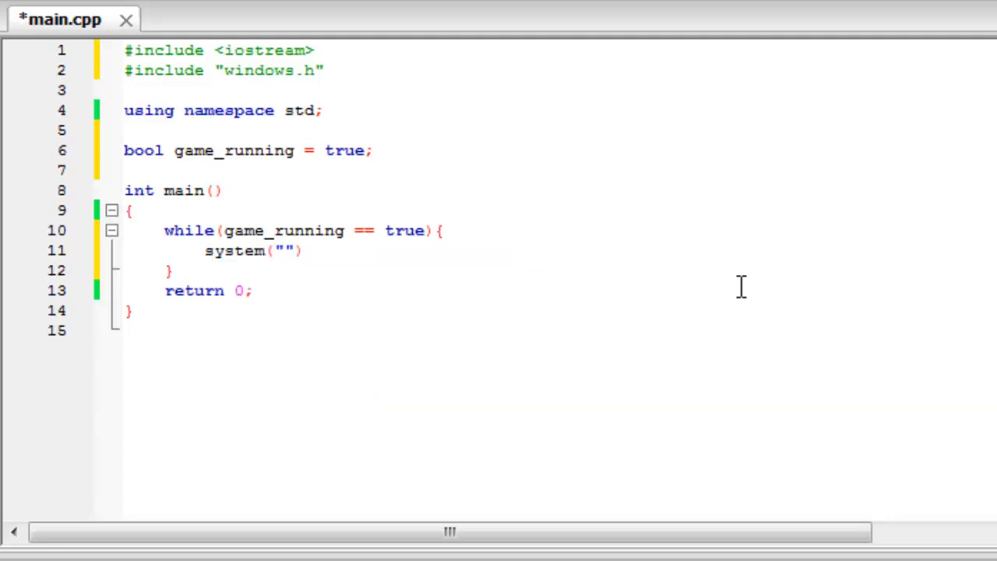
{"action": "type", "text": "cls"}
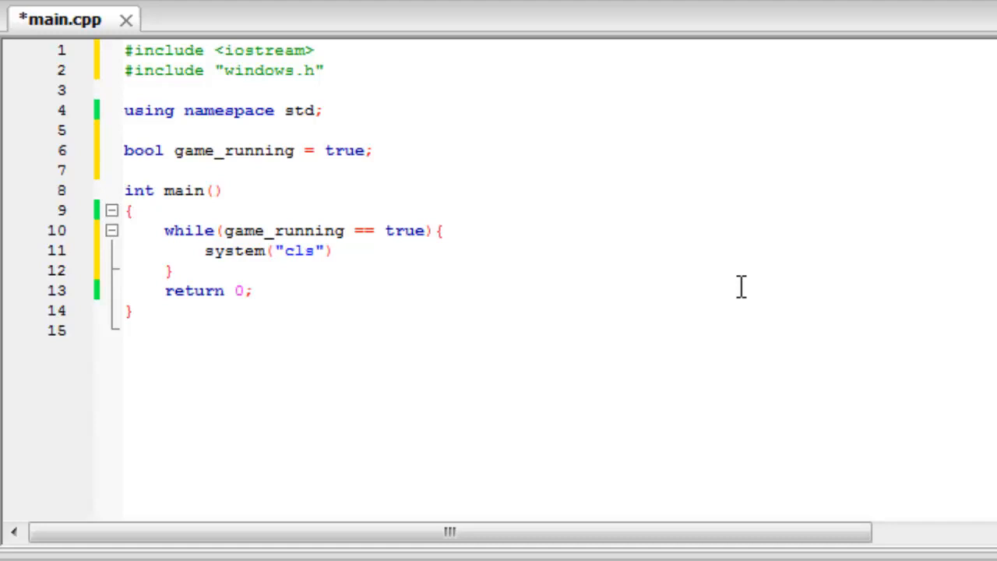
{"action": "type", "text": ";"}
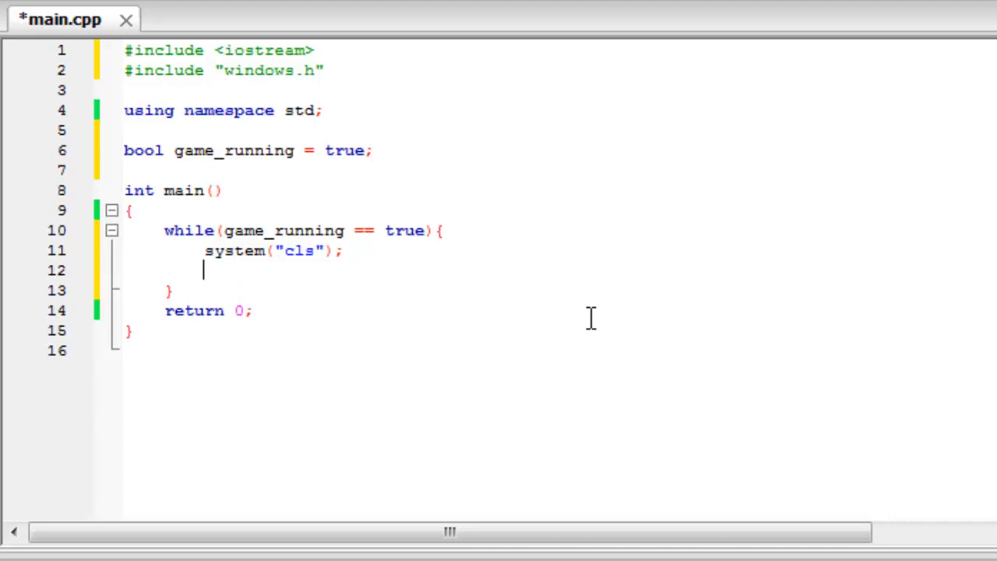
{"action": "left_click", "coordinate": [125, 149]}
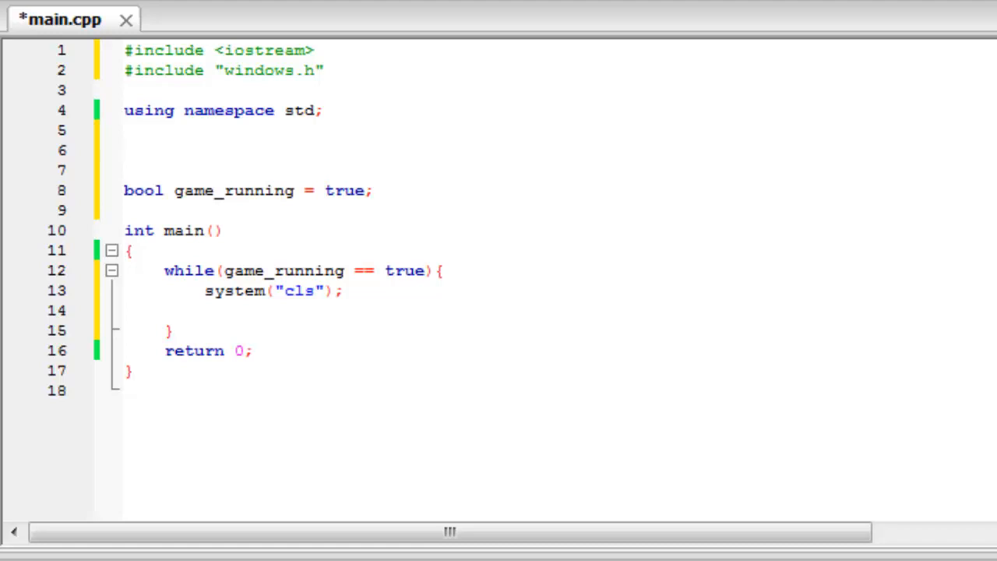
Declare char map[10][20] = { } above game_running with an empty first string.
{"action": "type", "text": "cha"}
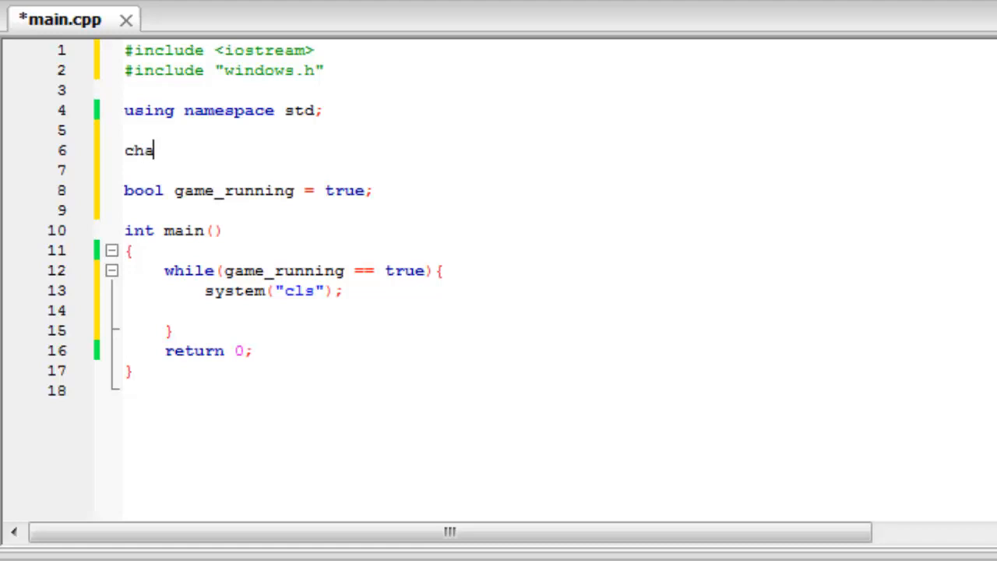
{"action": "type", "text": "r"}
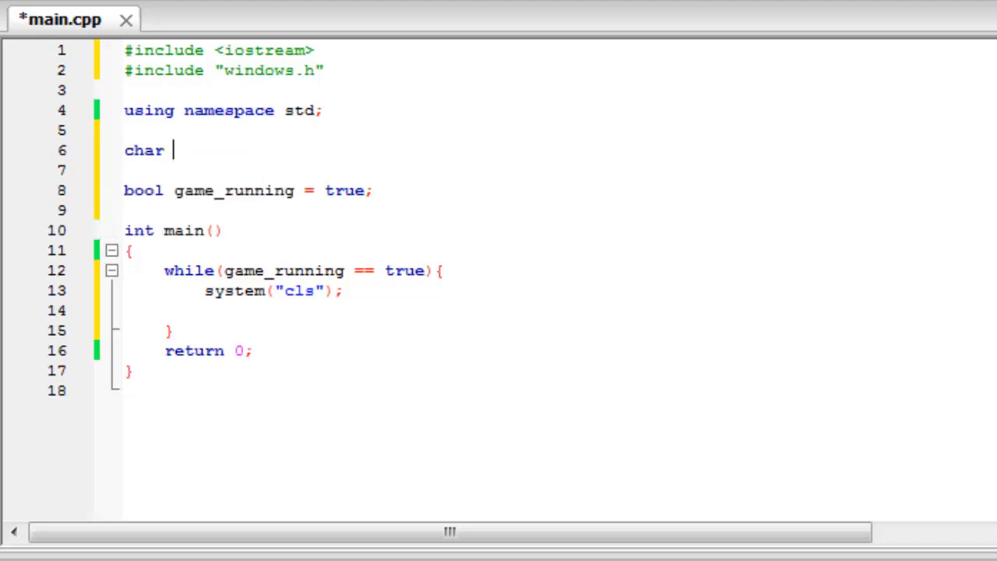
{"action": "type", "text": "ma"}
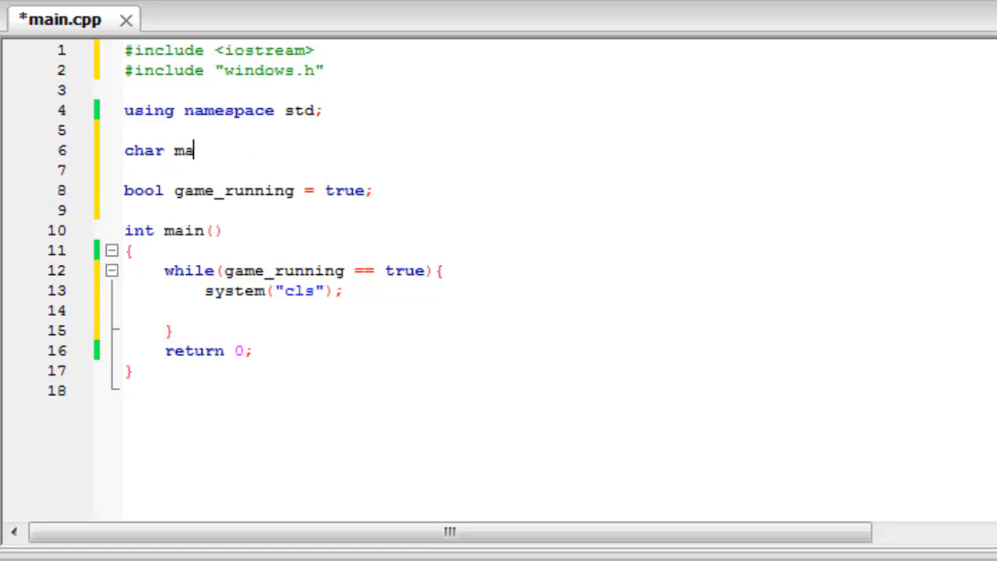
{"action": "type", "text": "p[]"}
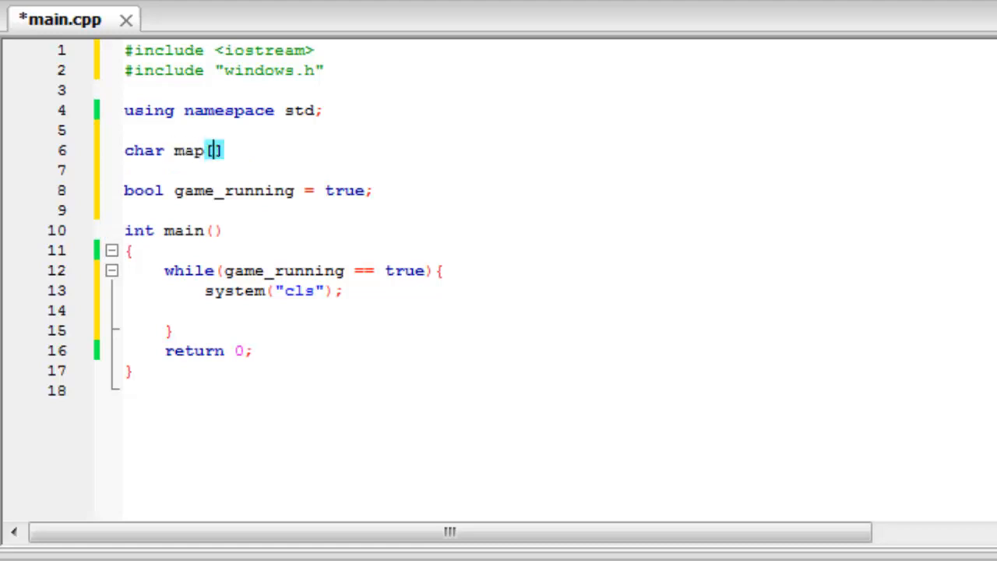
{"action": "type", "text": "10"}
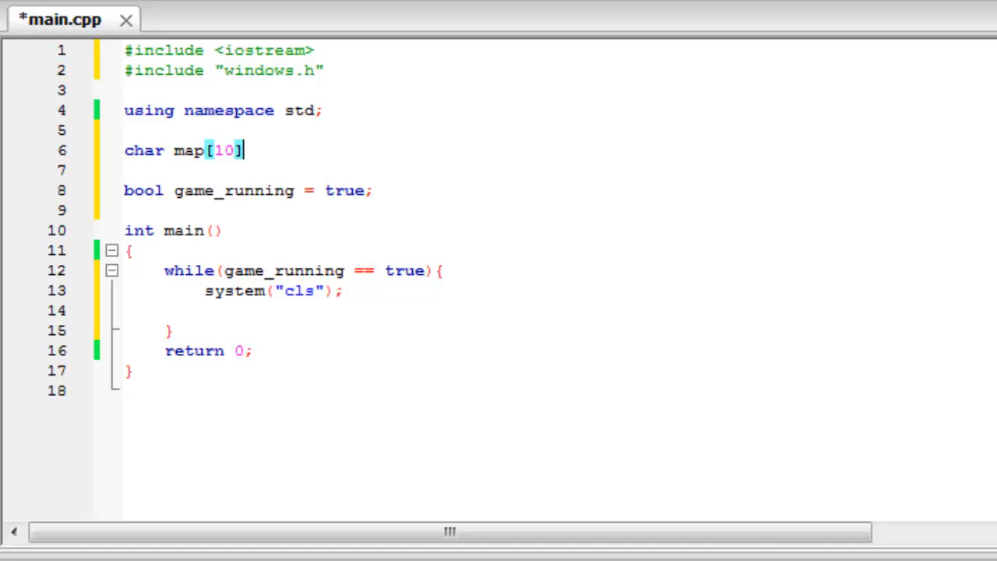
{"action": "type", "text": "[20] ="}
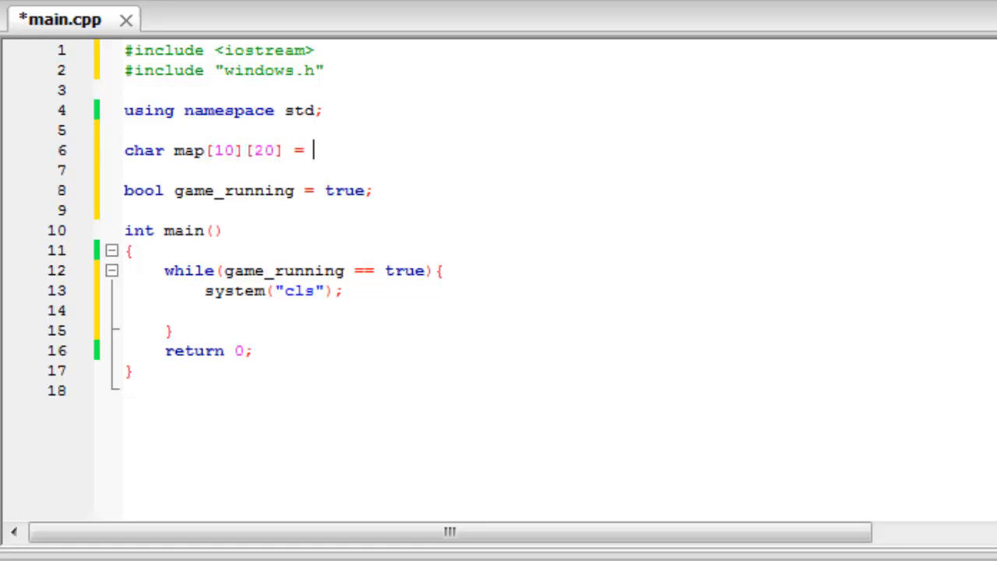
{"action": "type", "text": "{"}
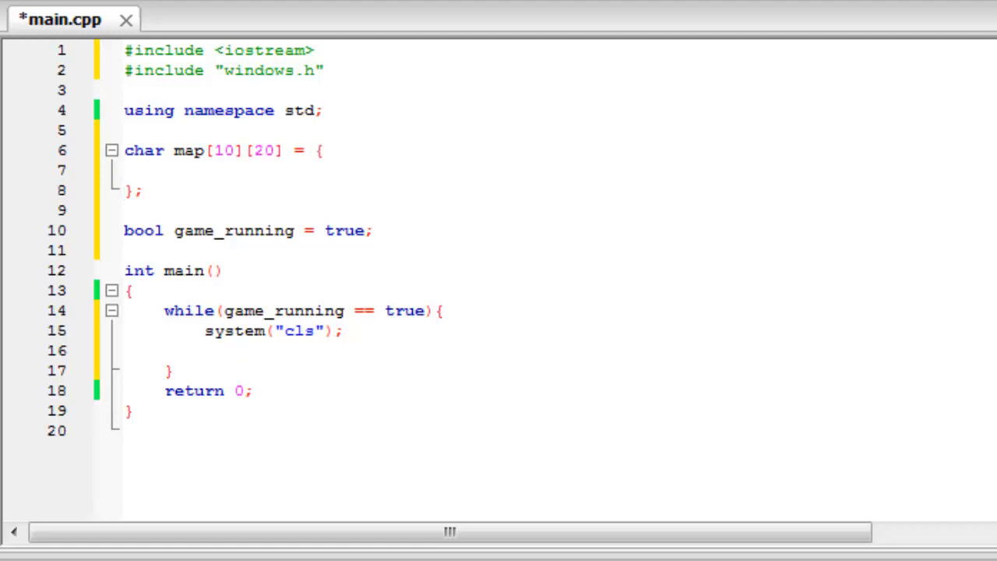
{"action": "type", "text": "\"\""}
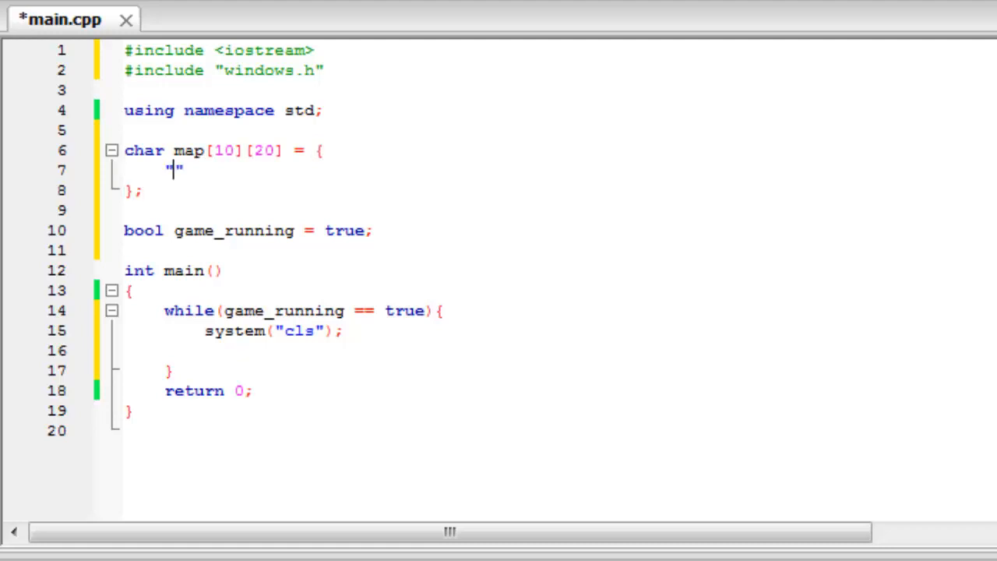
{"action": "mouse_move", "coordinate": [172, 170]}
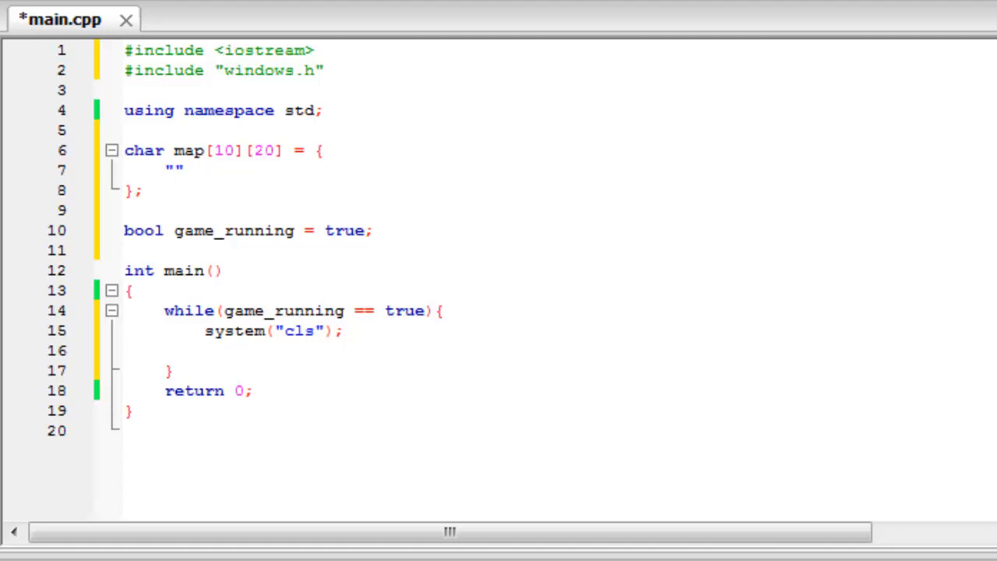
Fill the first map row with a solid string of # wall characters, followed by a comma.
{"action": "type", "text": "#####"}
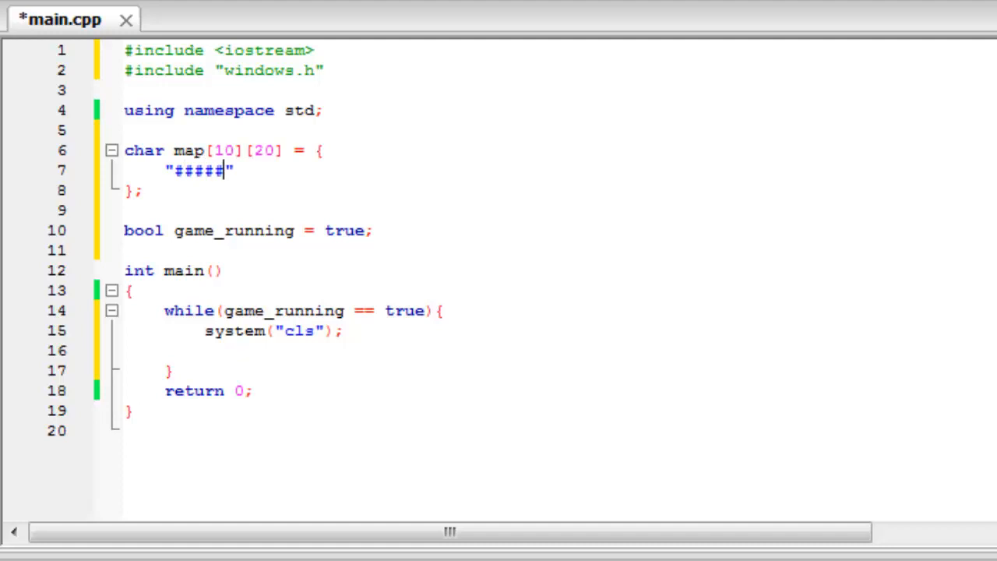
{"action": "type", "text": "#####"}
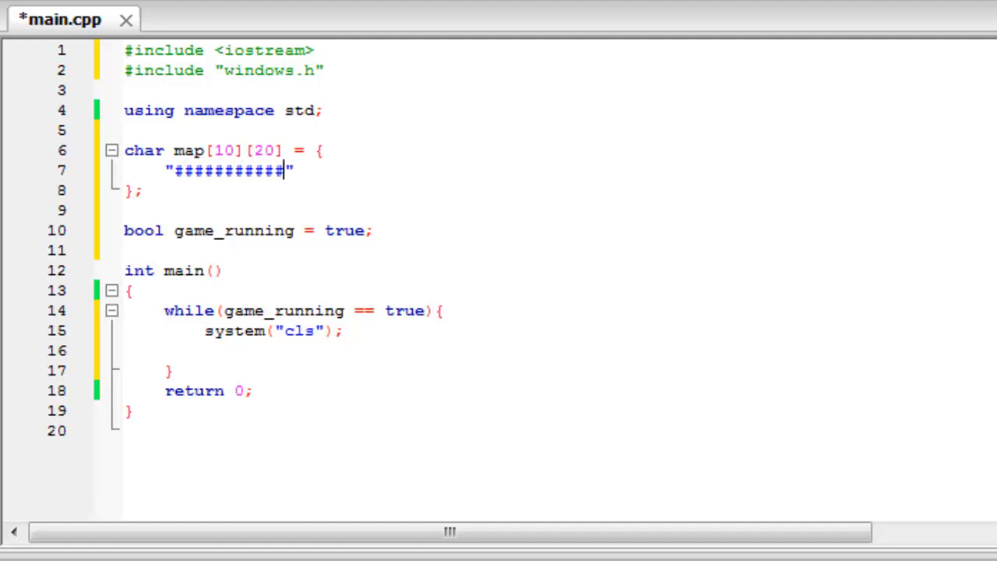
{"action": "type", "text": "#####"}
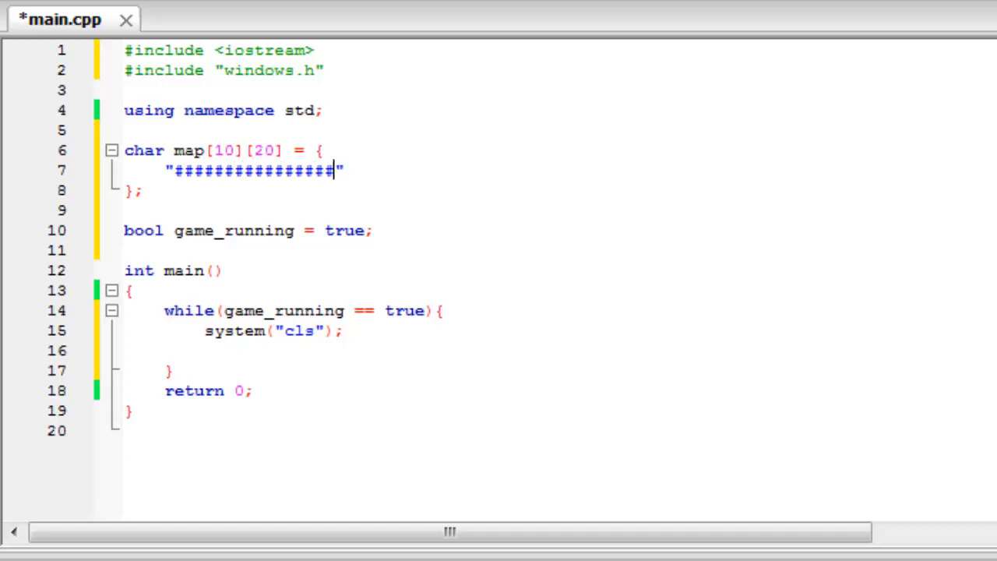
{"action": "type", "text": "####"}
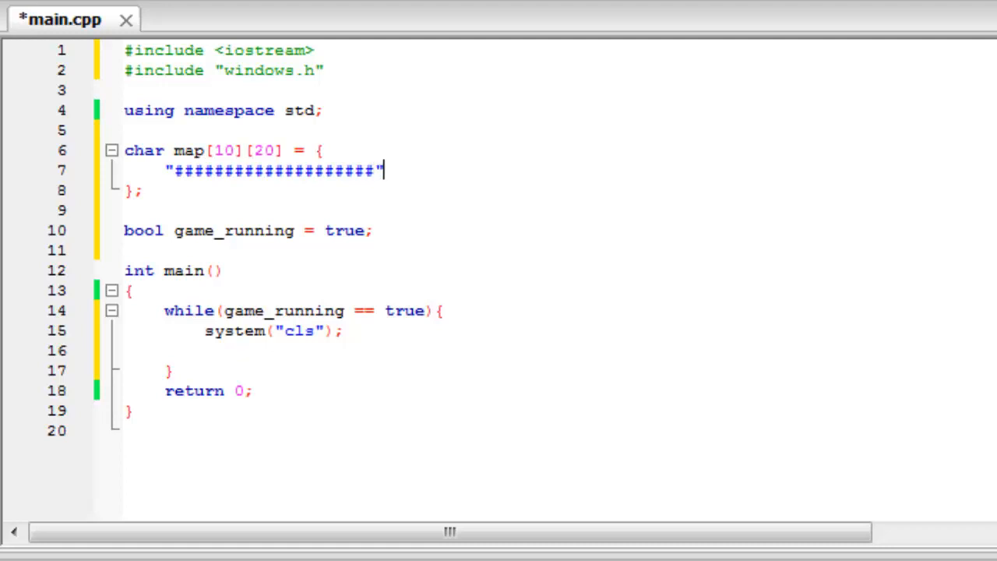
{"action": "type", "text": ","}
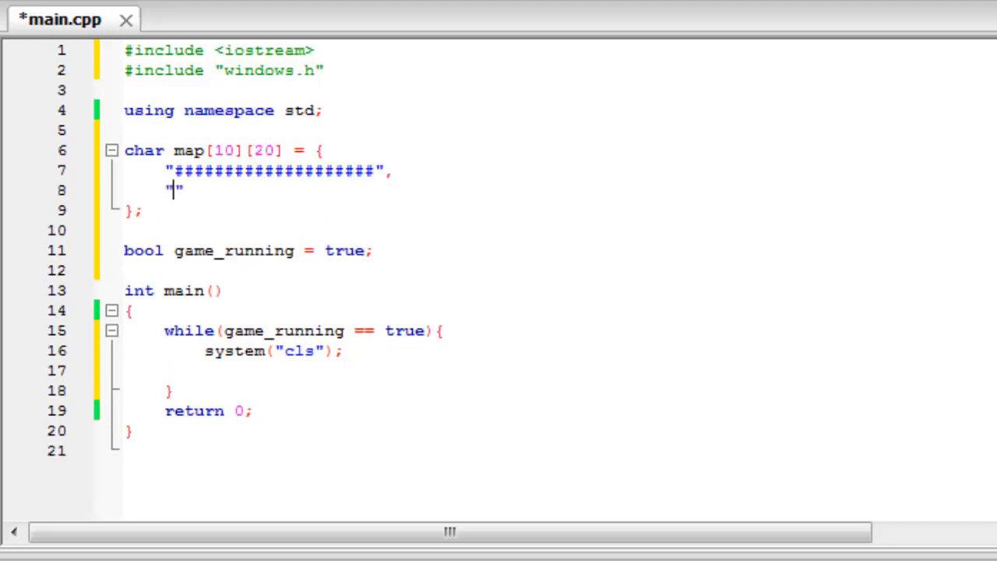
Give the middle rows # side walls and close the map with a full #################### bottom row.
{"action": "type", "text": "#"}
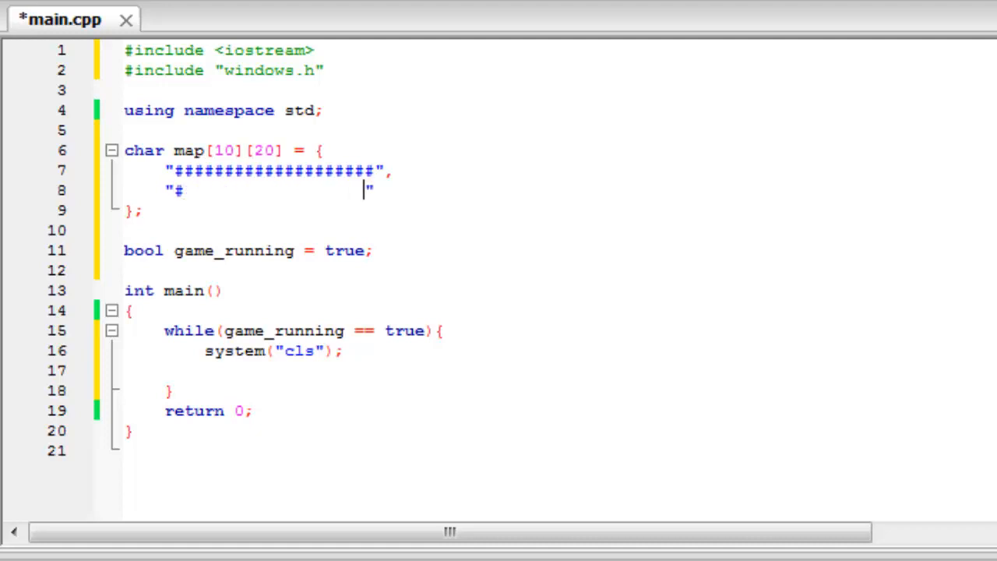
{"action": "type", "text": "#\","}
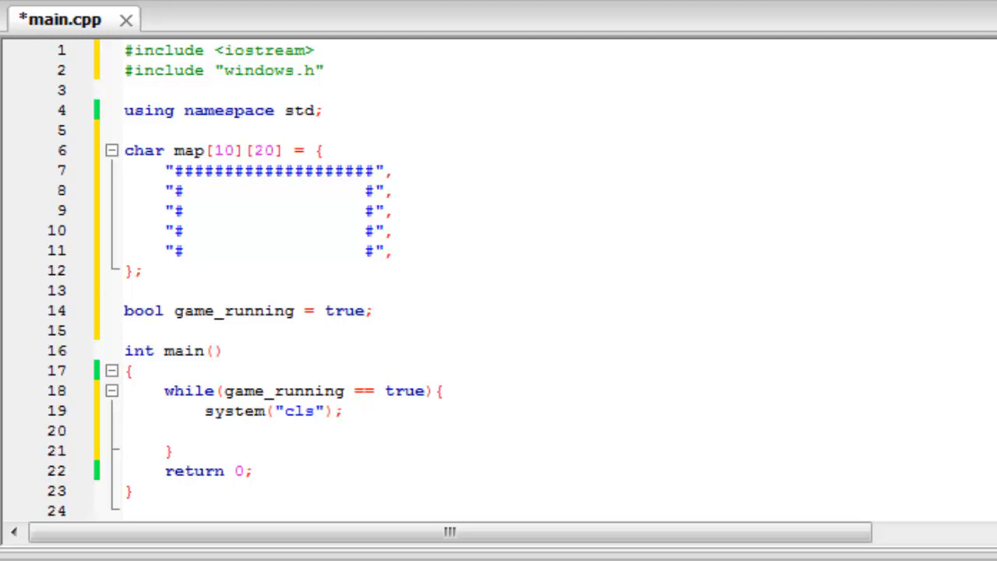
{"action": "left_click", "coordinate": [393, 170]}
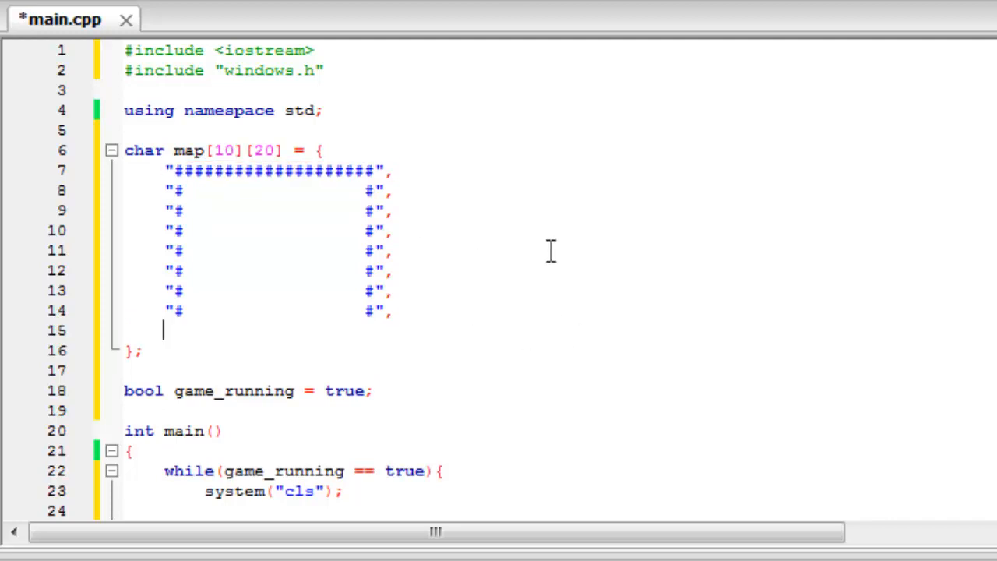
{"action": "type", "text": "\"####################\""}
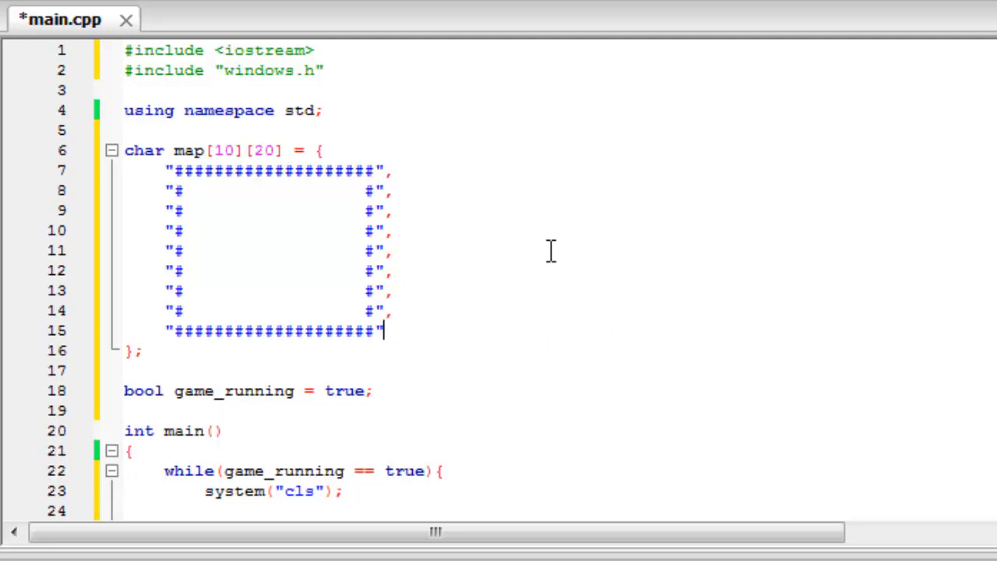
Write a for loop over int display from 0 to <10 inside the game loop.
{"action": "scroll", "scroll_direction": "down", "scroll_amount": 3}
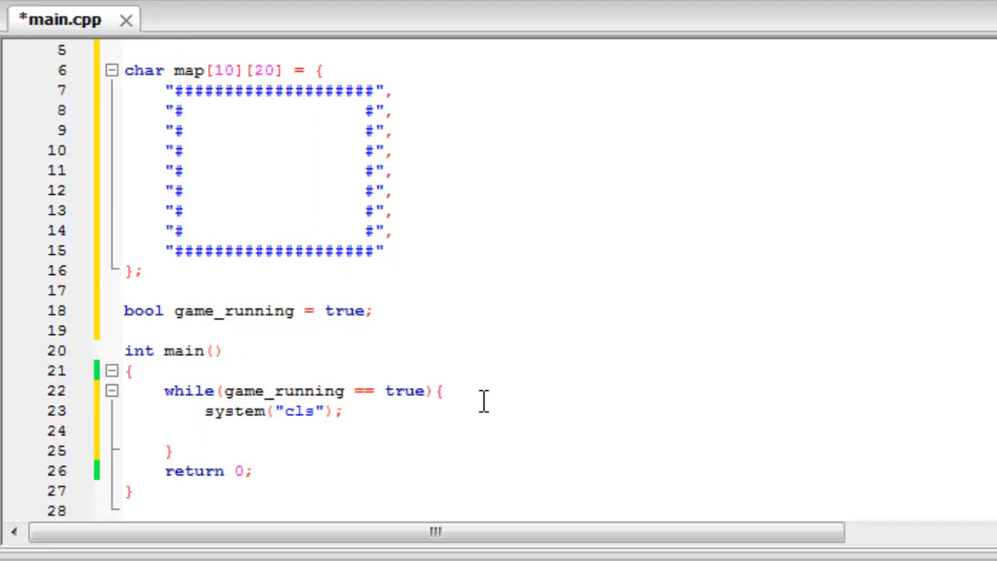
{"action": "type", "text": "for ()"}
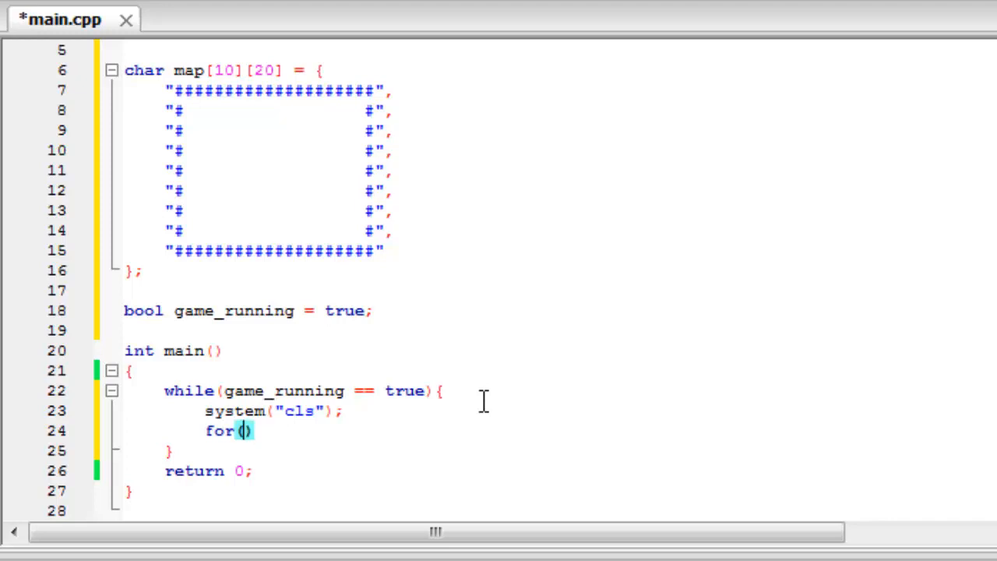
{"action": "type", "text": "int"}
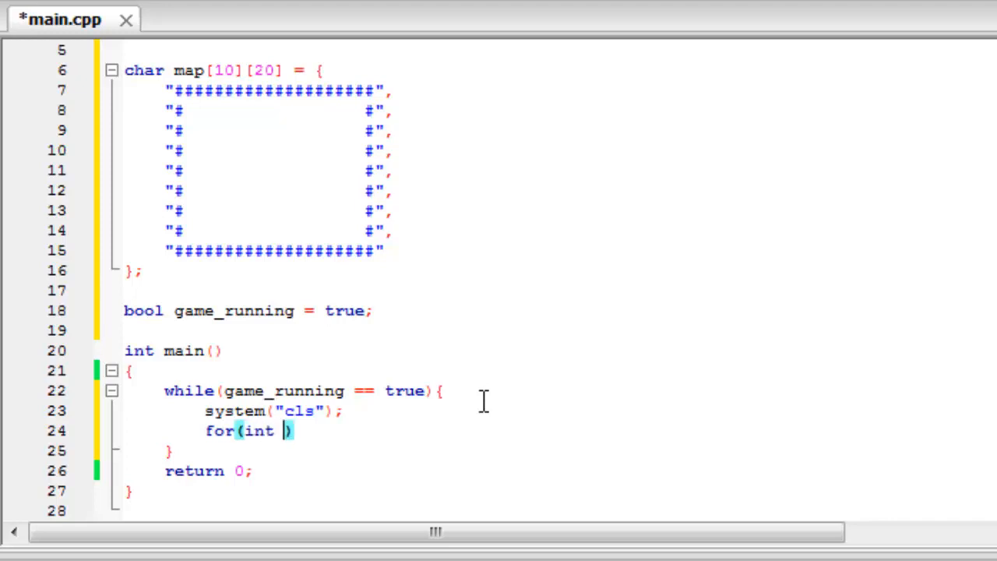
{"action": "type", "text": "displ"}
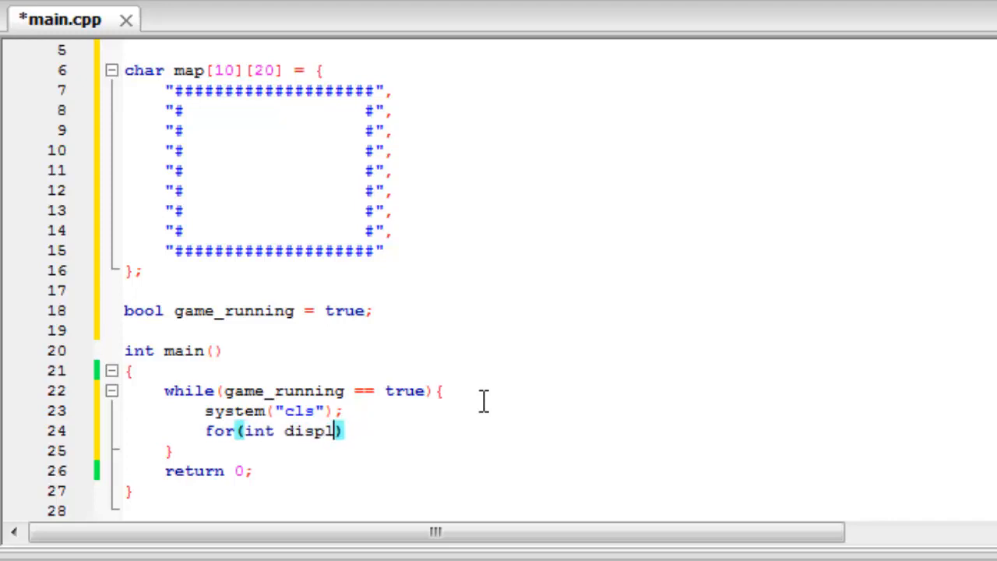
{"action": "type", "text": "ay"}
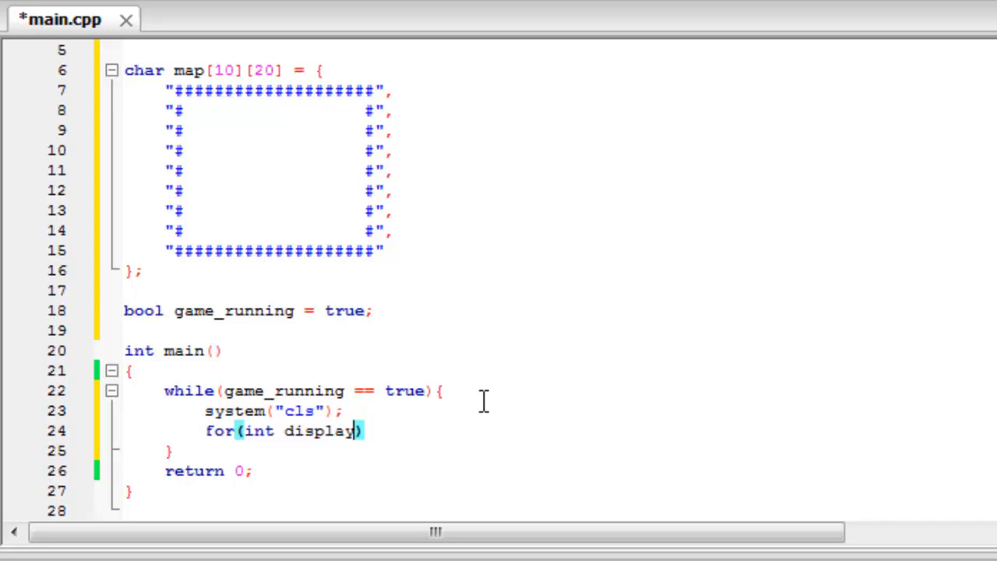
{"action": "type", "text": "="}
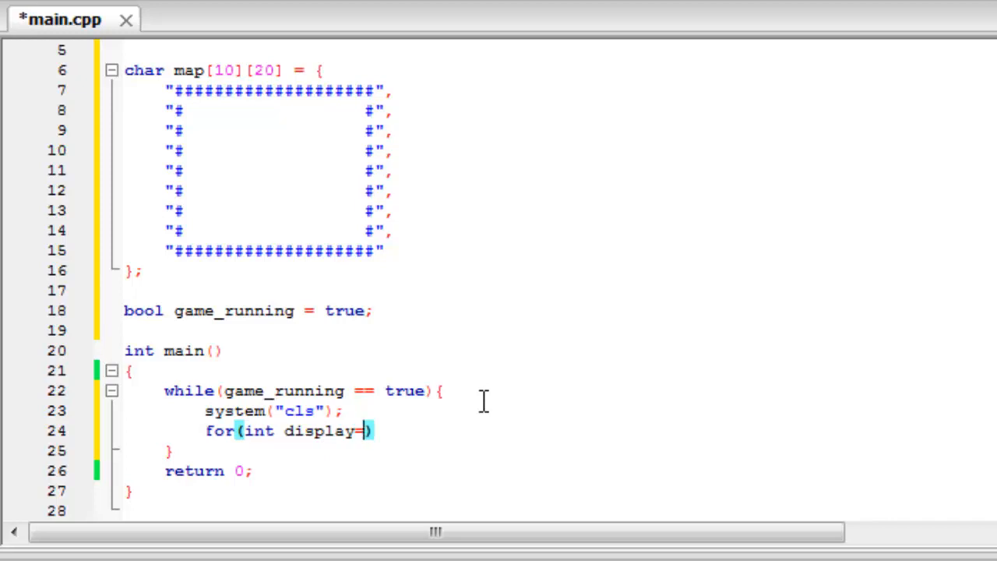
{"action": "type", "text": "0; displayu"}
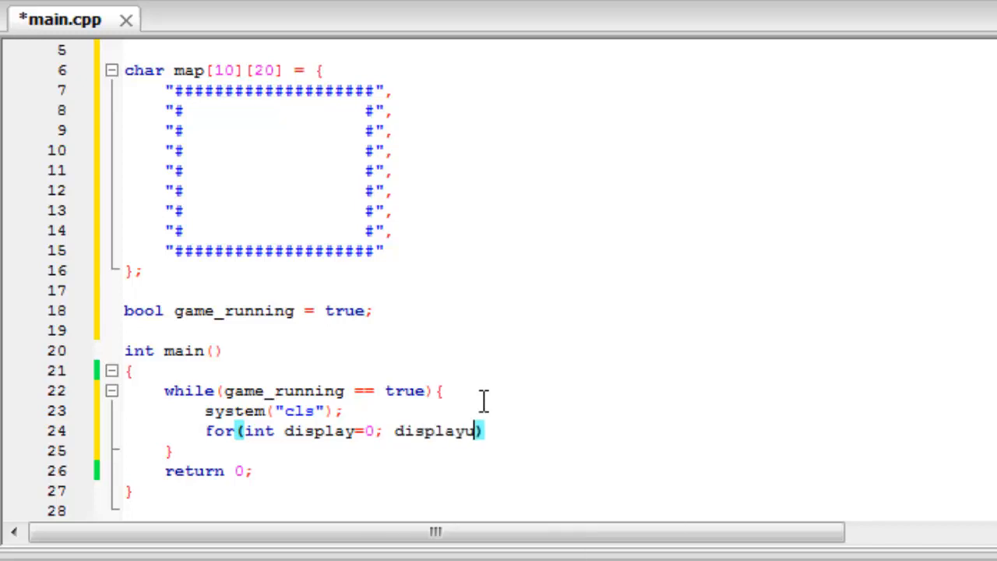
{"action": "type", "text": "<10"}
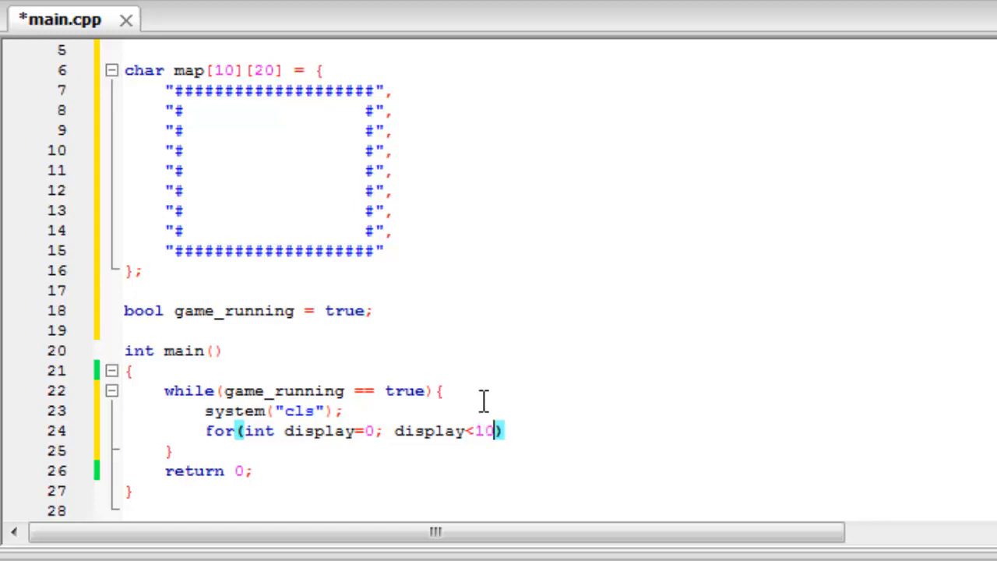
{"action": "mouse_move", "coordinate": [185, 70]}
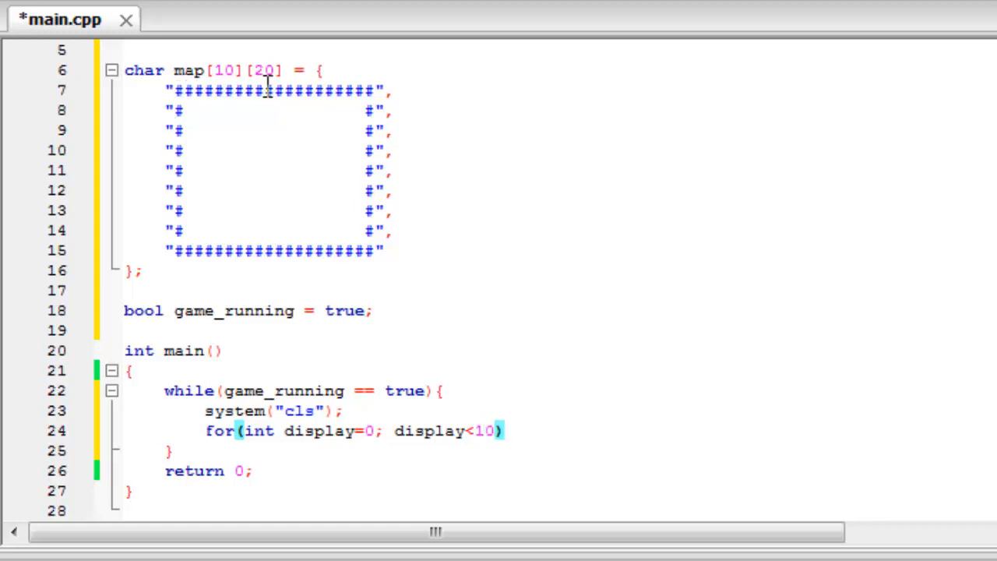
{"action": "mouse_move", "coordinate": [645, 383]}
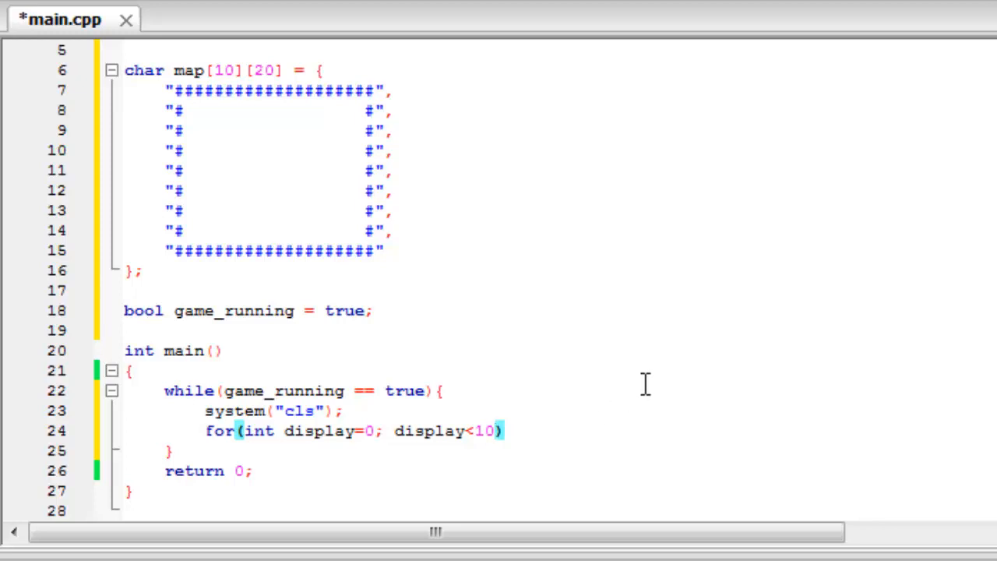
{"action": "type", "text": ";"}
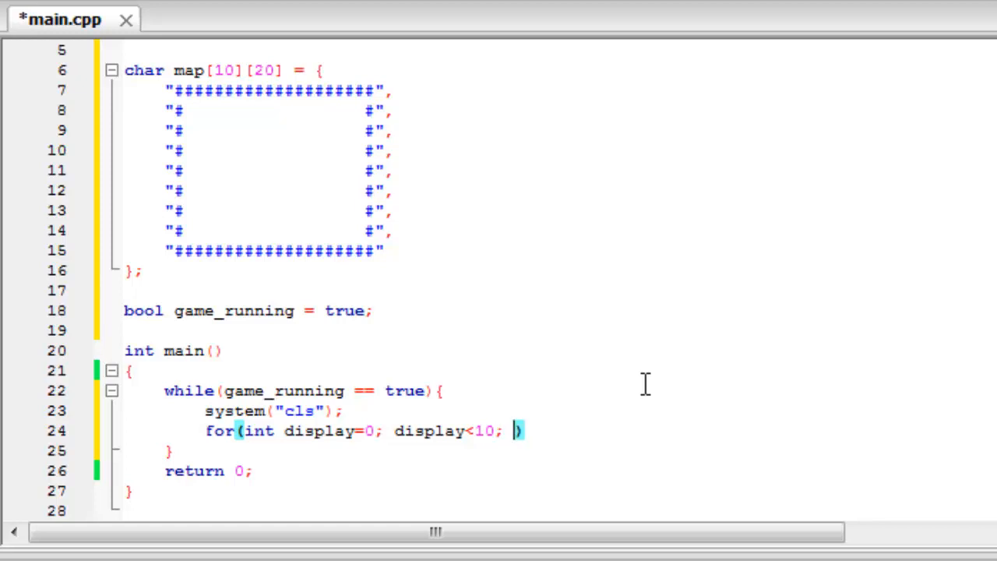
{"action": "type", "text": "displa"}
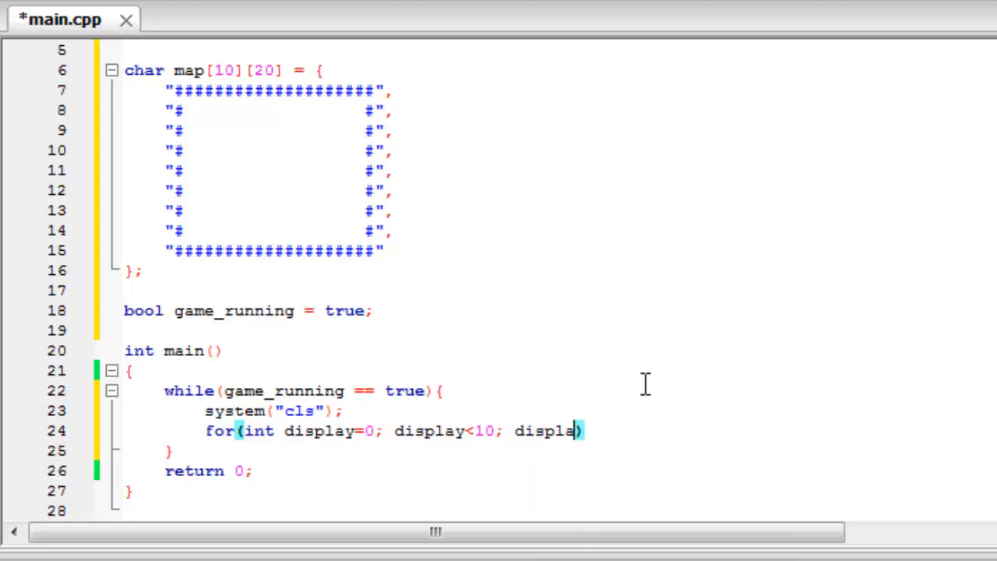
{"action": "type", "text": "++)"}
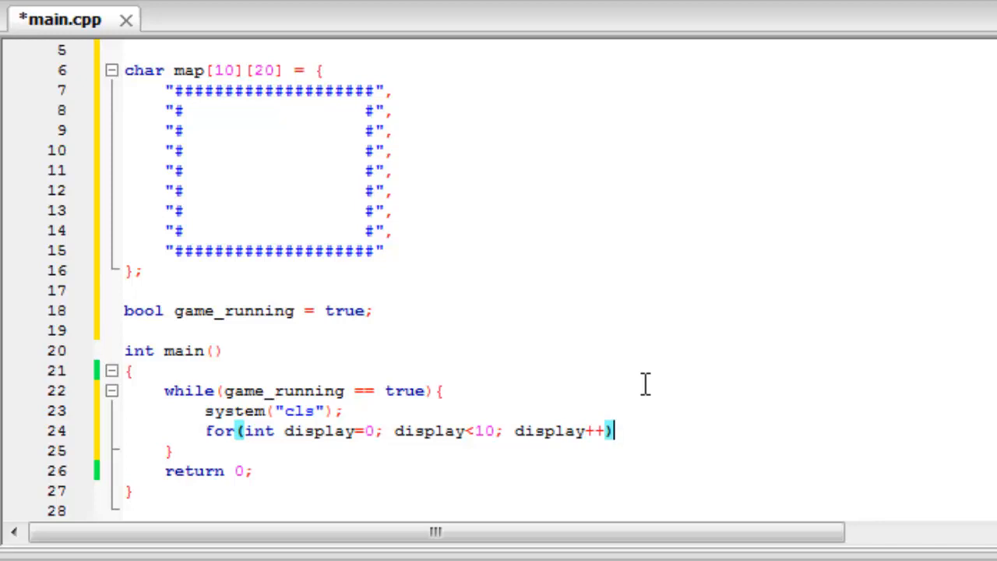
{"action": "type", "text": "{"}
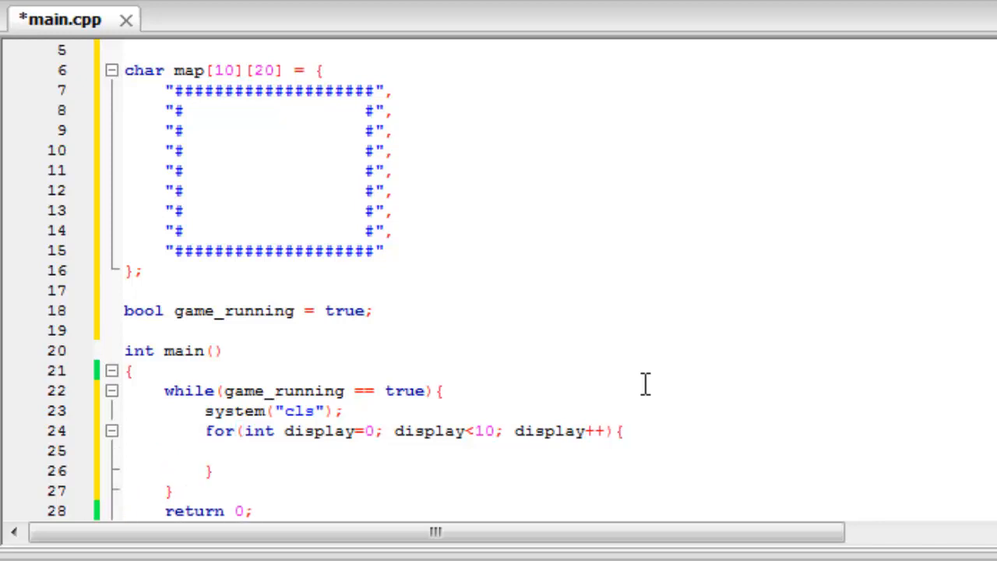
Print map[display] with cout and endl in the loop body, and save main.cpp.
{"action": "type", "text": "cout <<"}
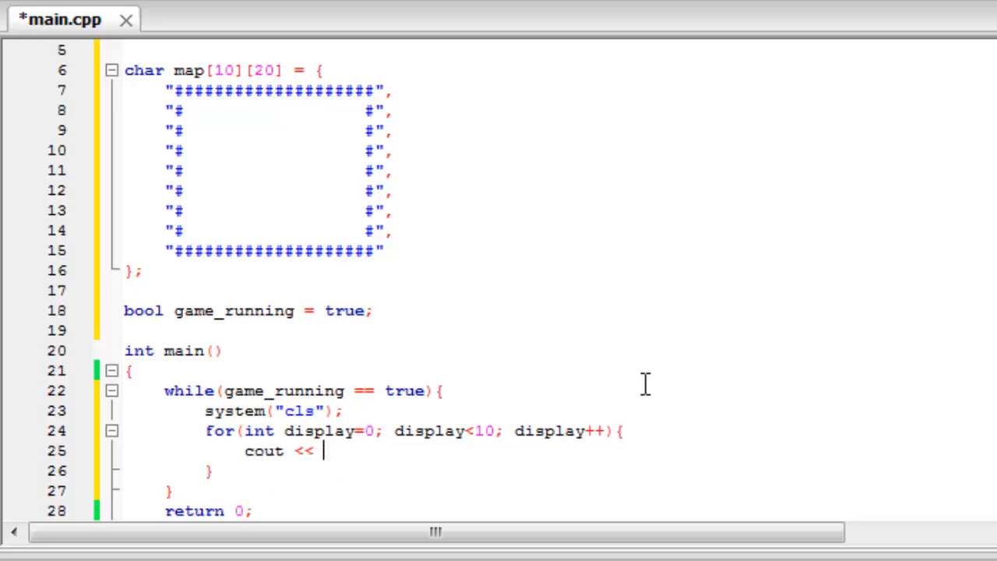
{"action": "type", "text": "display[]"}
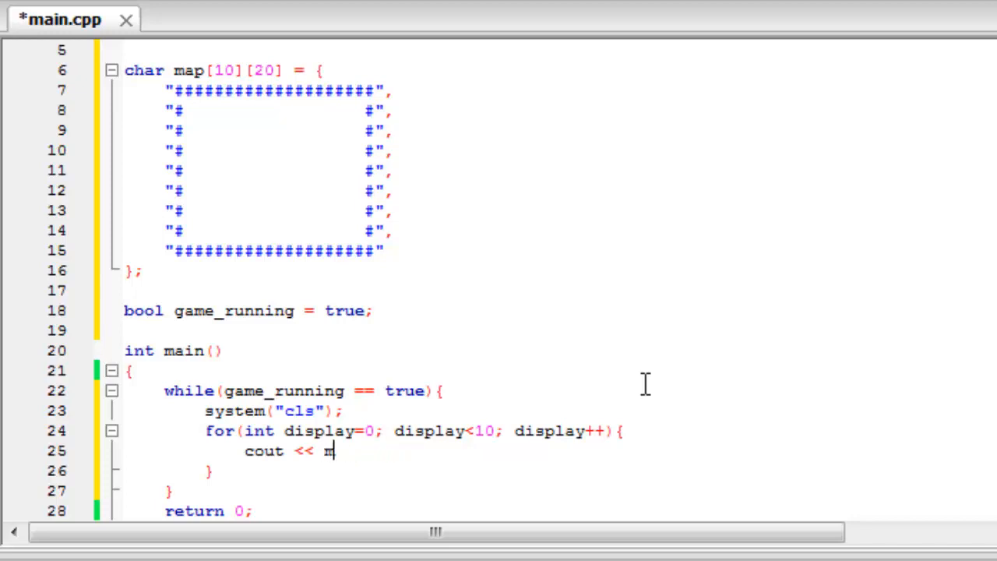
{"action": "type", "text": "ap[displ]"}
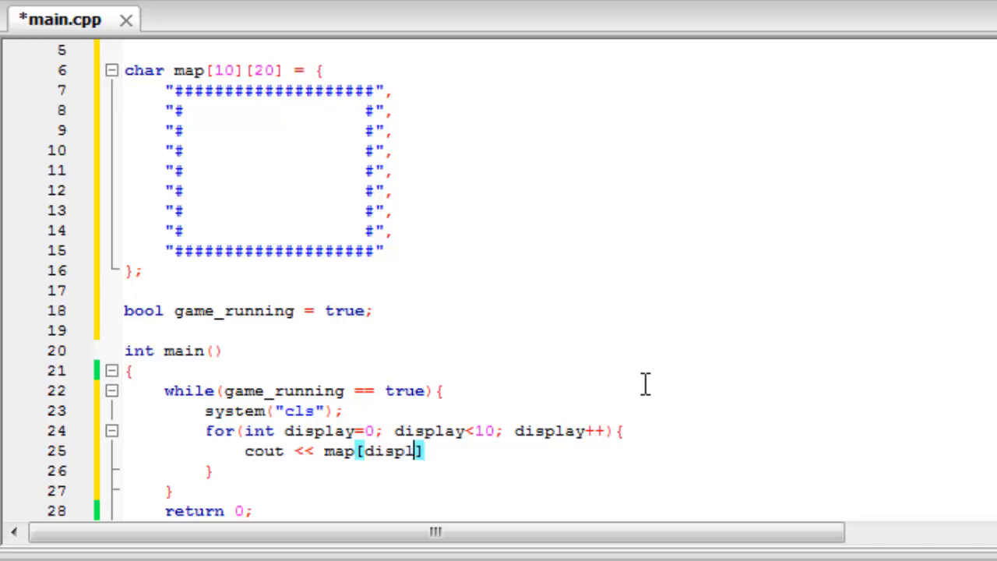
{"action": "type", "text": "ay]"}
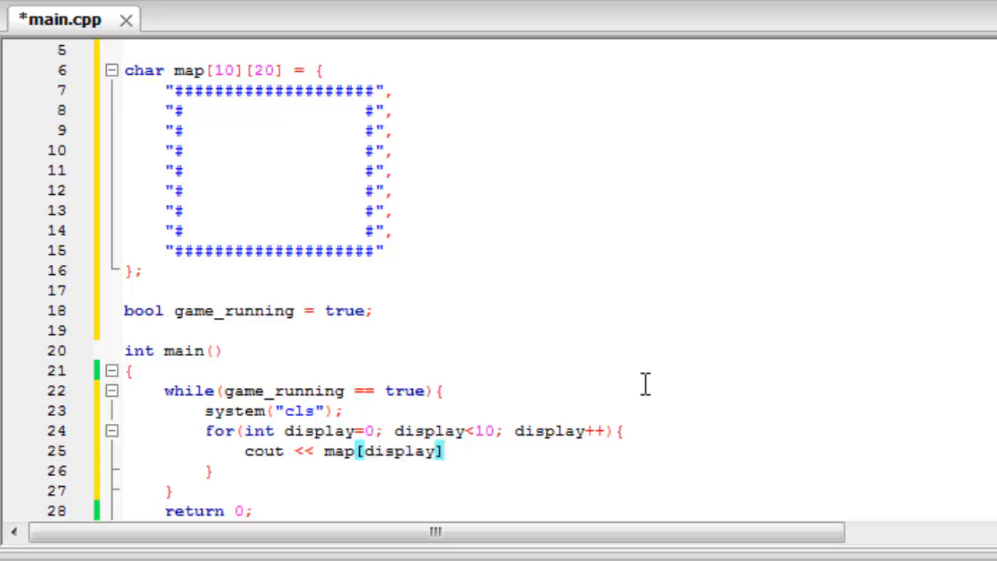
{"action": "type", "text": "<< endl;"}
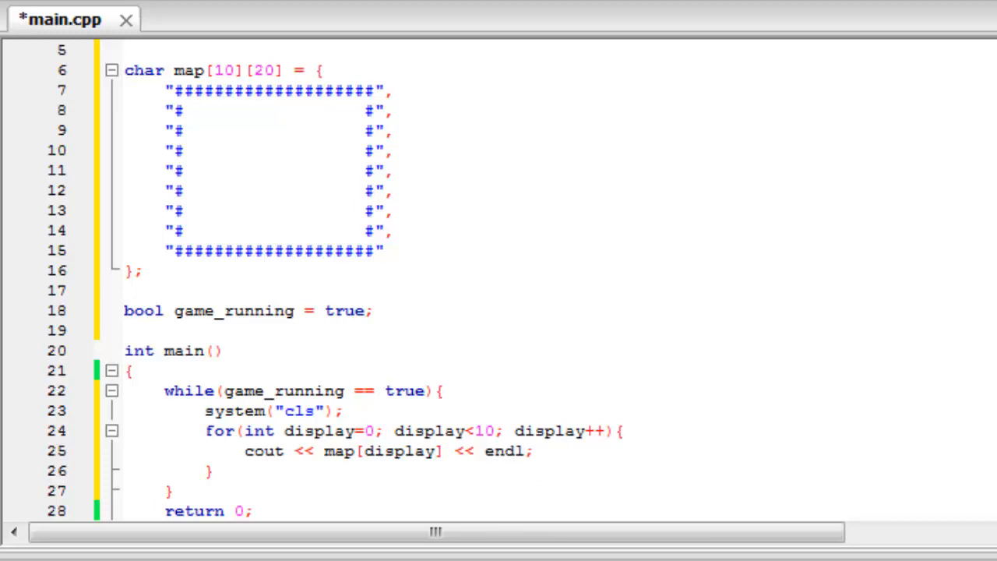
{"action": "key", "text": "ctrl+s"}
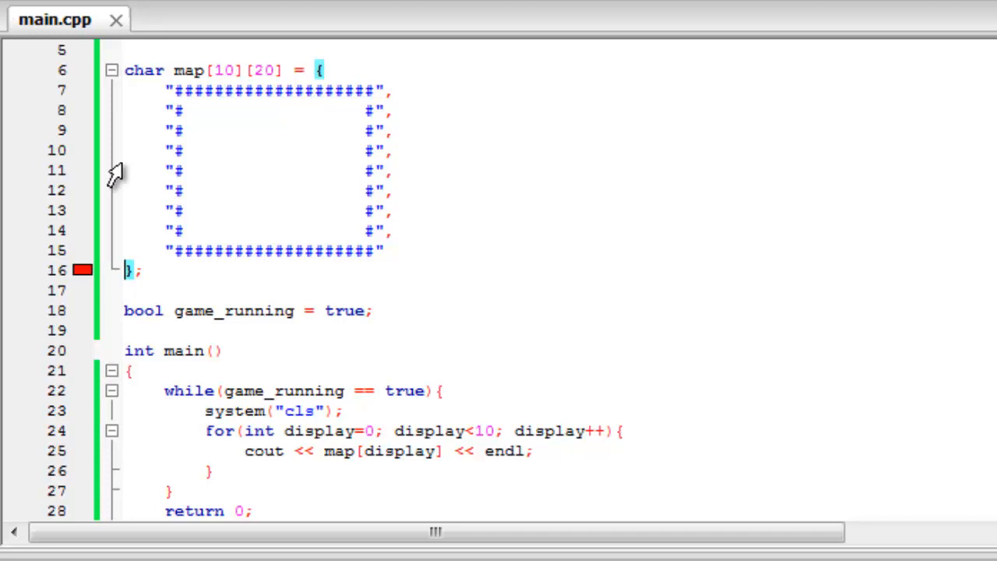
{"action": "mouse_move", "coordinate": [148, 175]}
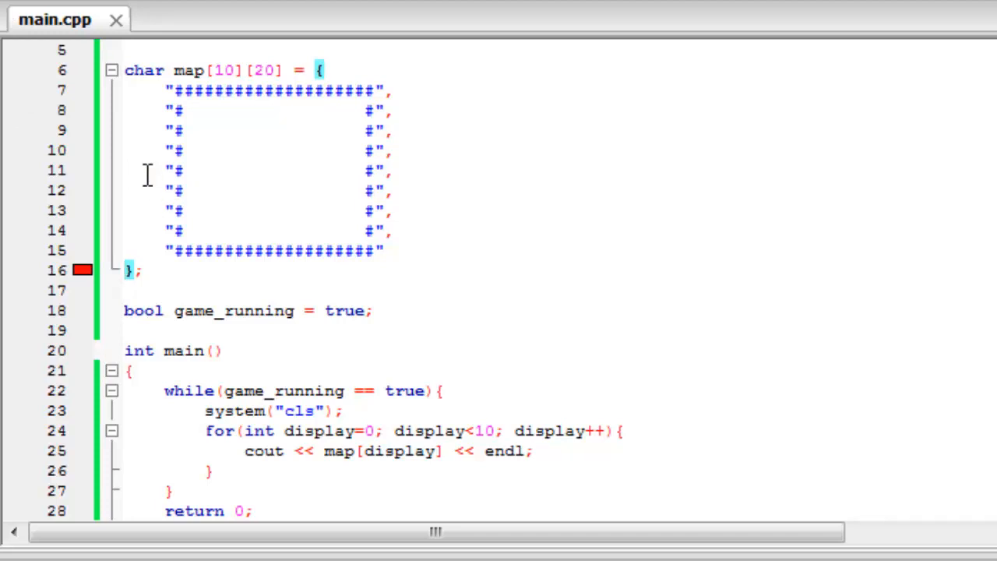
{"action": "mouse_move", "coordinate": [206, 125]}
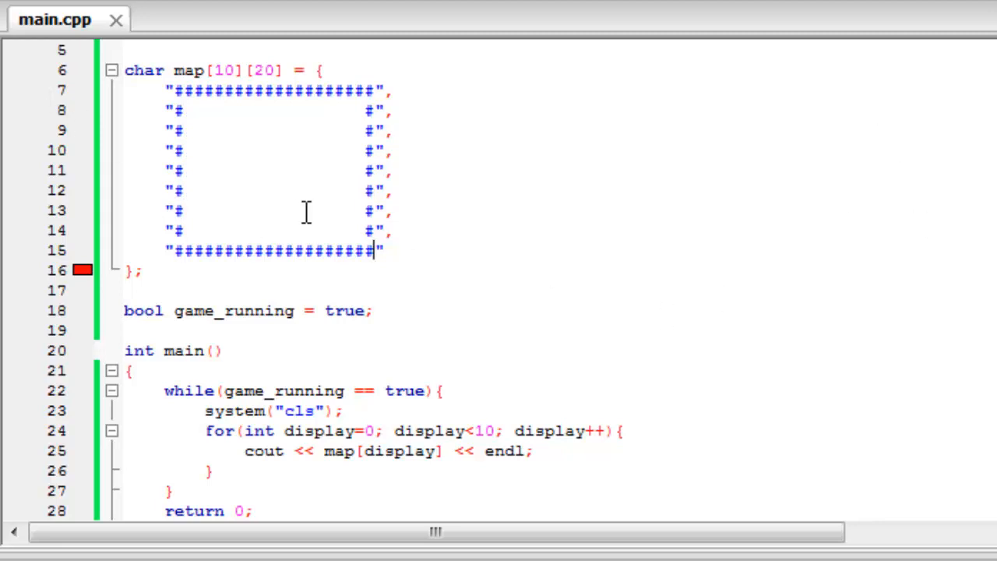
{"action": "mouse_move", "coordinate": [424, 232]}
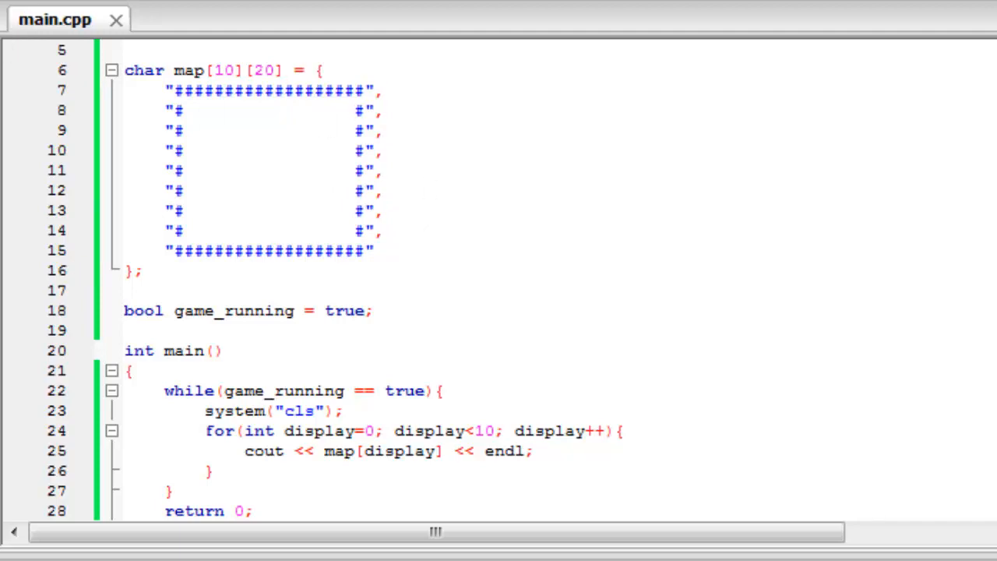
{"action": "left_click", "coordinate": [13, 70]}
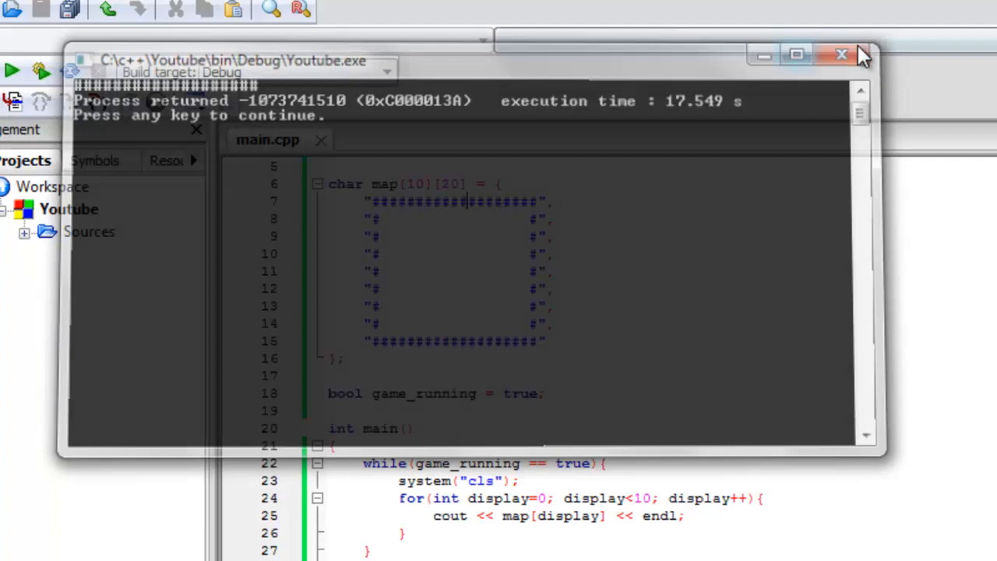
Close the finished program's console window after the map run.
{"action": "left_click", "coordinate": [841, 55]}
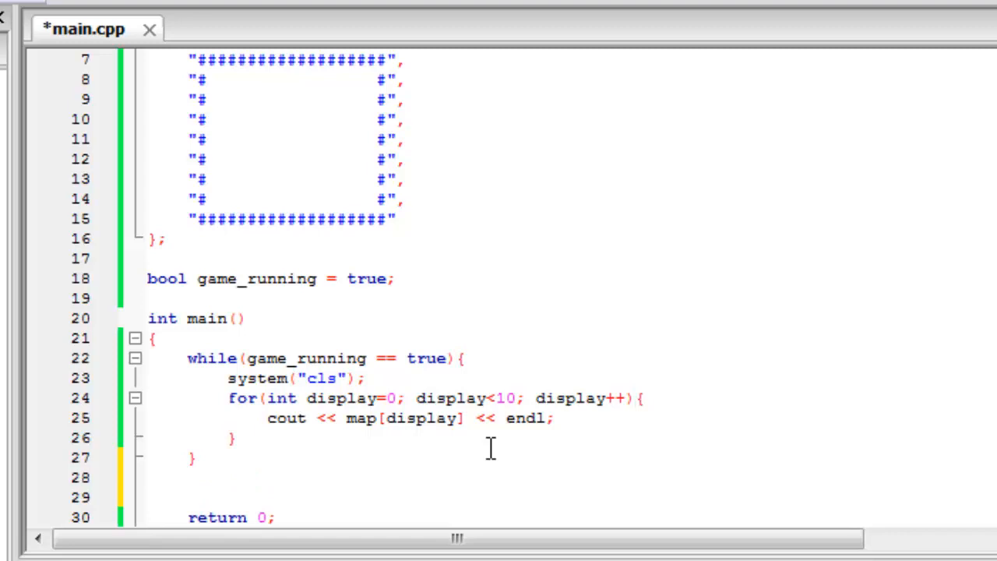
Write system("pause>nul"); after the loop, then remove that misplaced line.
{"action": "type", "text": "syst"}
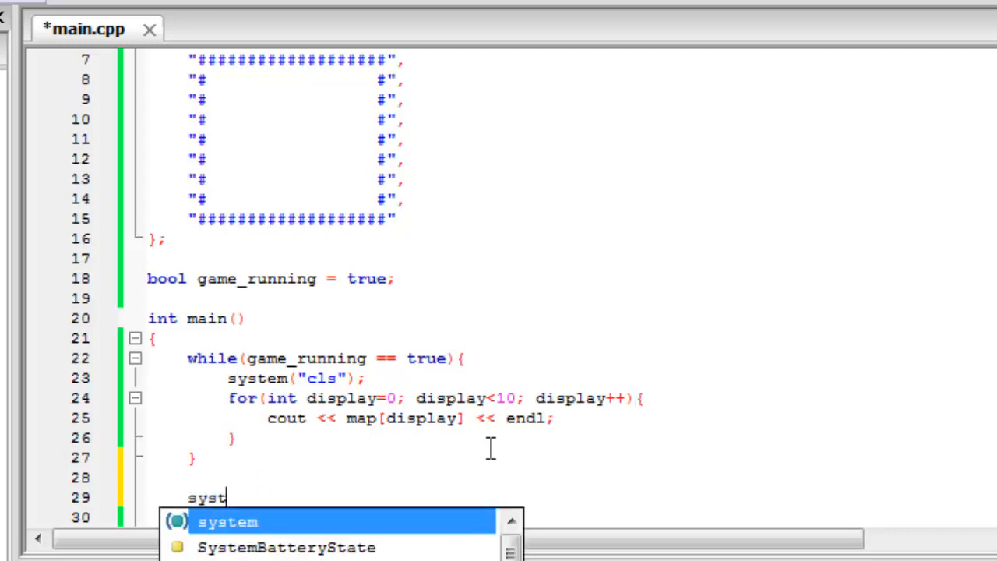
{"action": "left_click", "coordinate": [228, 521]}
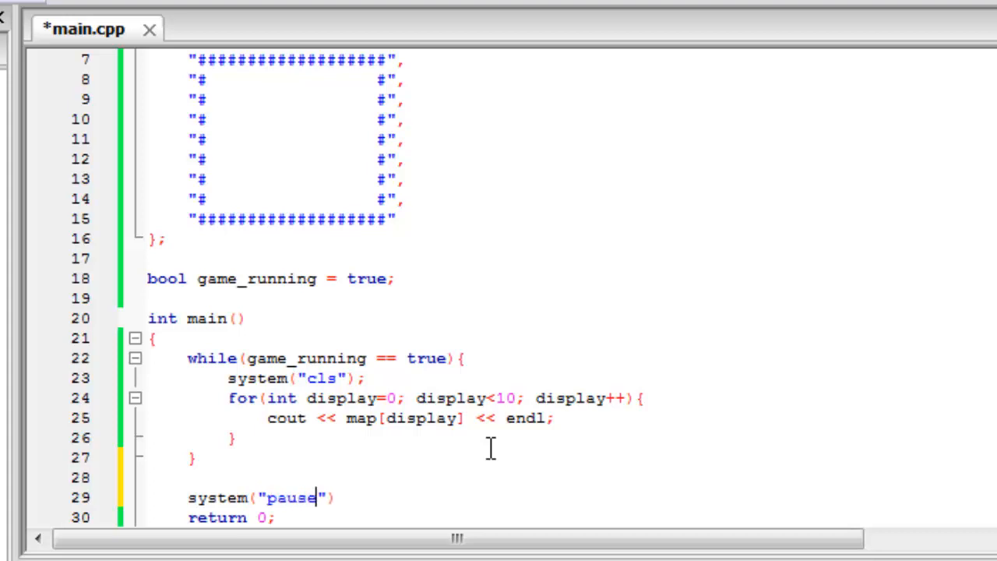
{"action": "type", "text": ">"}
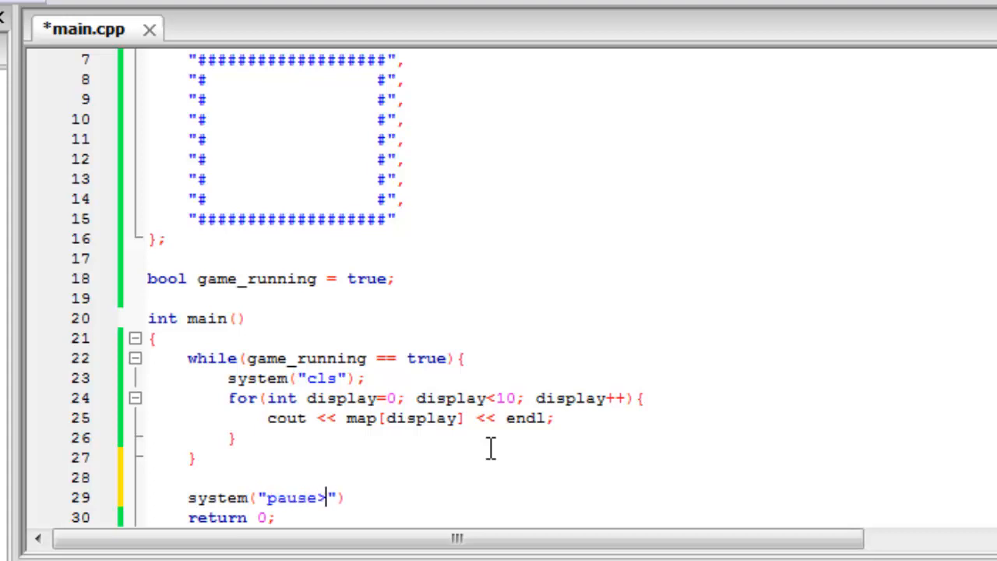
{"action": "type", "text": "n"}
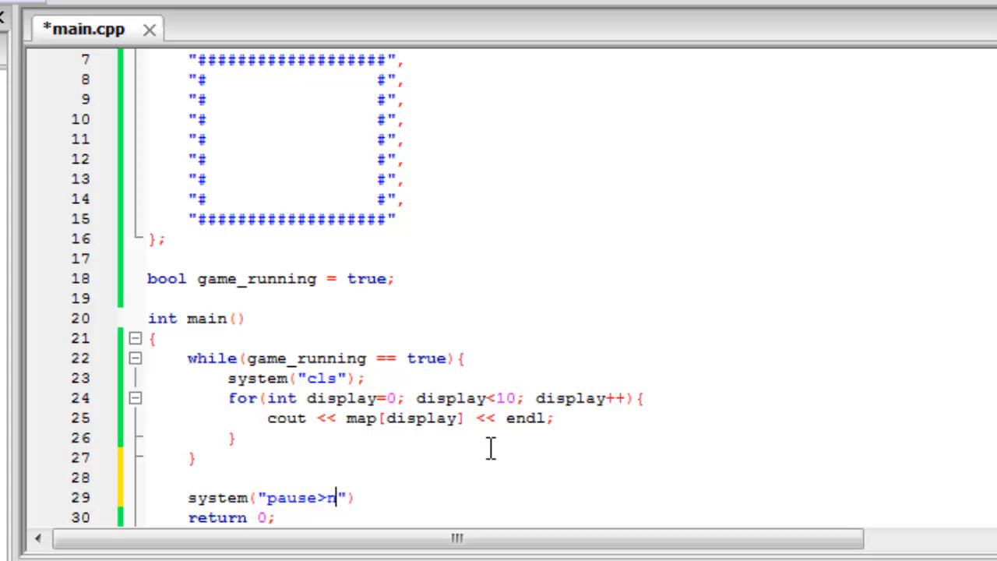
{"action": "type", "text": "ul"}
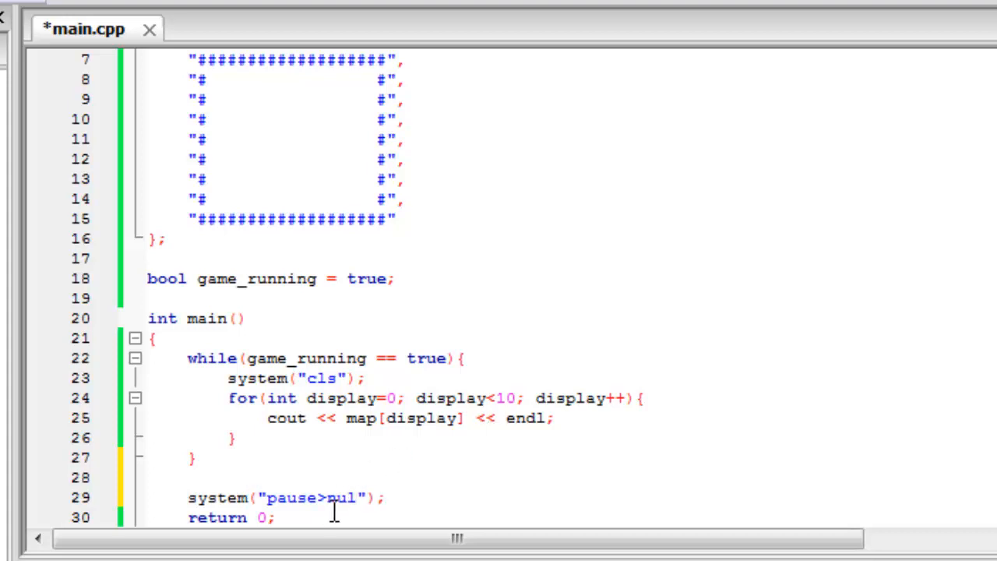
{"action": "mouse_move", "coordinate": [505, 499]}
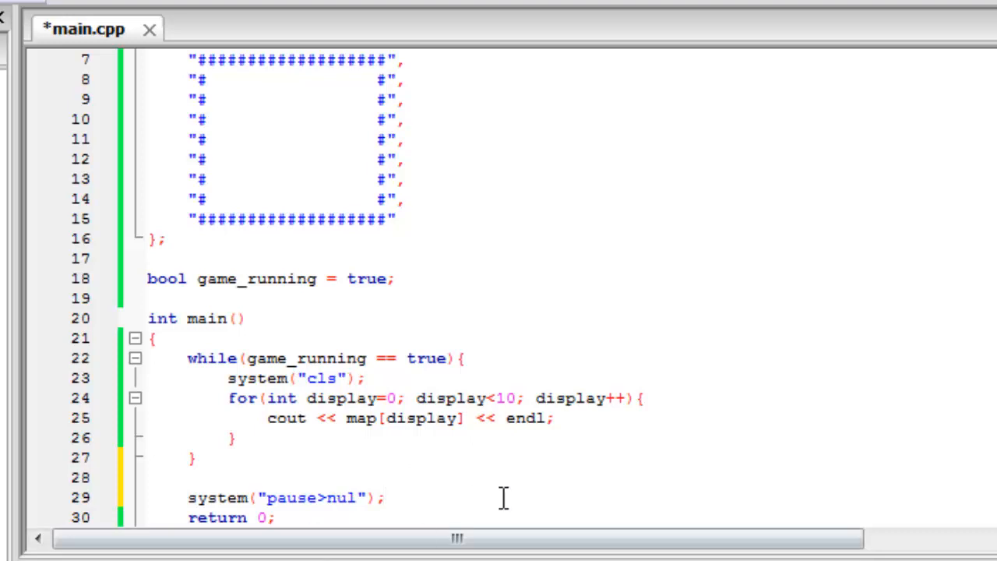
{"action": "mouse_move", "coordinate": [357, 499]}
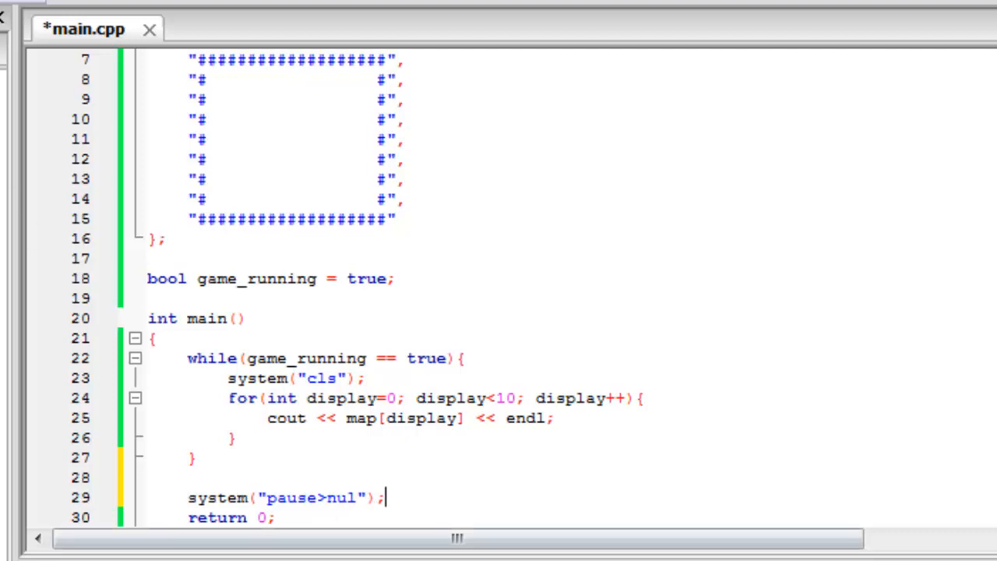
{"action": "key", "text": "ctrl+s"}
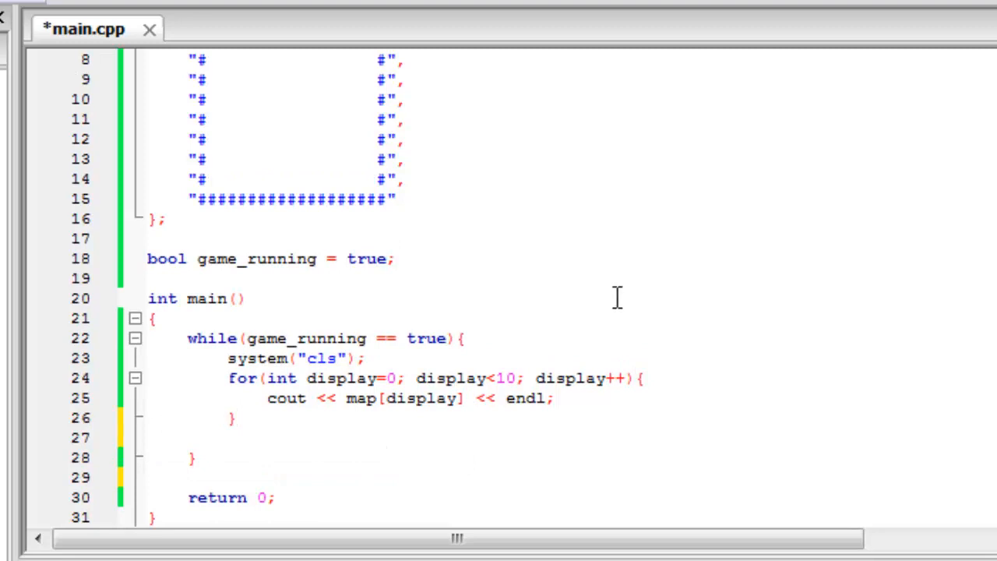
Retype system("pause>nul") inside the while loop after the map prints.
{"action": "type", "text": "system()"}
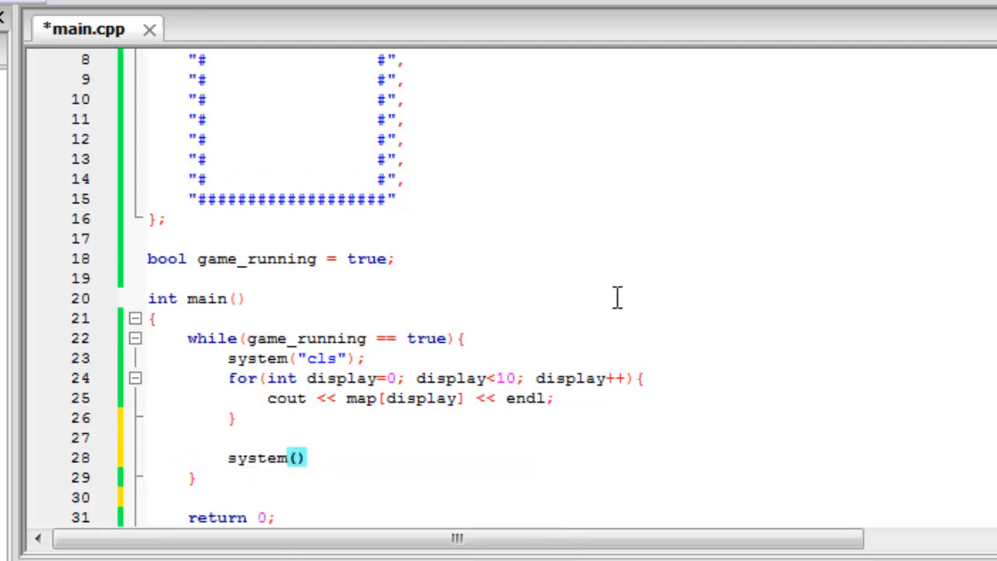
{"action": "type", "text": "\"pause\""}
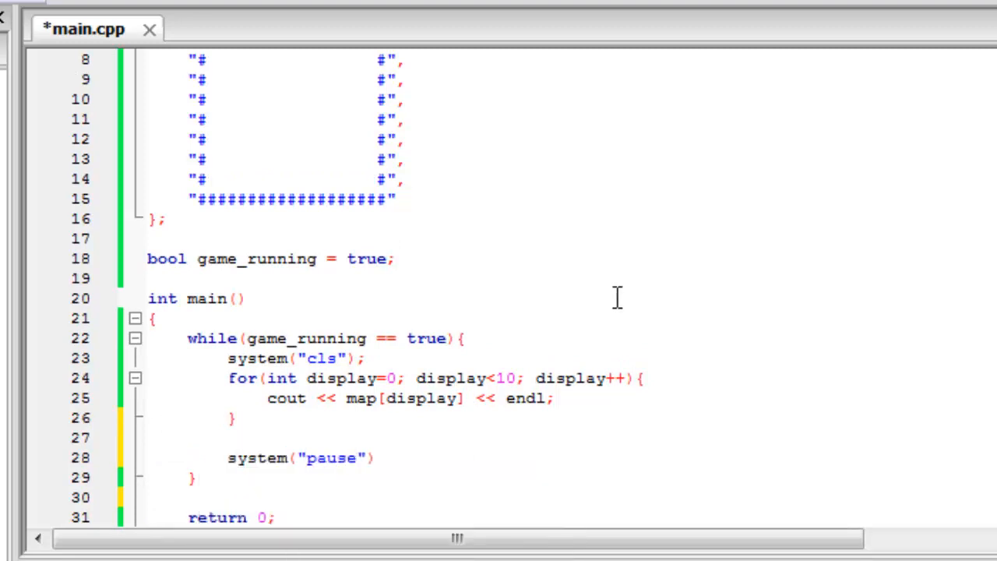
{"action": "type", "text": ">nul"}
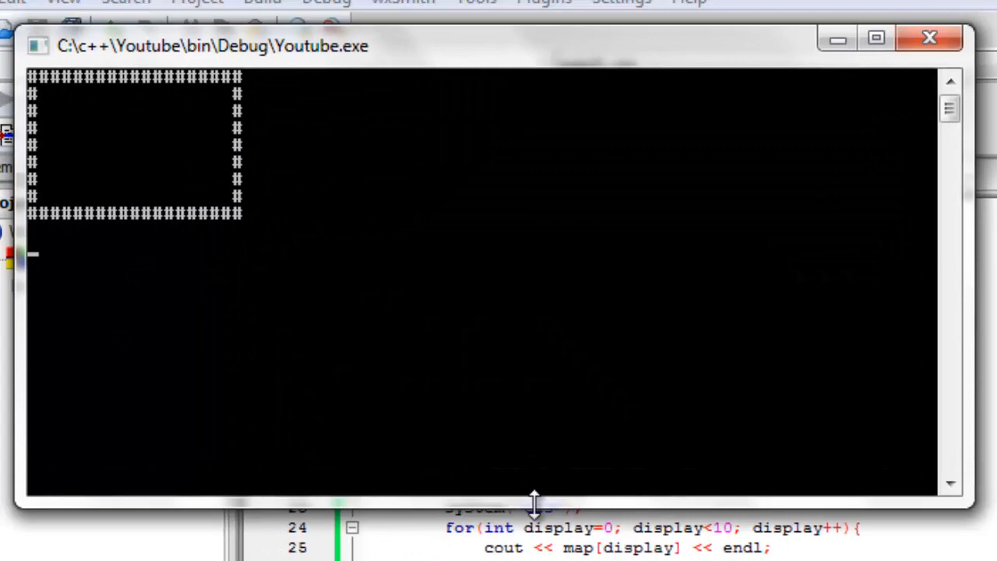
{"action": "mouse_move", "coordinate": [346, 294]}
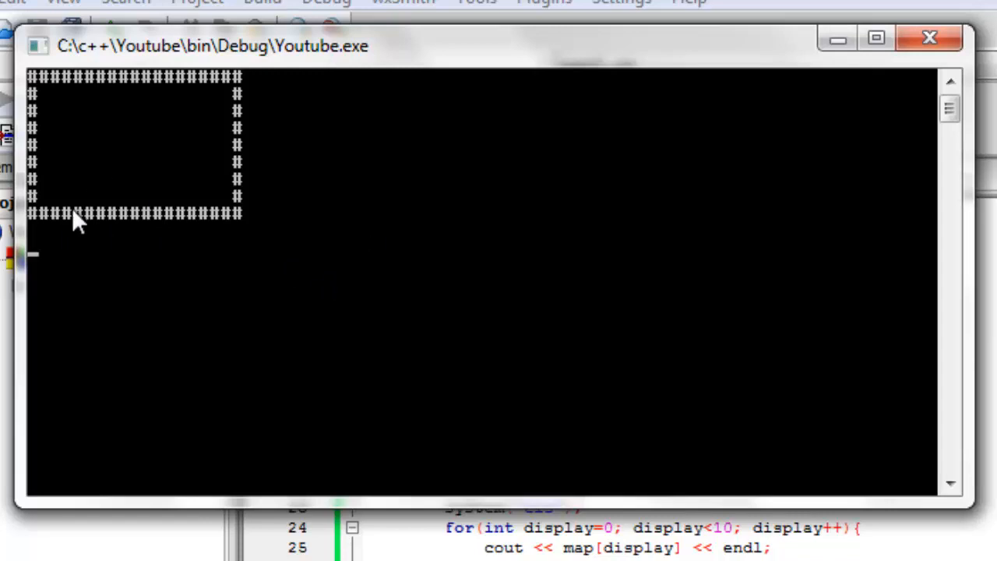
{"action": "mouse_move", "coordinate": [81, 268]}
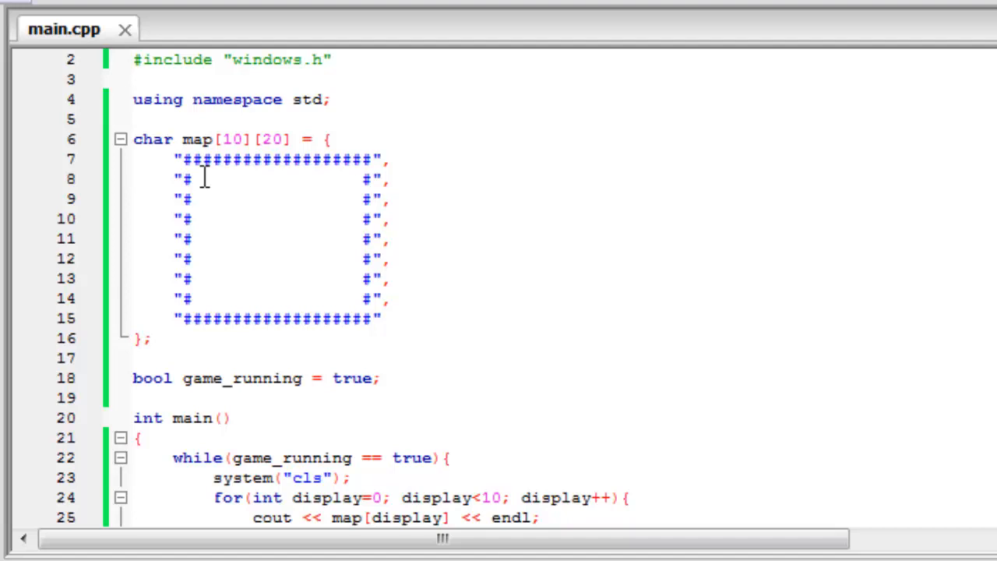
{"action": "mouse_move", "coordinate": [438, 257]}
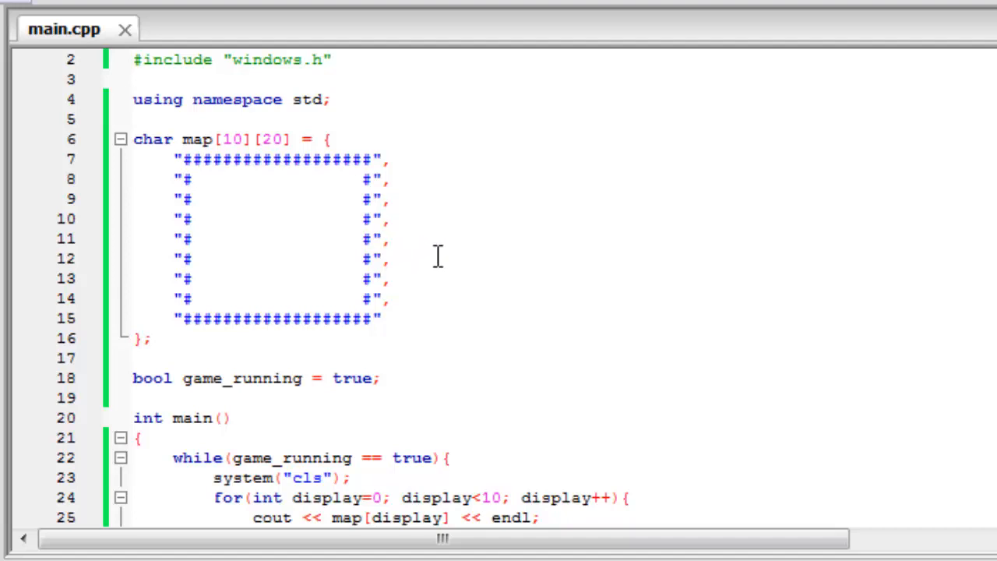
Place an @ player in the map and choose the spot below the pause call.
{"action": "type", "text": "@"}
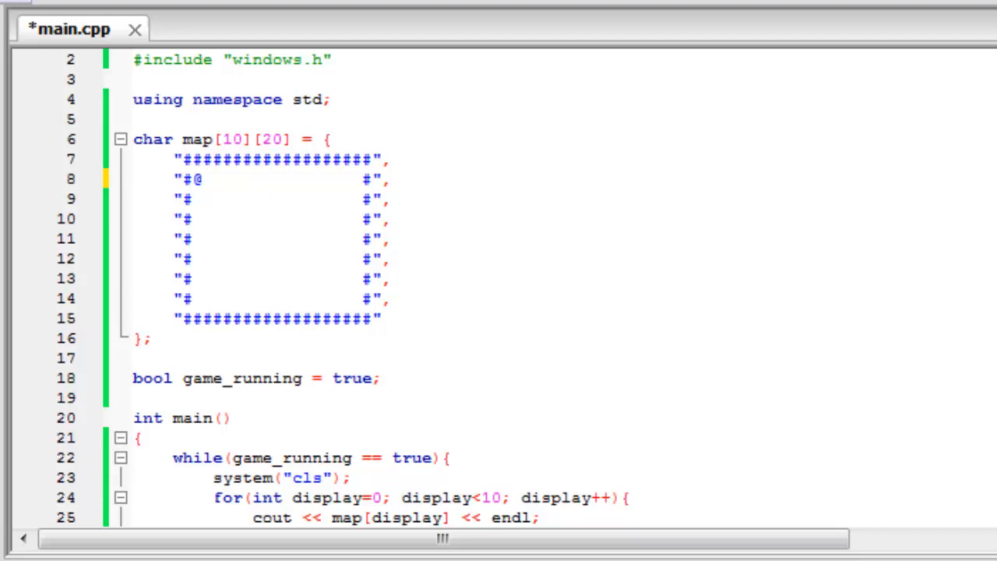
{"action": "scroll", "scroll_direction": "down", "scroll_amount": 3}
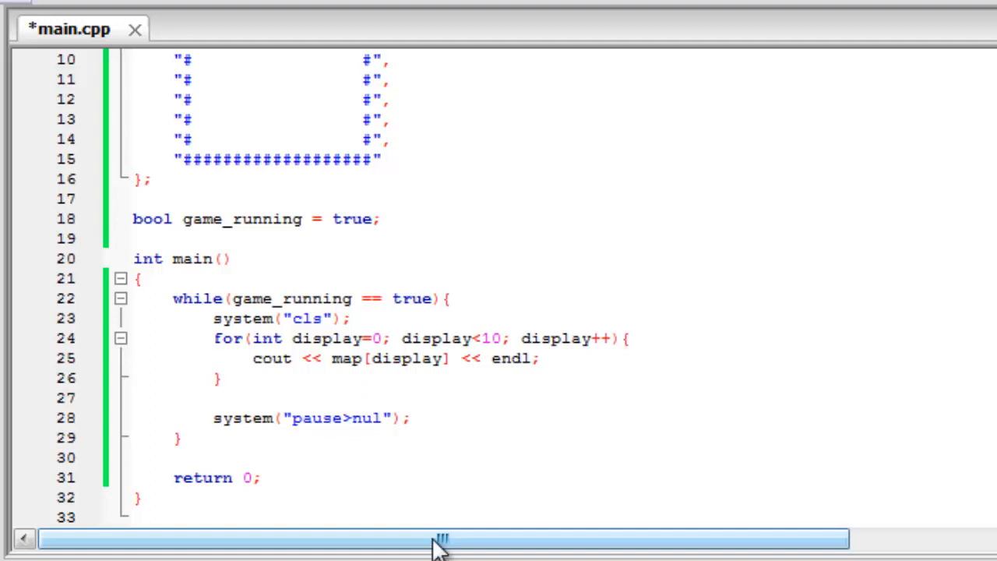
{"action": "left_click", "coordinate": [408, 417]}
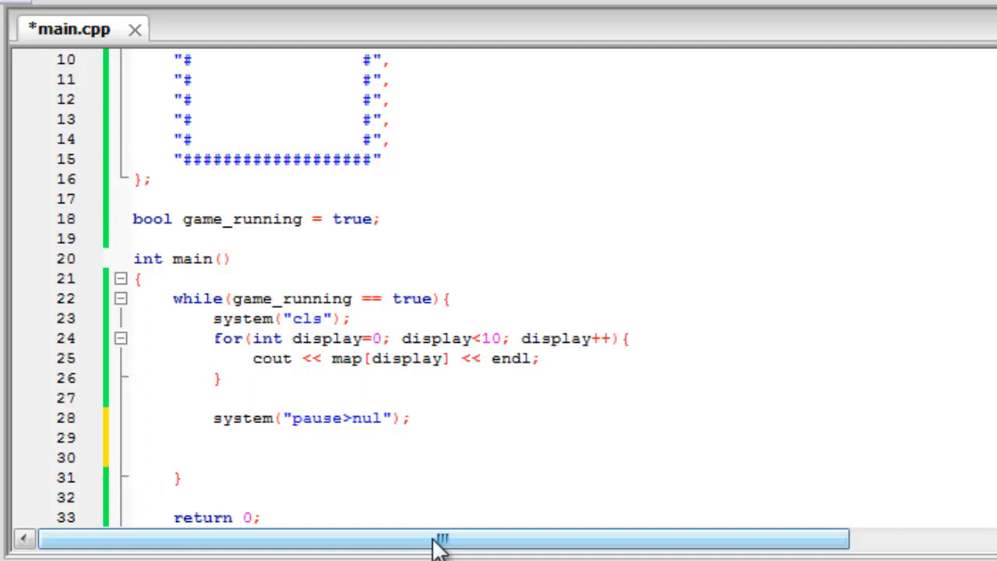
{"action": "left_click", "coordinate": [212, 458]}
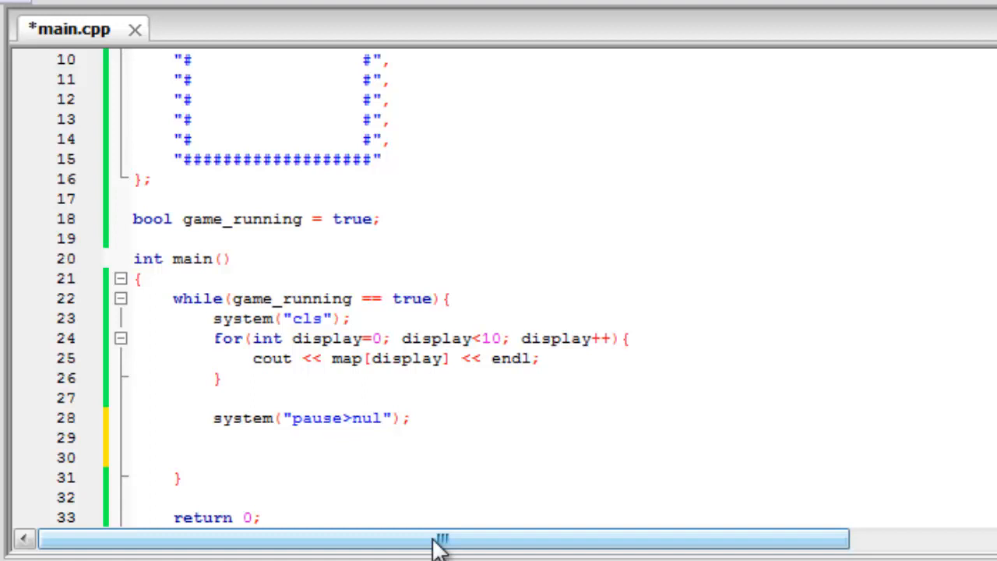
Begin if(GetAsyncKeyState( using the autocomplete suggestion.
{"action": "type", "text": "if()"}
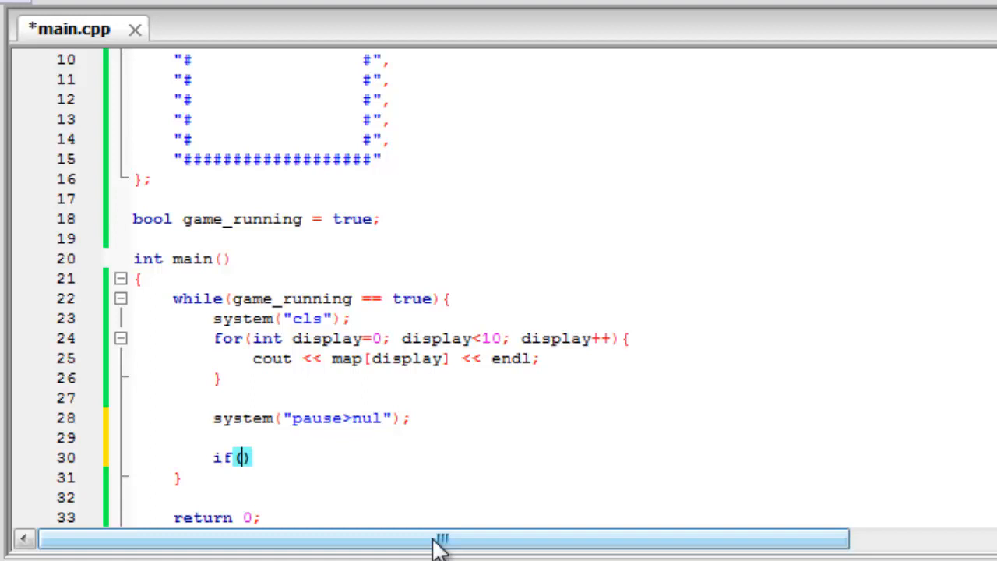
{"action": "type", "text": "Get"}
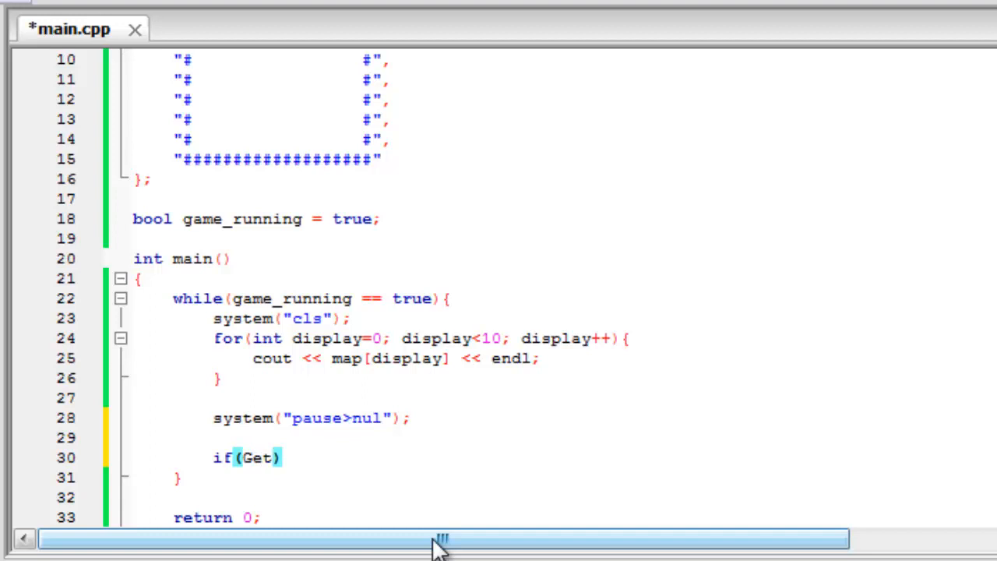
{"action": "type", "text": "AsyncKeyState"}
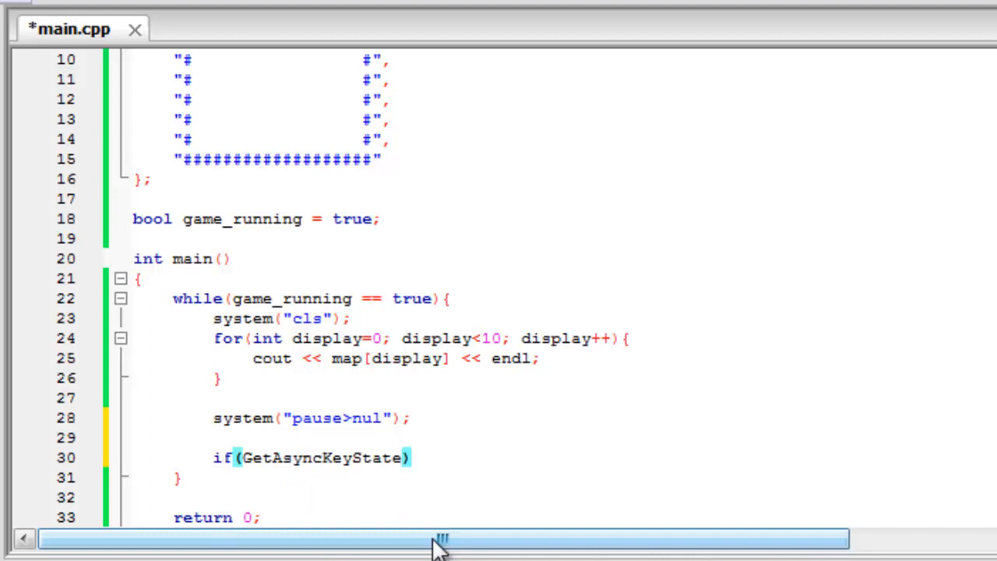
{"action": "type", "text": "("}
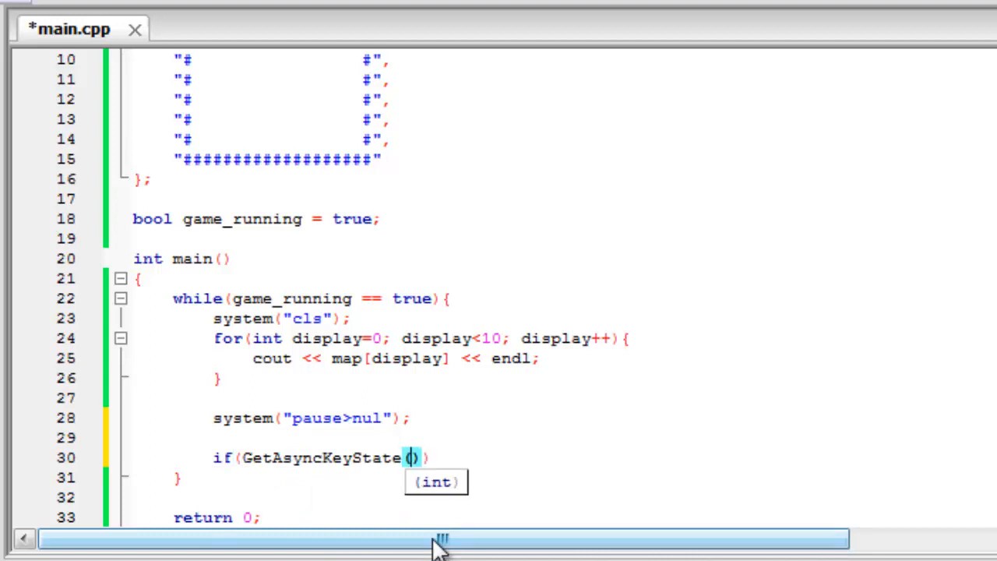
Complete the condition as GetAsyncKeyState(VK_DOWN) and give the if an empty braced body.
{"action": "type", "text": "VK"}
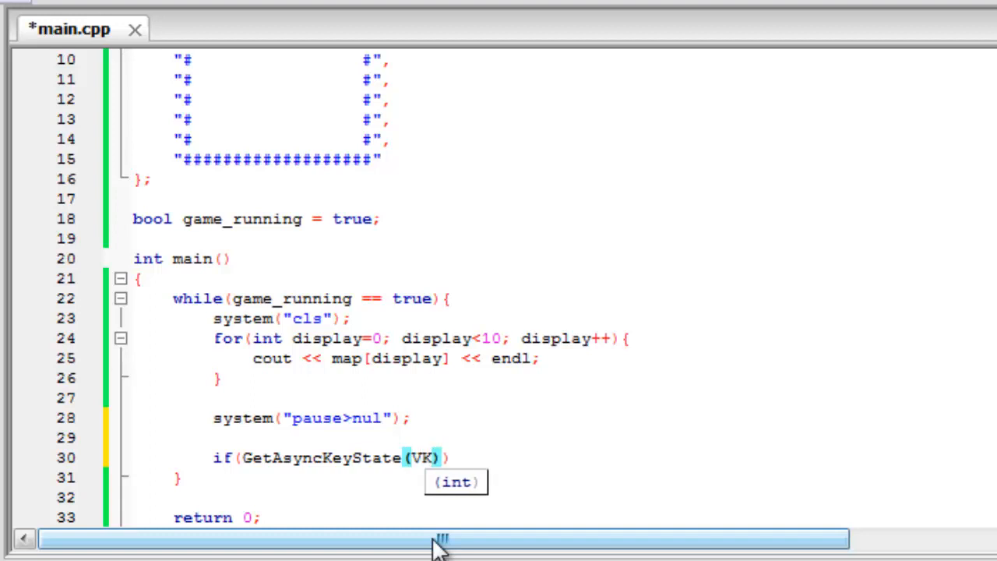
{"action": "type", "text": "_"}
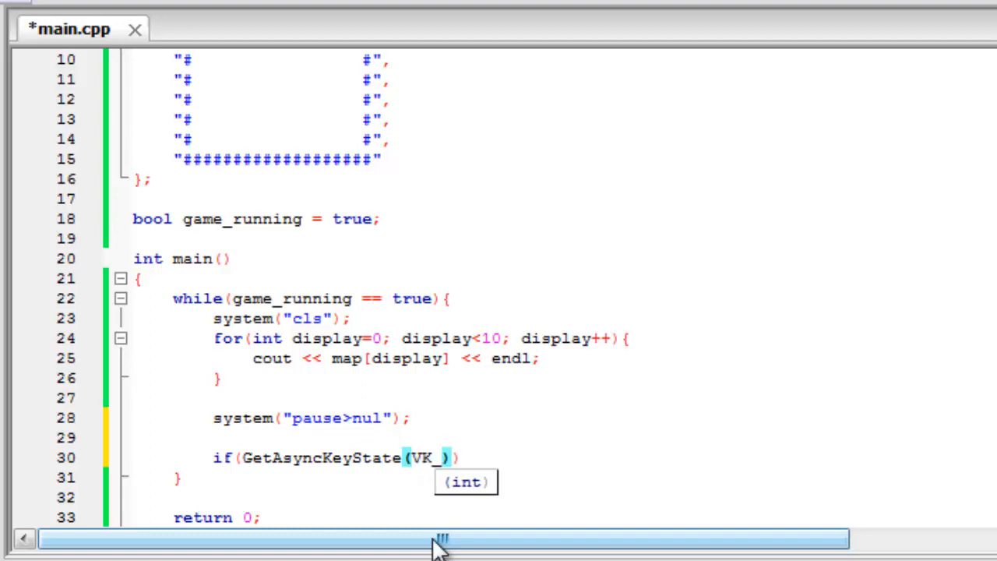
{"action": "type", "text": "DOWN"}
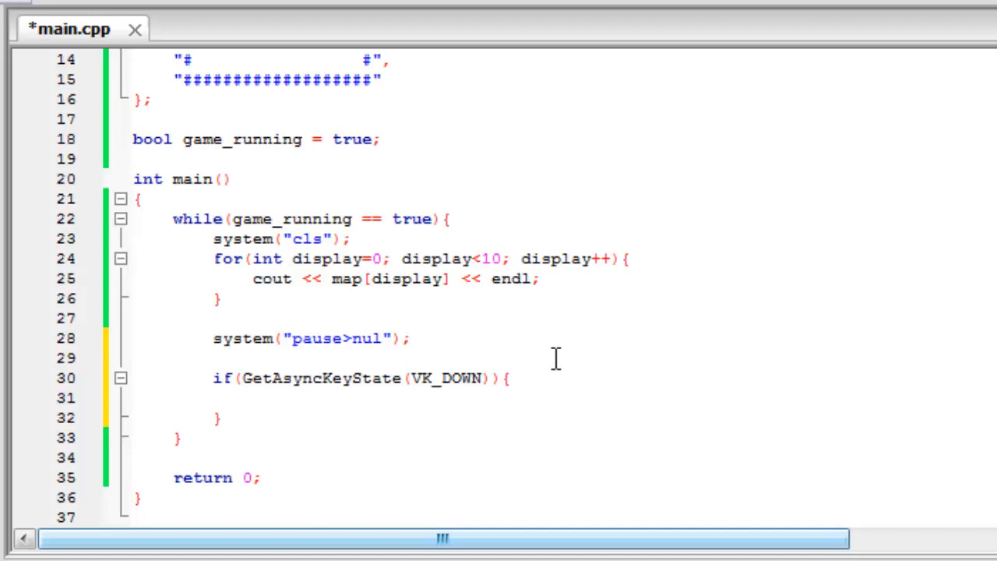
{"action": "mouse_move", "coordinate": [754, 281]}
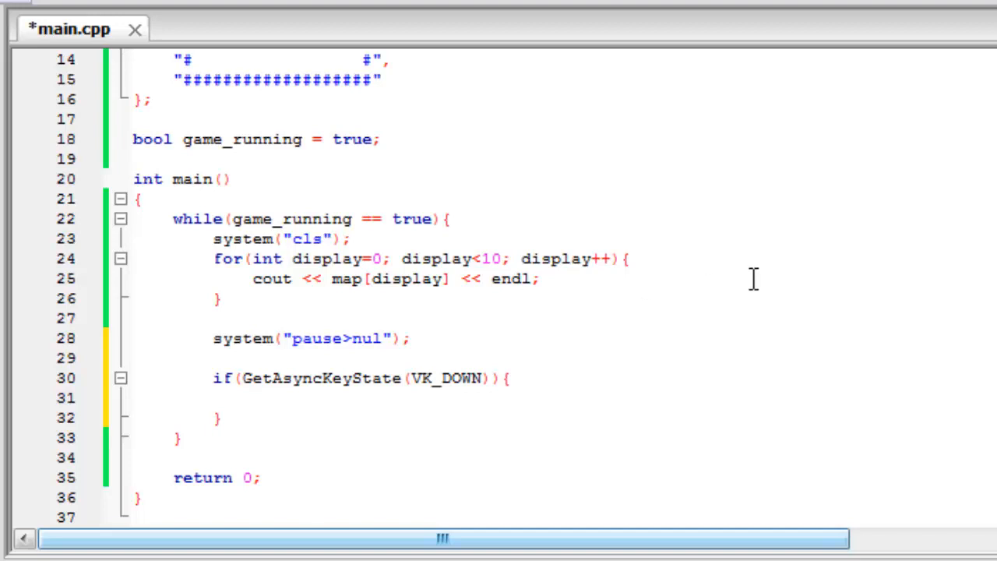
{"action": "left_click", "coordinate": [249, 398]}
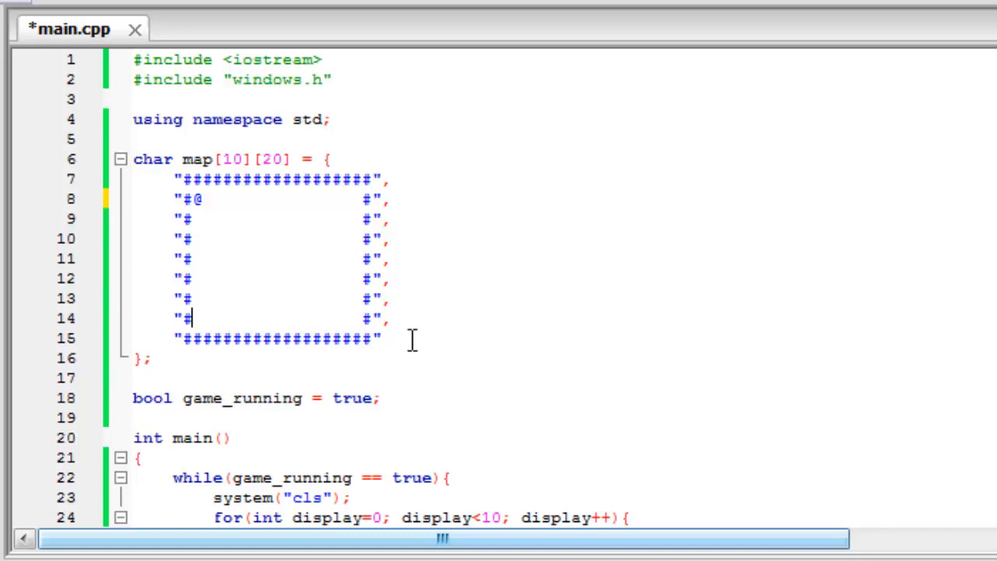
{"action": "mouse_move", "coordinate": [178, 373]}
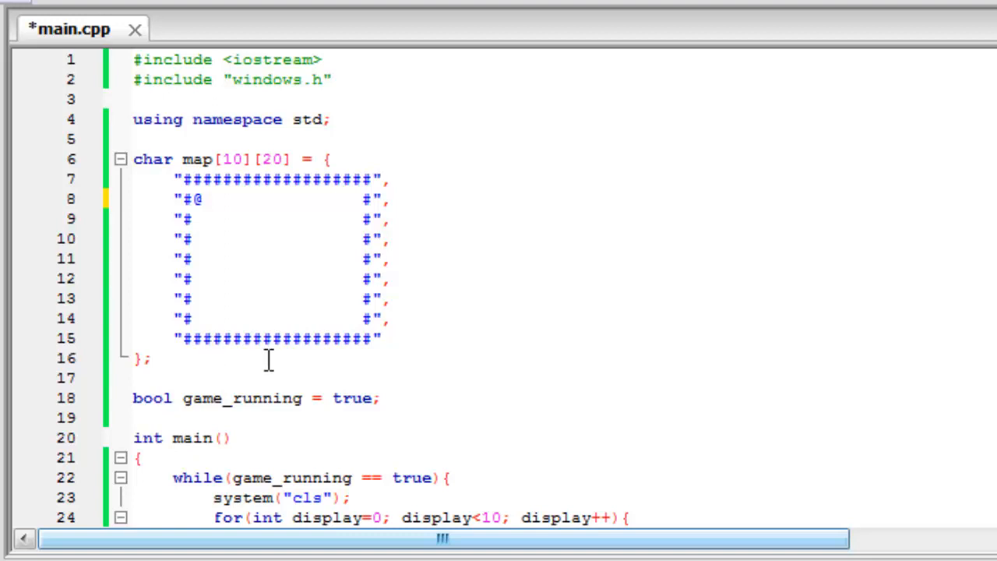
{"action": "scroll", "scroll_direction": "down", "scroll_amount": 3}
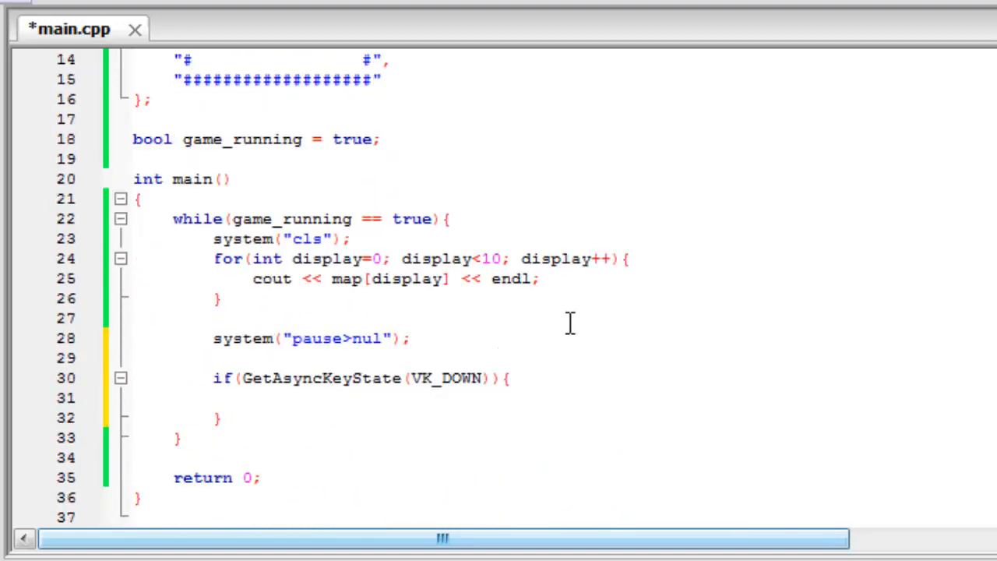
{"action": "scroll", "scroll_direction": "up", "scroll_amount": 3}
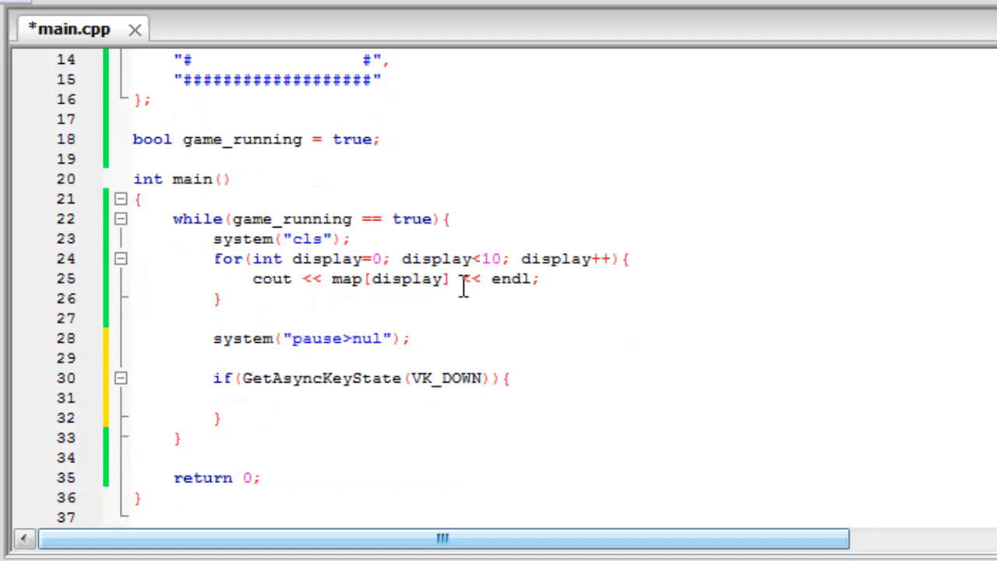
{"action": "left_click", "coordinate": [250, 397]}
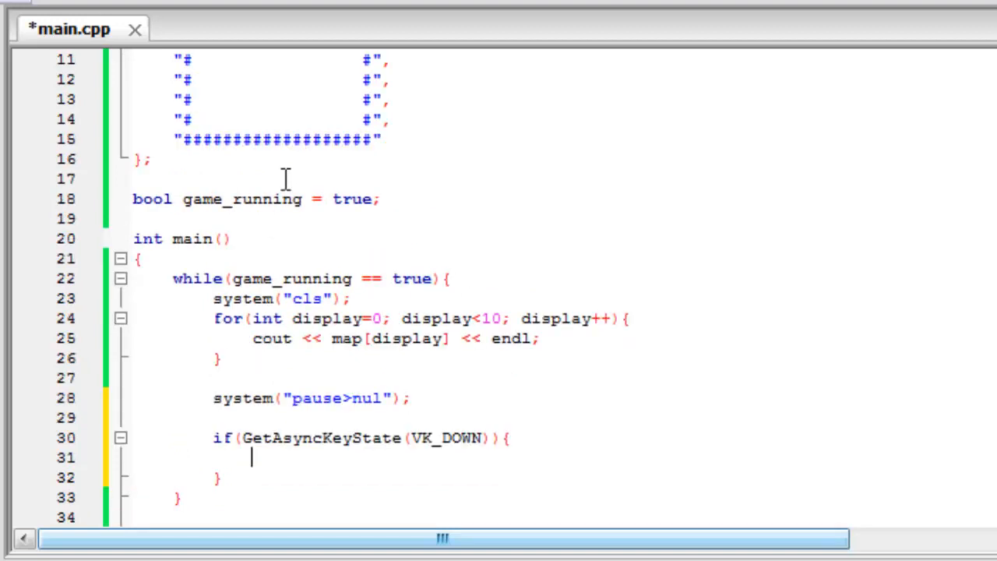
Declare globals int x=1; and int y=1; between the map array and game_running.
{"action": "key", "text": "enter"}
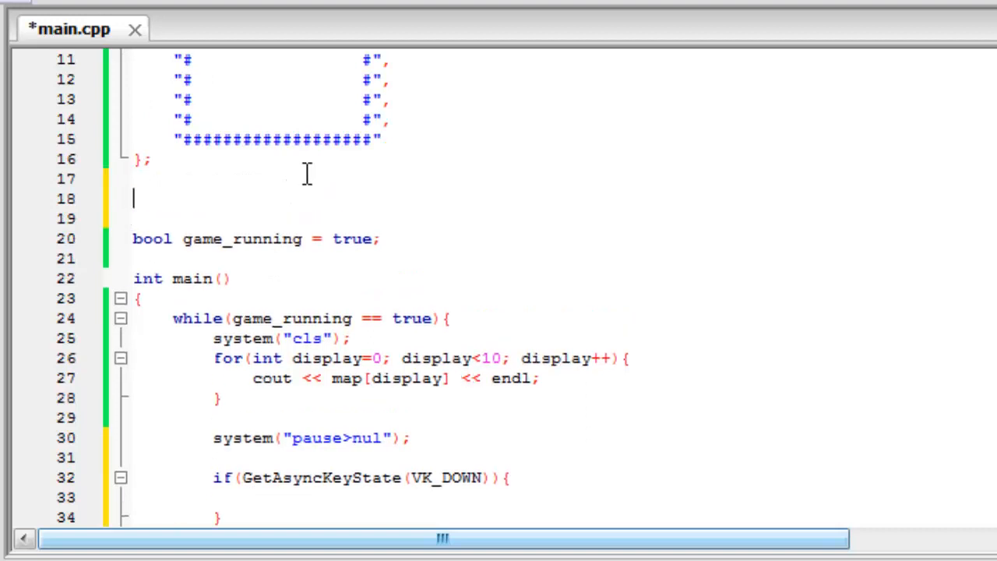
{"action": "type", "text": "int"}
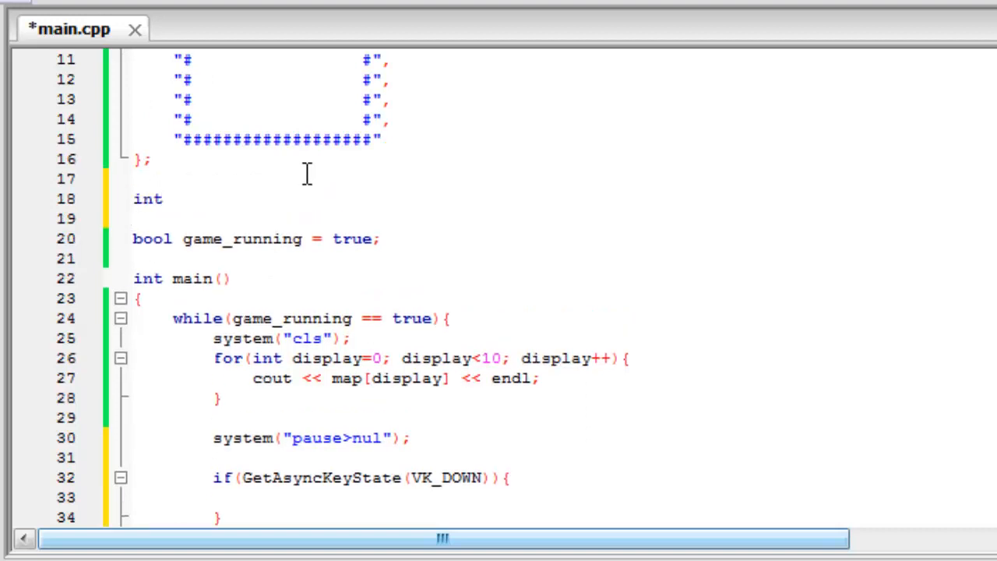
{"action": "type", "text": "x"}
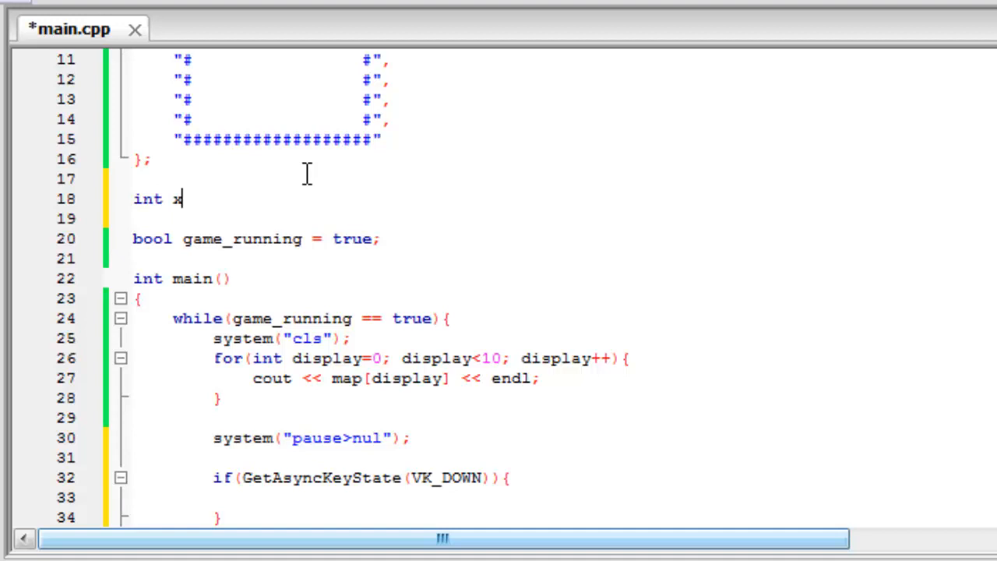
{"action": "type", "text": "=1;"}
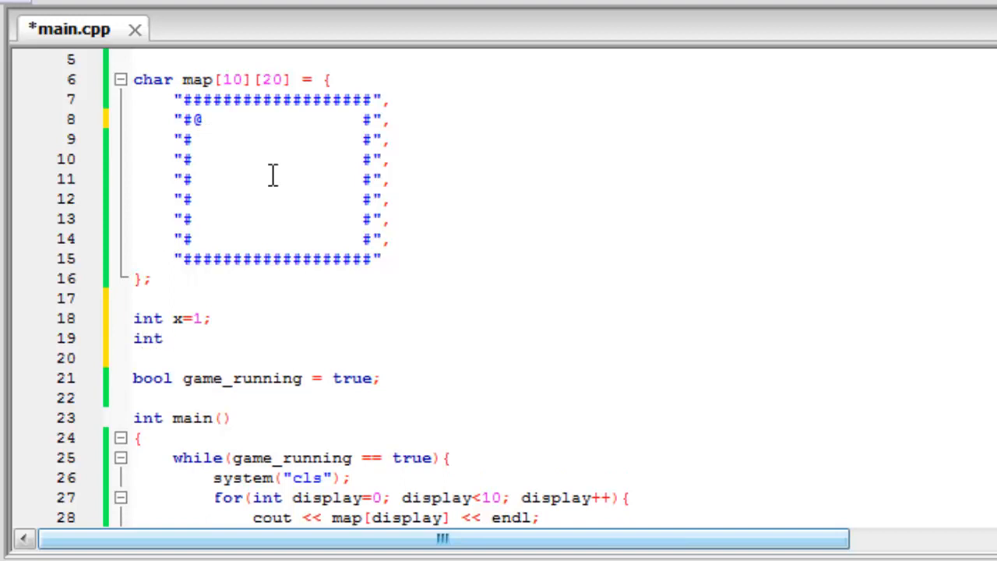
{"action": "type", "text": "y=1;"}
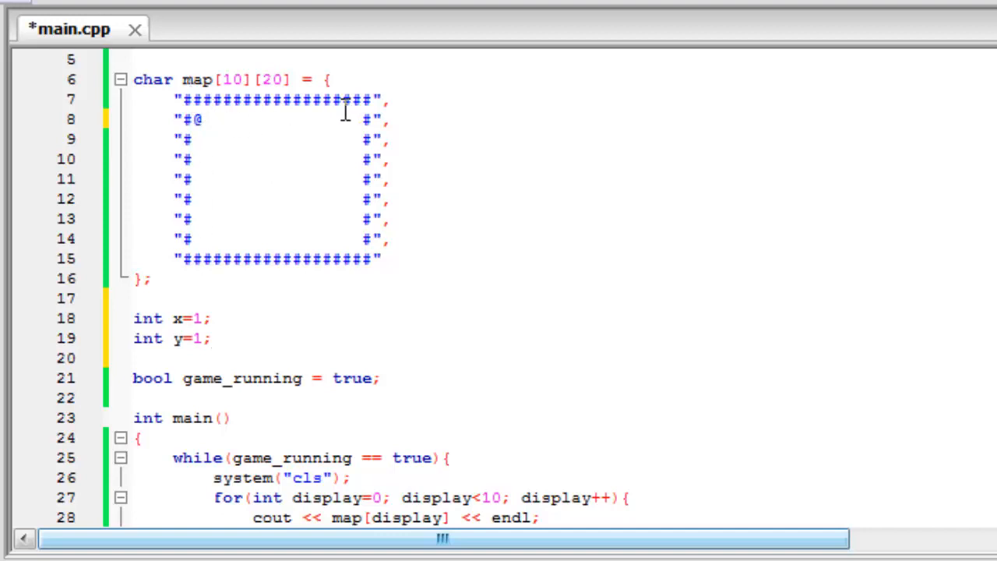
{"action": "mouse_move", "coordinate": [371, 179]}
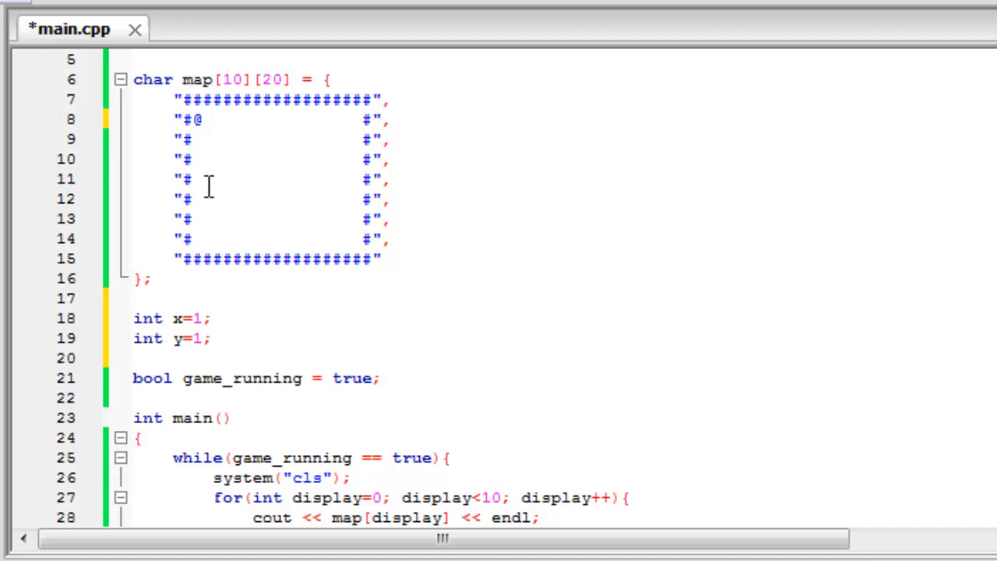
{"action": "scroll", "scroll_direction": "down", "scroll_amount": 3}
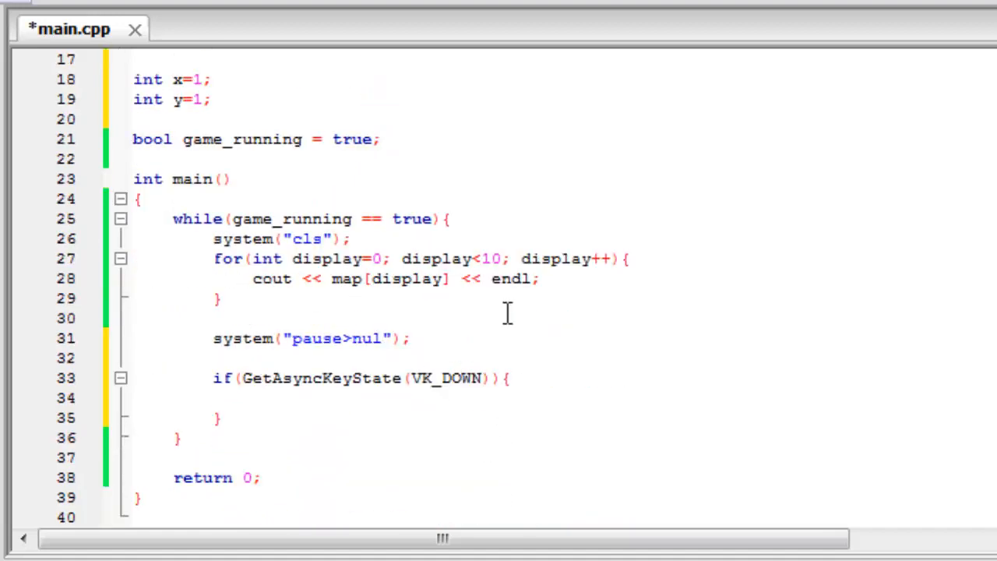
Write int y2 = y+1; inside the VK_DOWN body as the row below the player.
{"action": "type", "text": "int"}
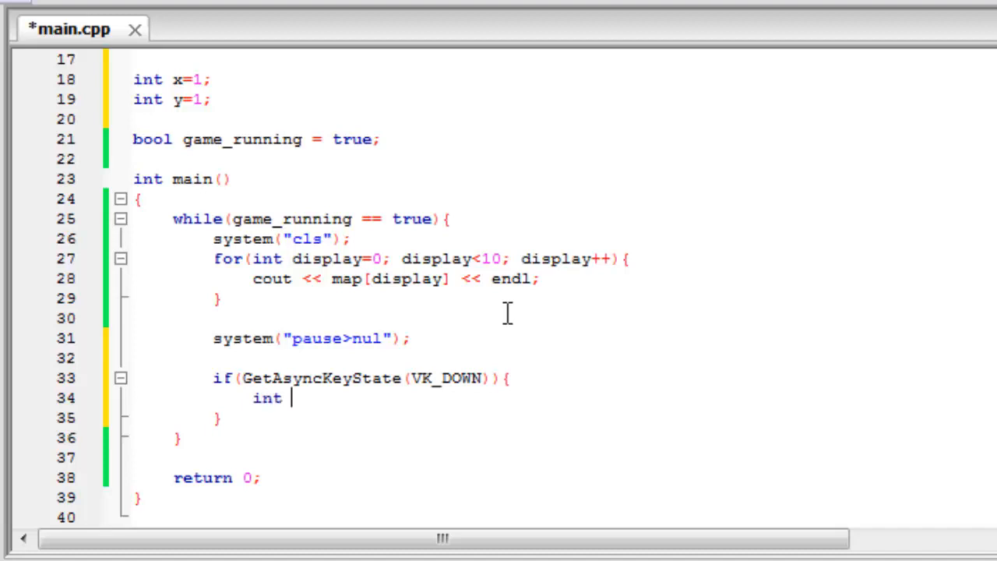
{"action": "type", "text": "y2"}
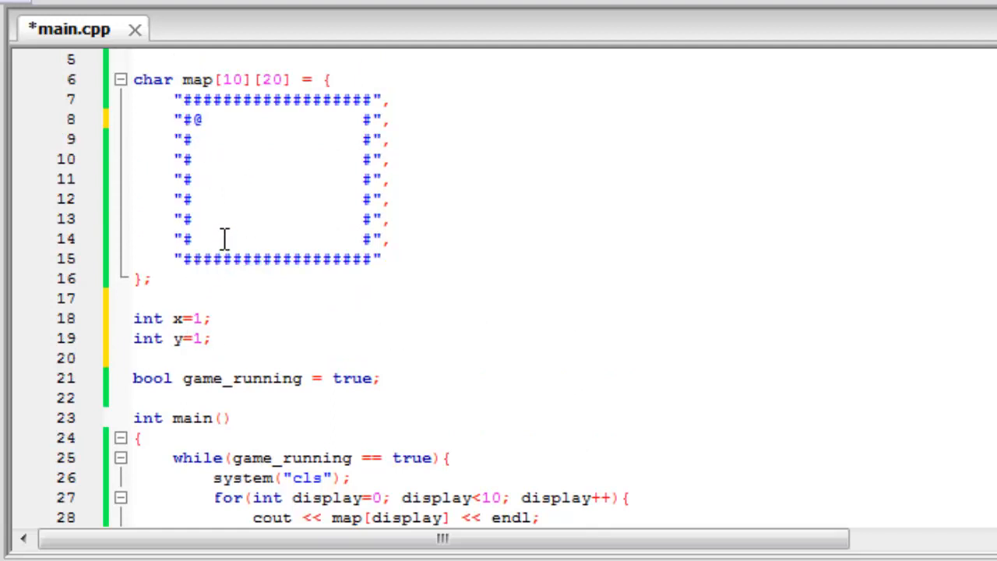
{"action": "mouse_move", "coordinate": [212, 188]}
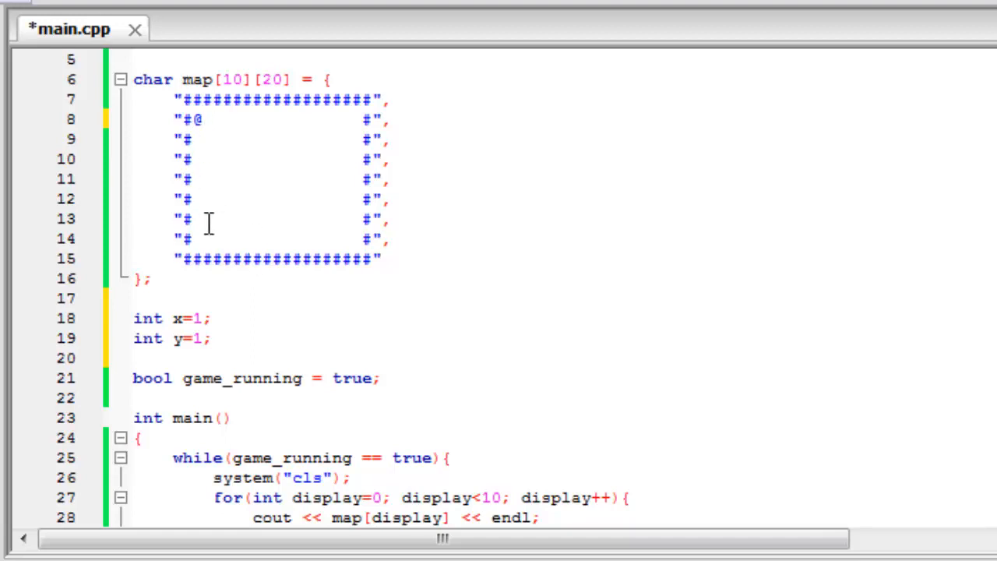
{"action": "scroll", "scroll_direction": "down", "scroll_amount": 3}
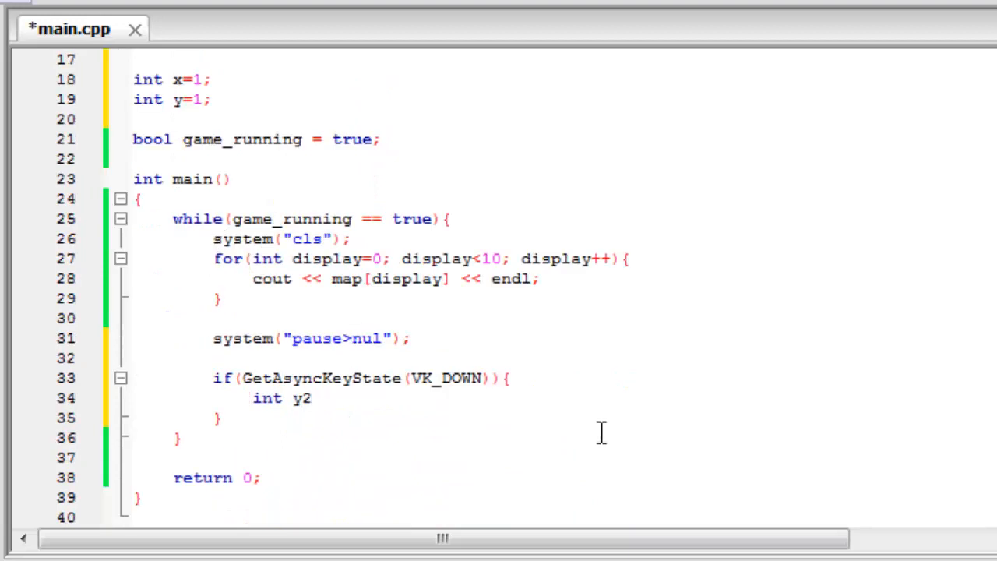
{"action": "type", "text": "="}
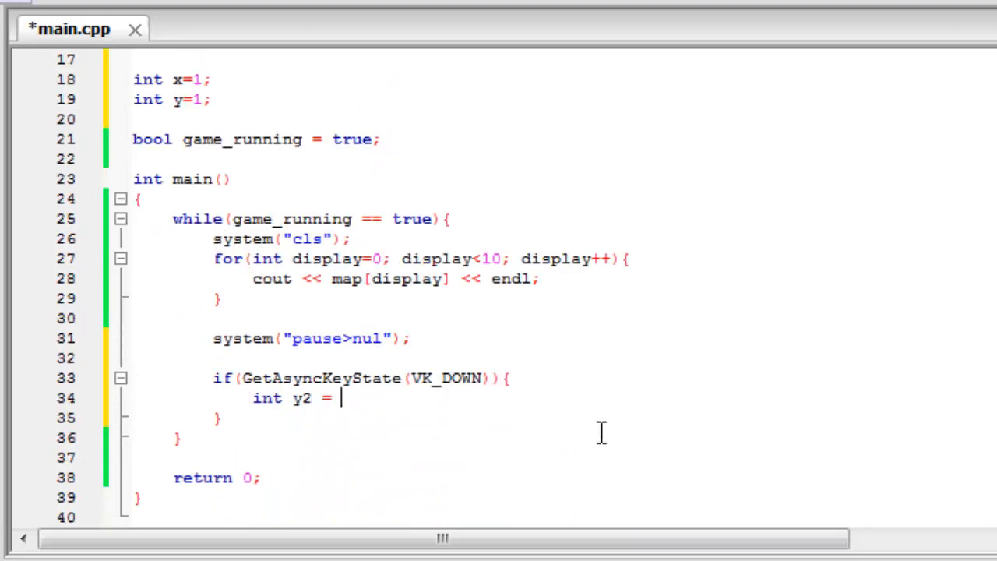
{"action": "type", "text": "y"}
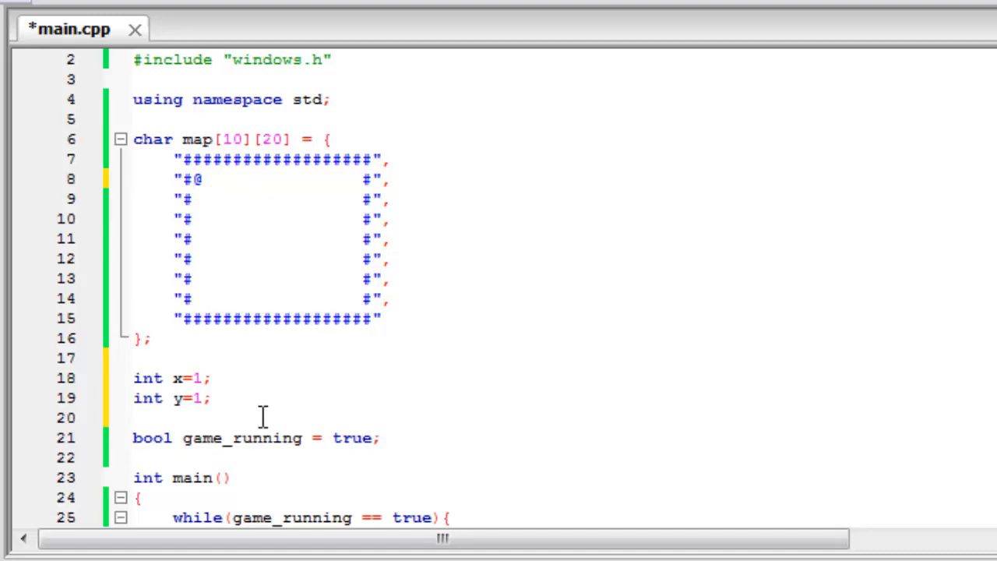
{"action": "scroll", "scroll_direction": "down", "scroll_amount": 3}
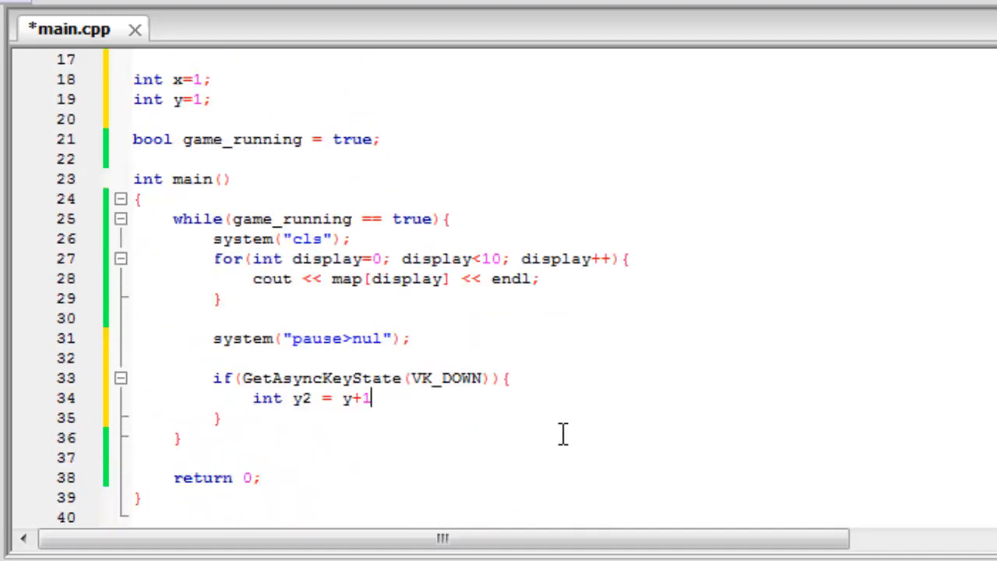
{"action": "type", "text": ";"}
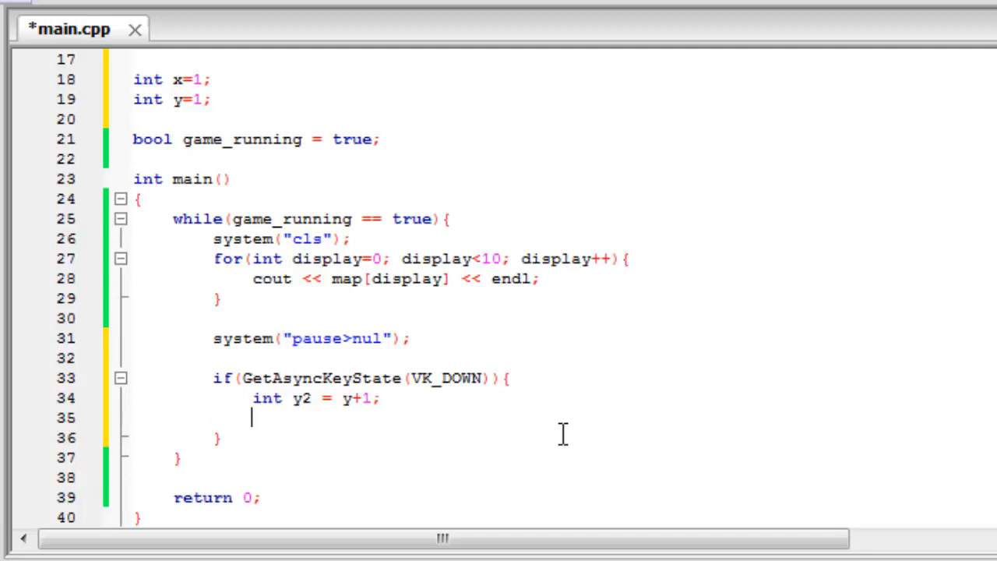
Add a nested if (y2 == ' ') under y2, trying a cout line and leaving the body empty.
{"action": "type", "text": "if()"}
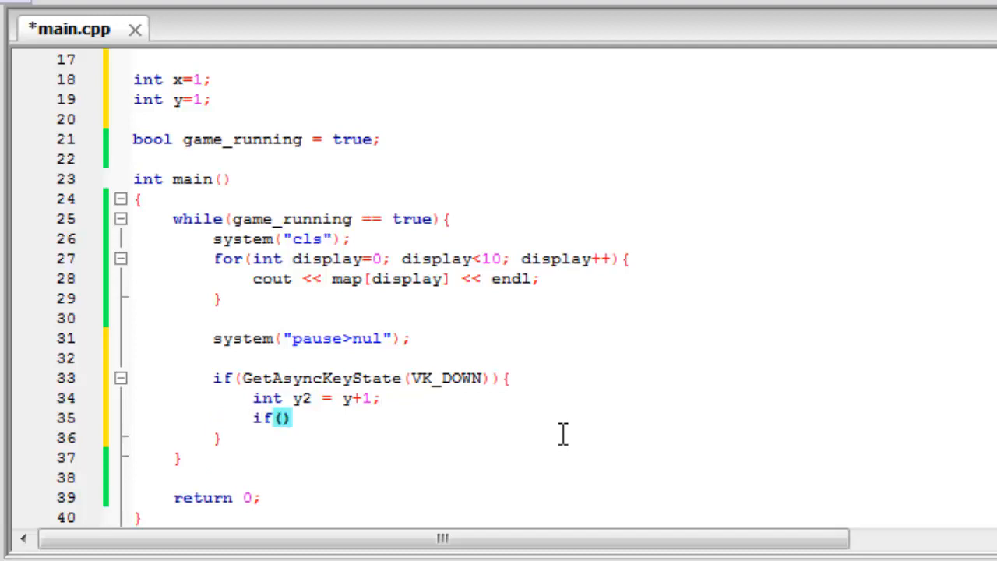
{"action": "type", "text": "y"}
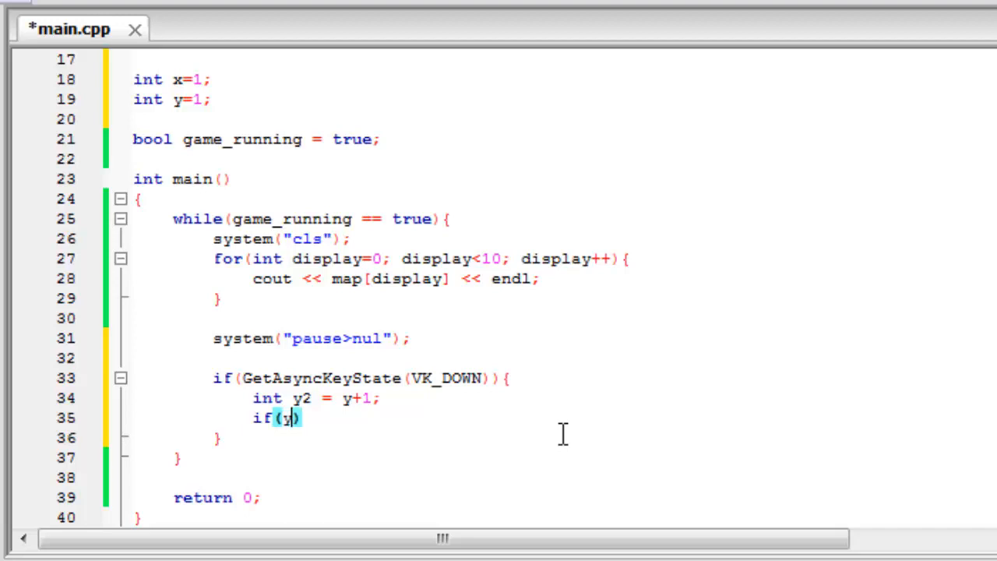
{"action": "type", "text": "2 =="}
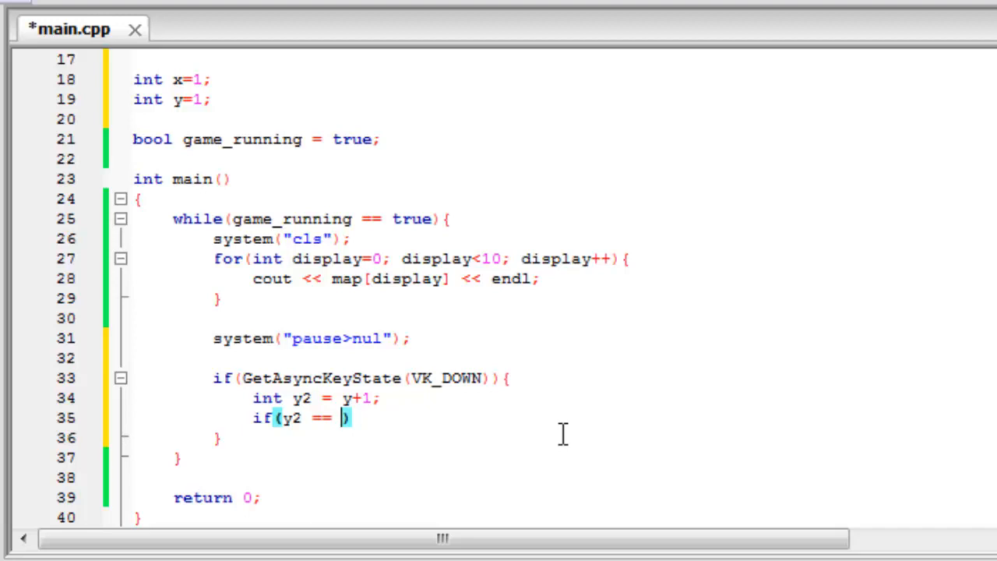
{"action": "type", "text": "\" \""}
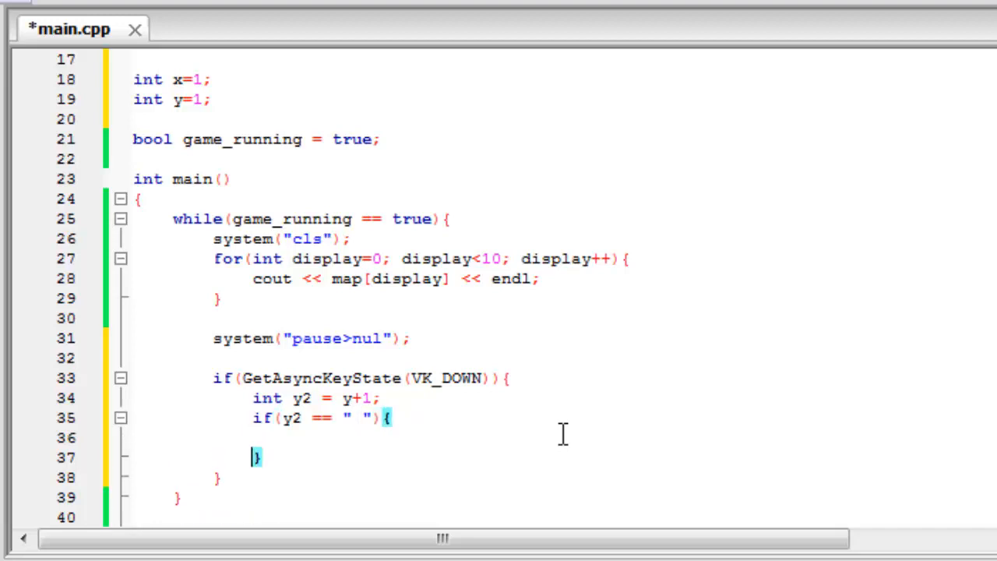
{"action": "type", "text": "cout << \"a"}
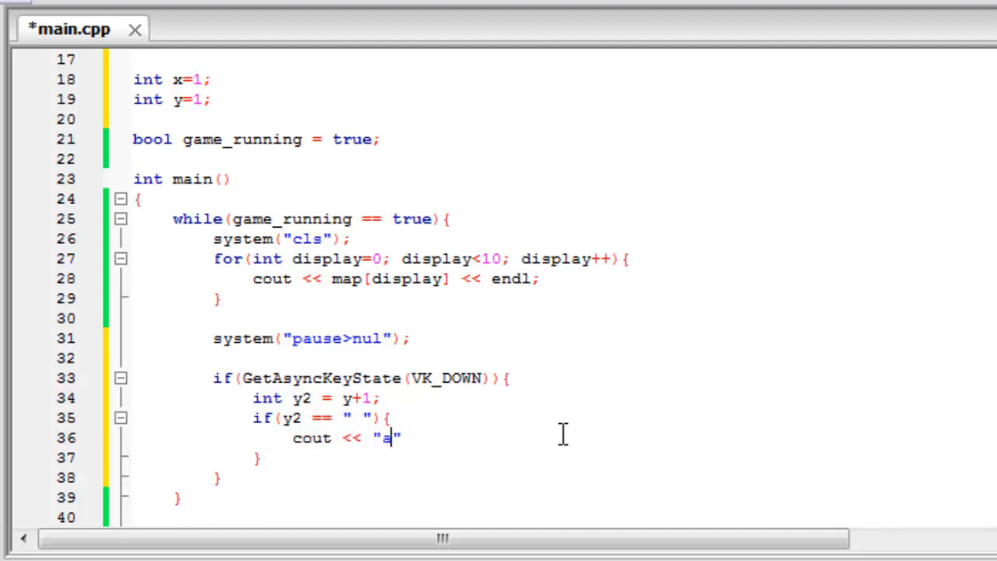
{"action": "type", "text": "aa"}
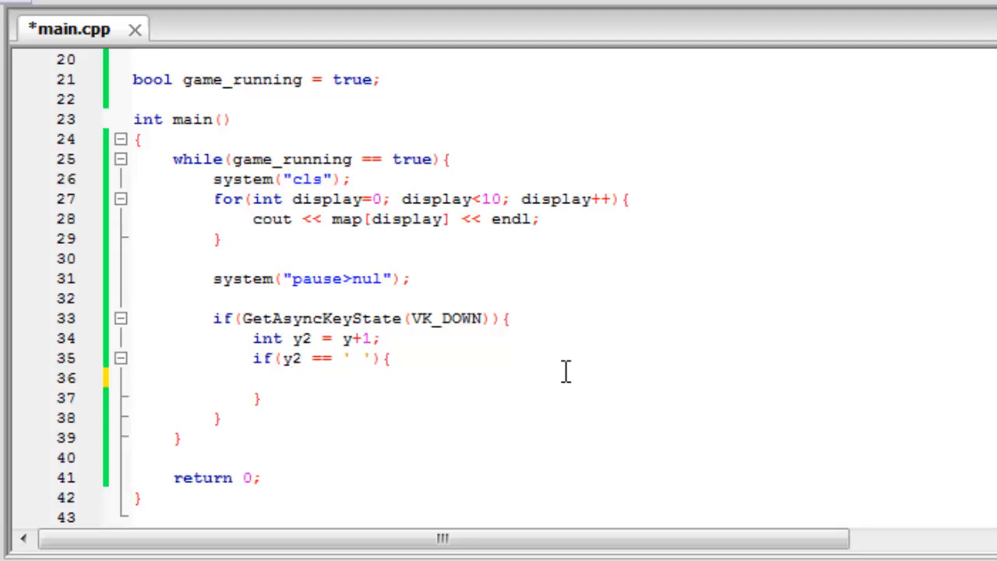
{"action": "left_click", "coordinate": [290, 379]}
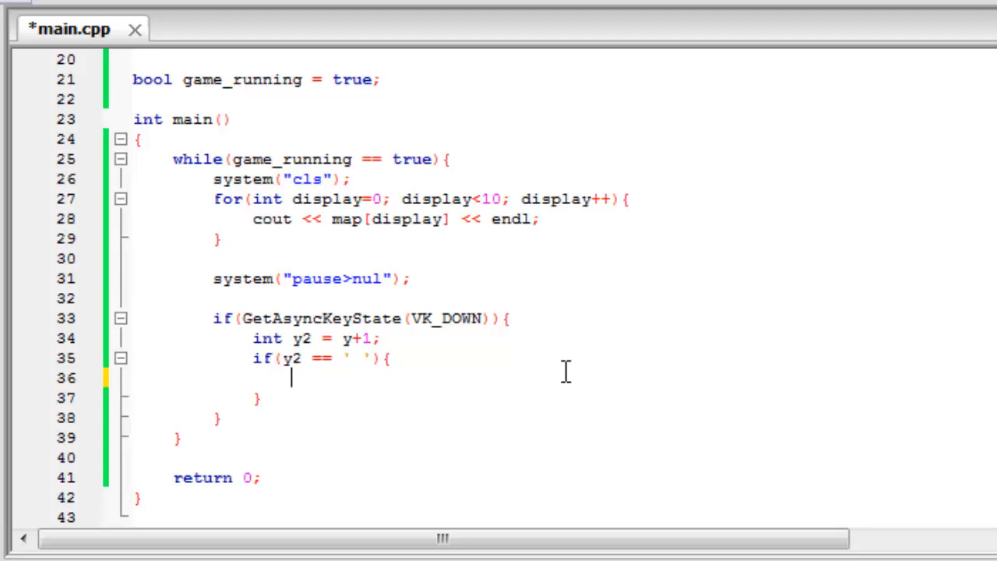
{"action": "scroll", "scroll_direction": "up", "scroll_amount": 3}
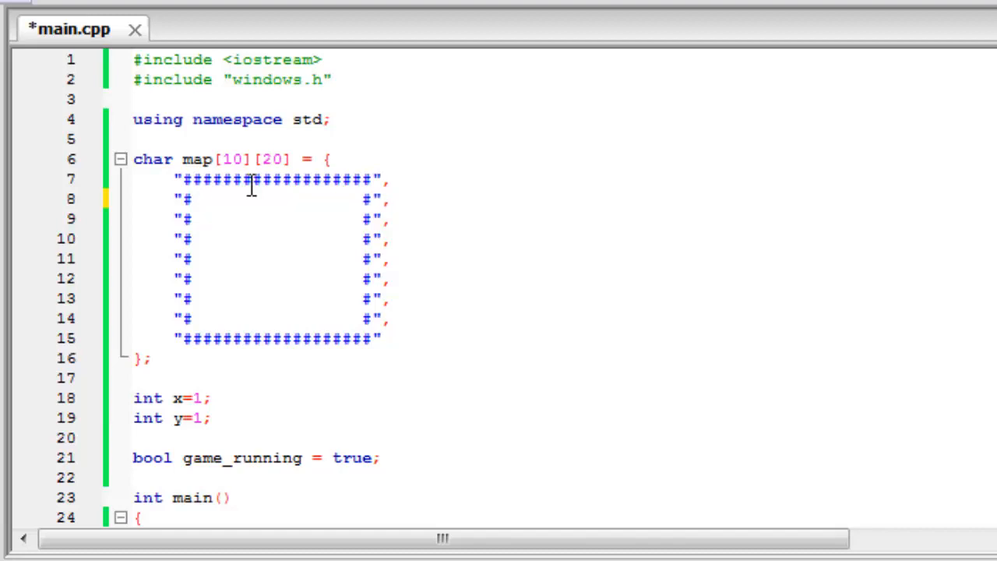
{"action": "type", "text": "@"}
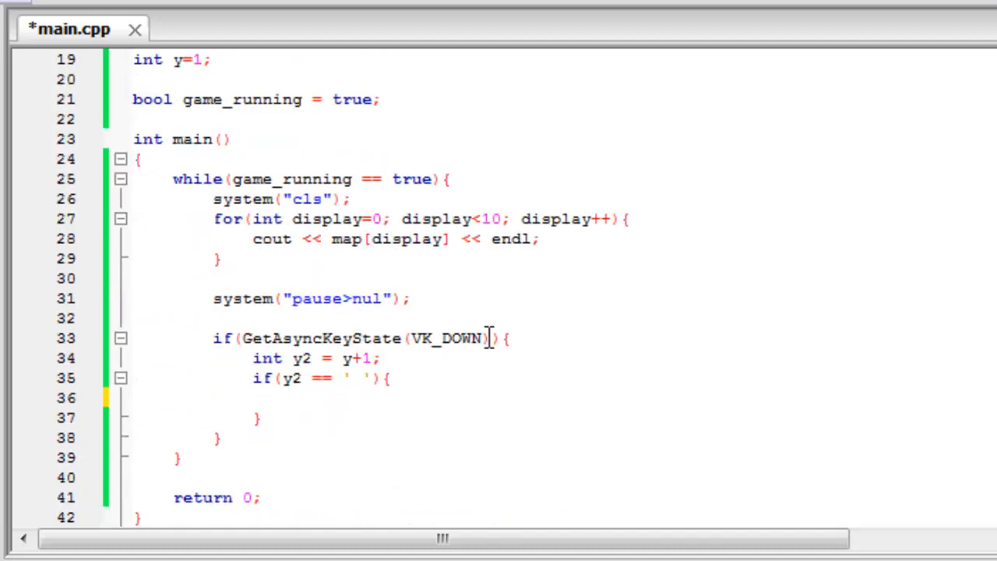
{"action": "left_click", "coordinate": [293, 398]}
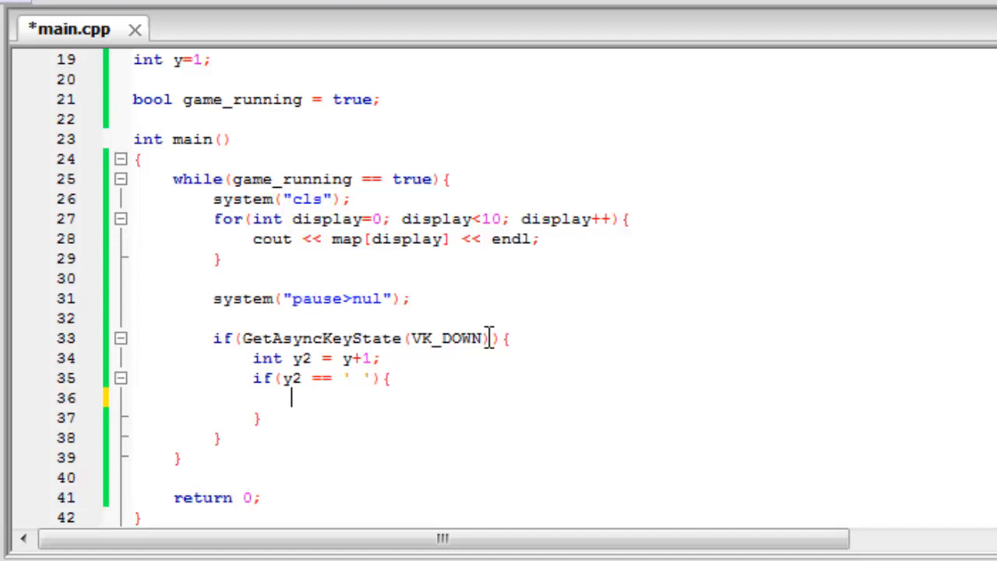
Fill the if body with map[y][x] = ' ';, y++;, and map[y][x] = '@'; to move the player down.
{"action": "type", "text": "map"}
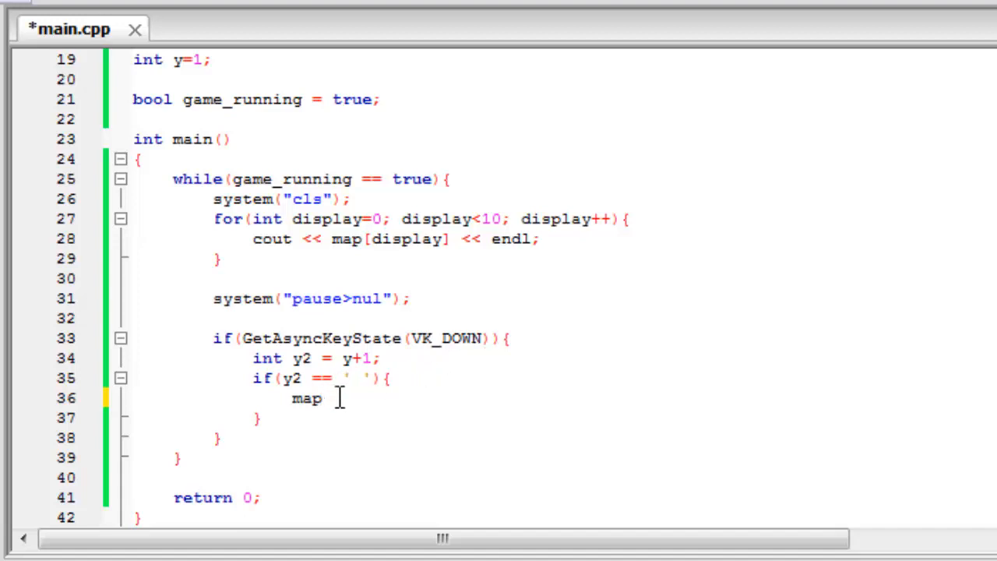
{"action": "type", "text": "[y][x"}
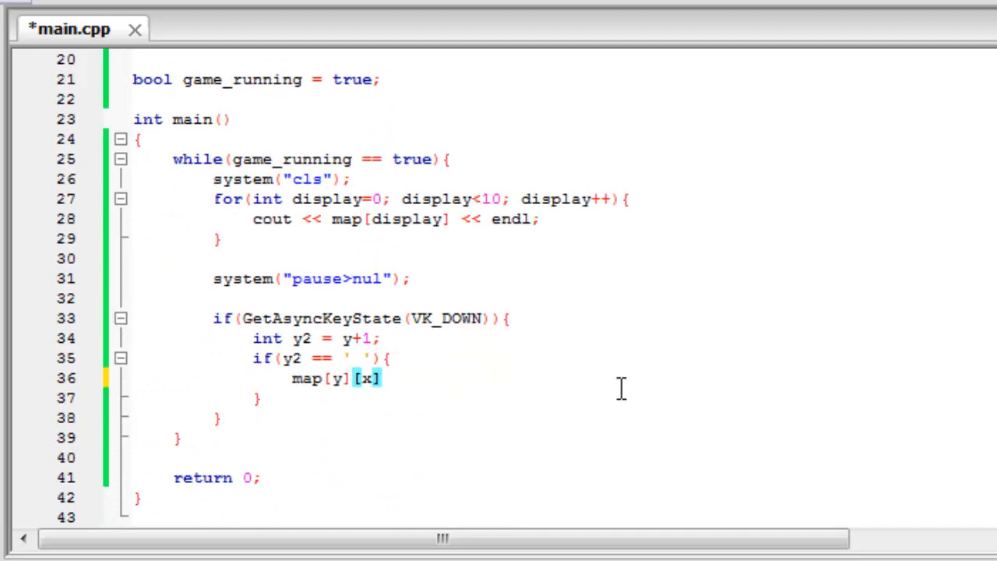
{"action": "type", "text": "="}
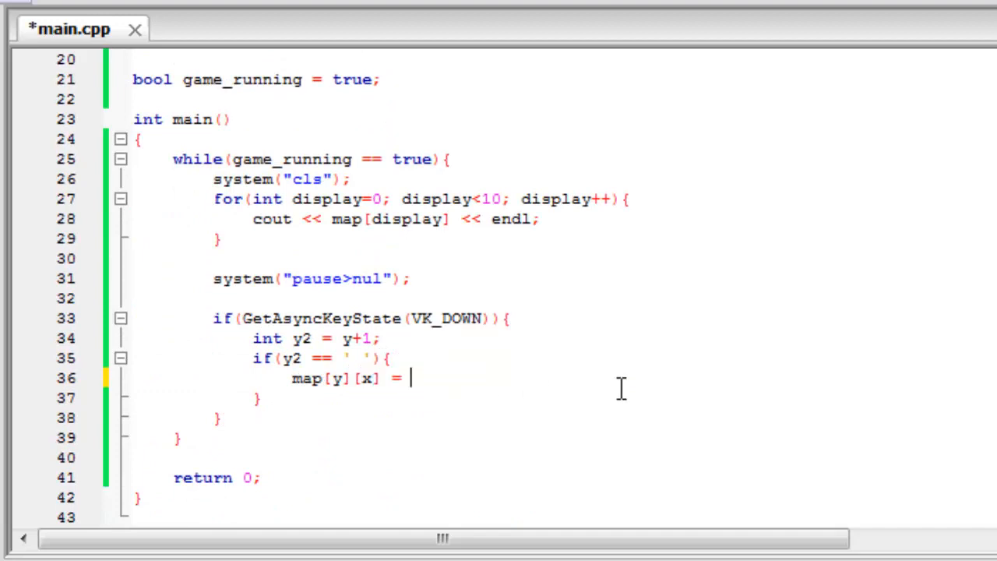
{"action": "type", "text": "''"}
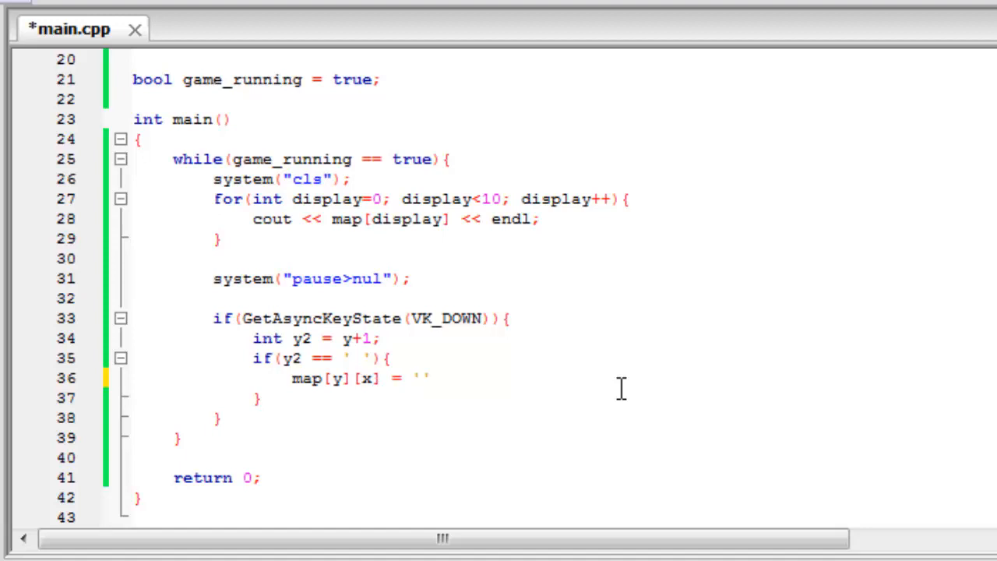
{"action": "type", "text": "';"}
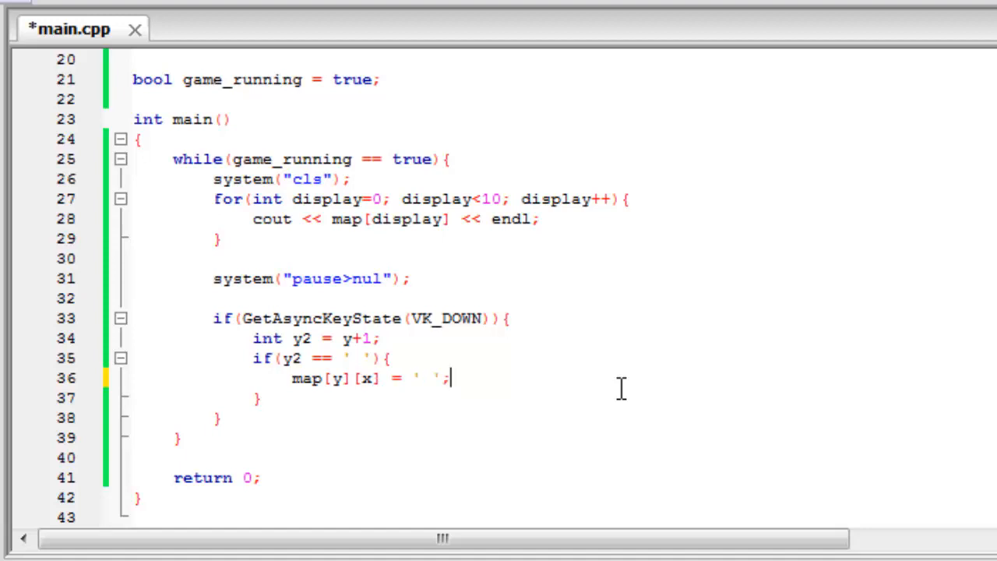
{"action": "type", "text": "y++;"}
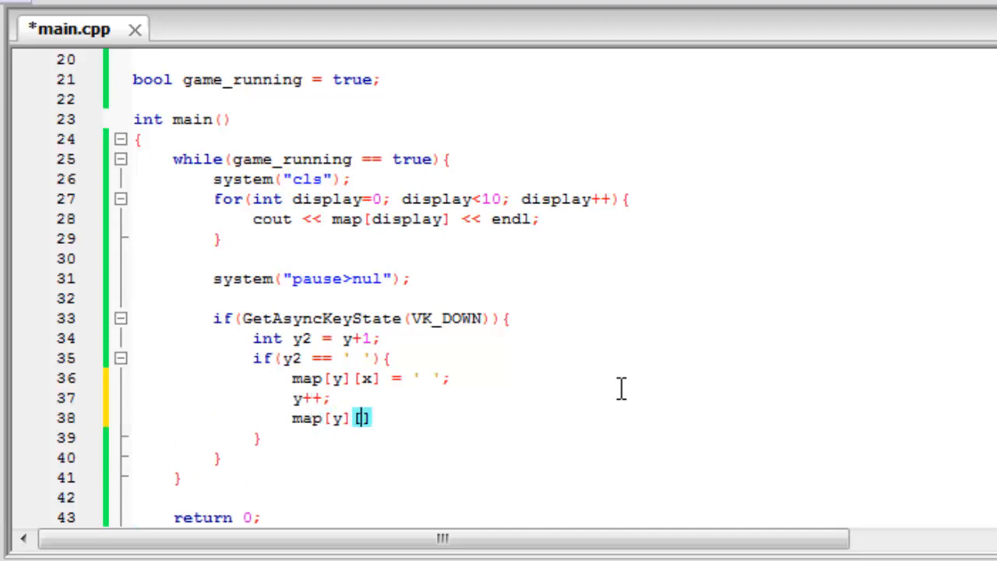
{"action": "type", "text": "[x] = '@';"}
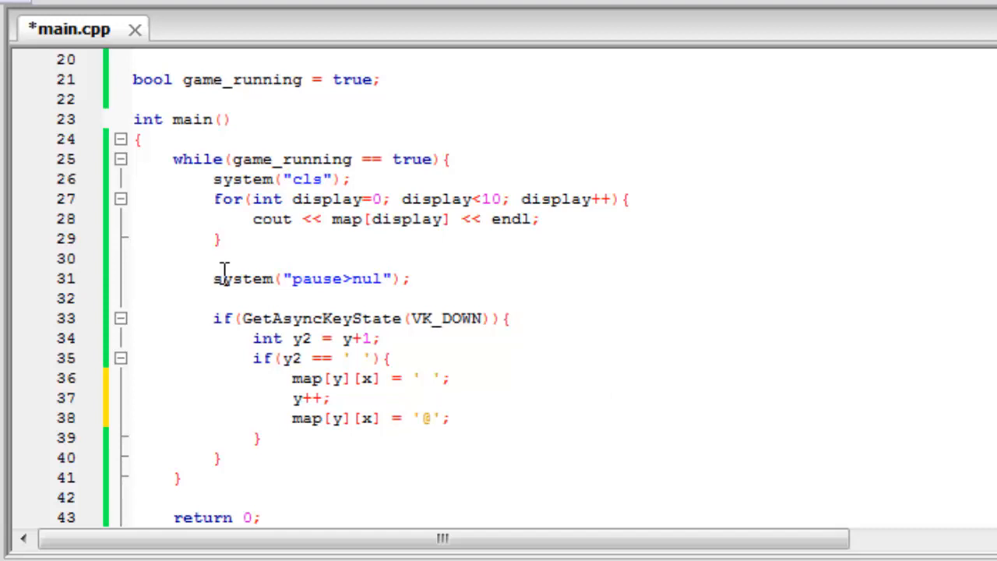
Save the source file and change the condition to map[y2][x] == ' '.
{"action": "key", "text": "ctrl+s"}
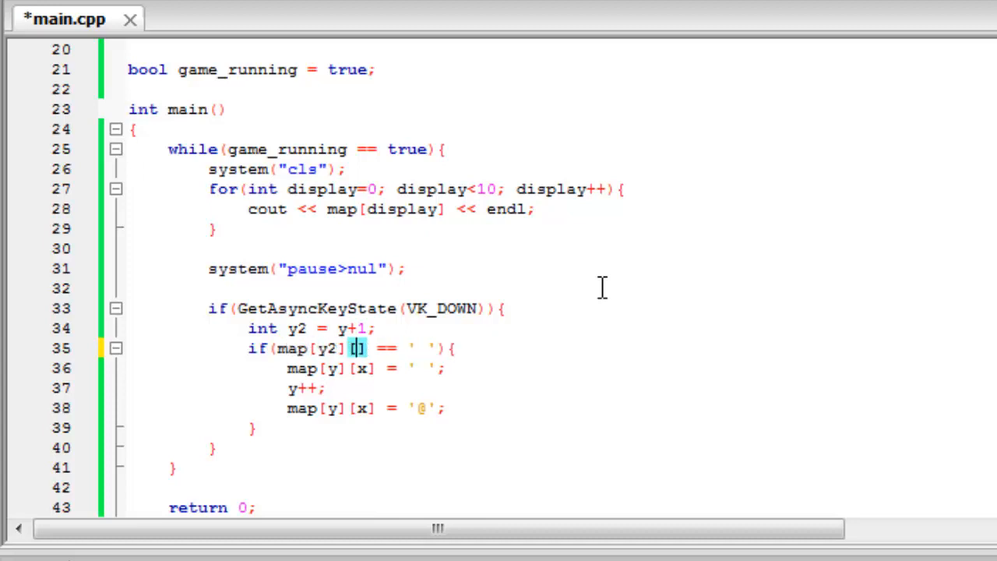
{"action": "type", "text": "x"}
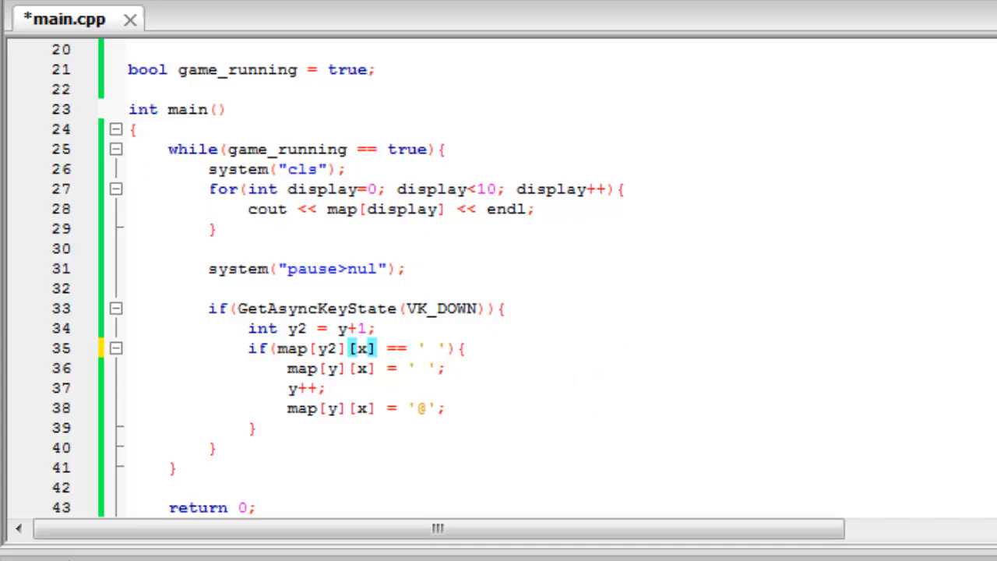